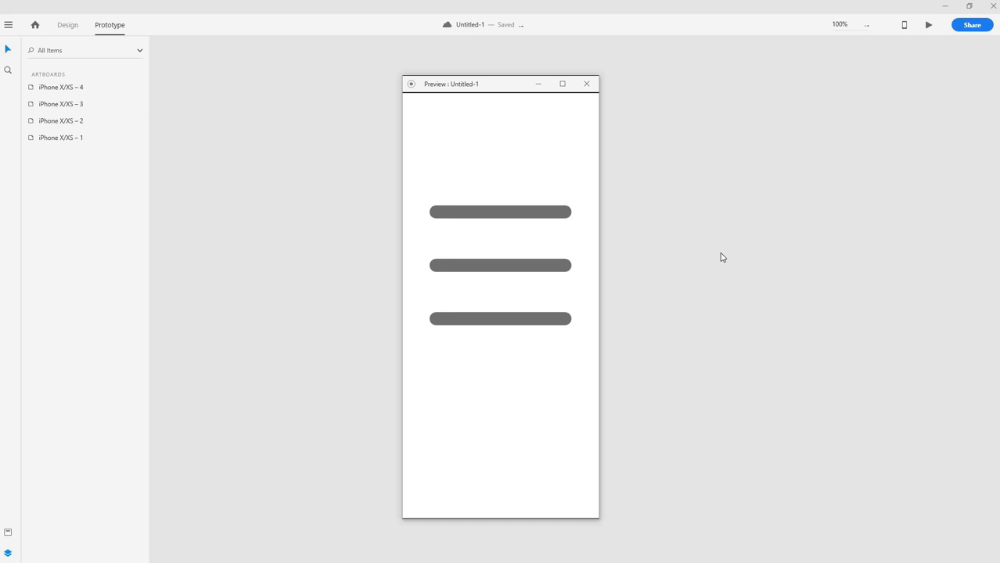
mouse_move(681, 242)
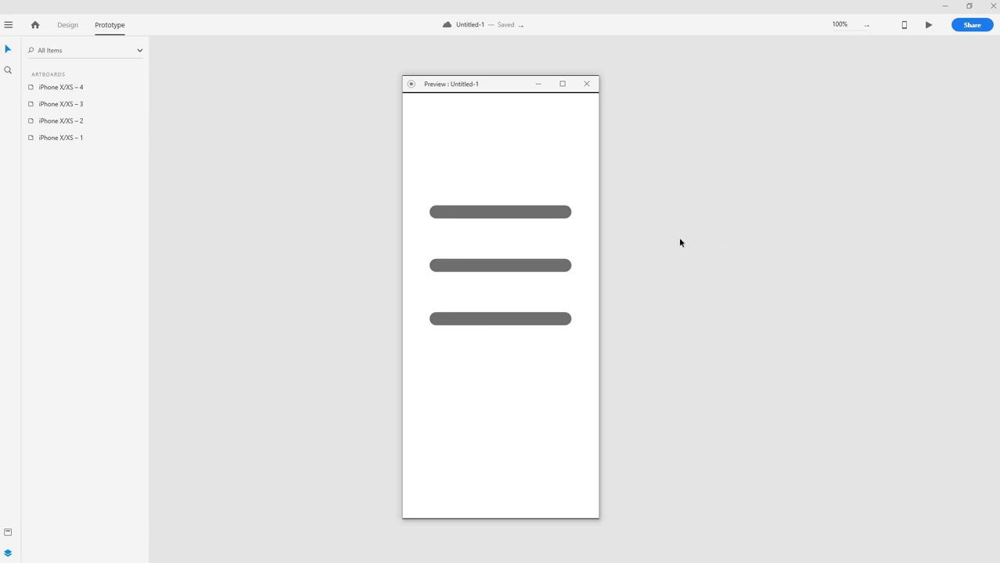
mouse_move(482, 326)
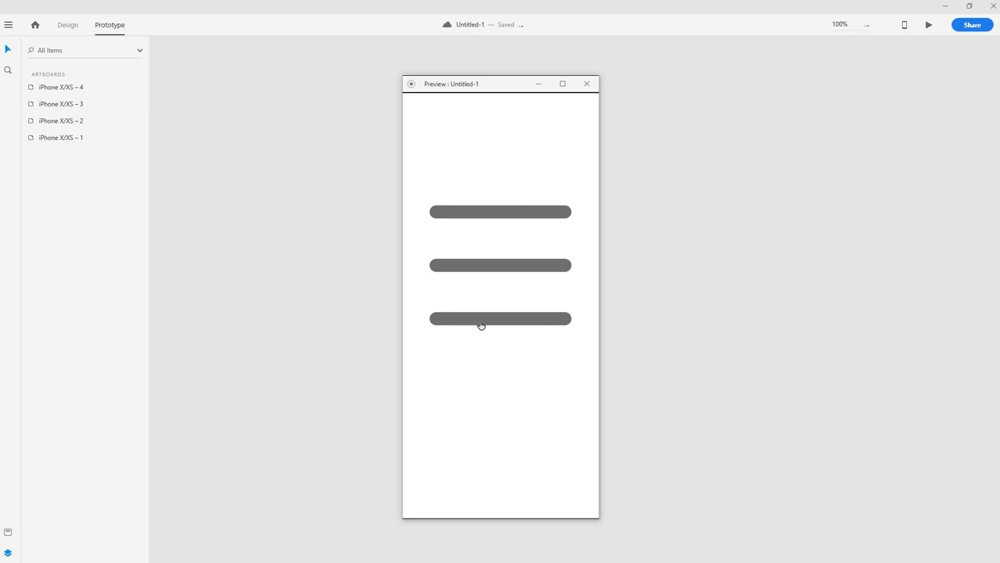
mouse_move(510, 290)
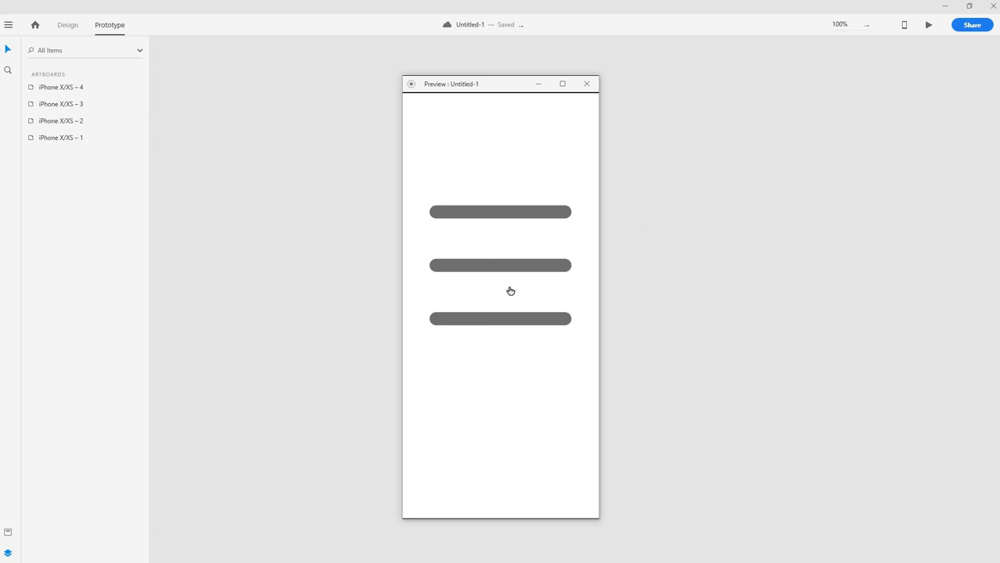
mouse_move(503, 269)
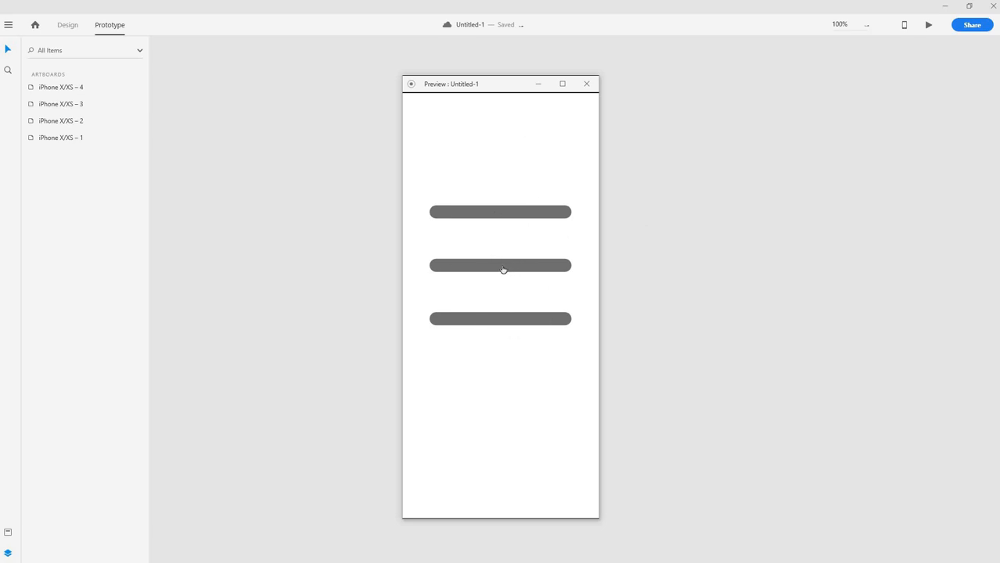
Tap the hamburger icon in Desktop Preview to animate to the single middle bar
left_click(502, 266)
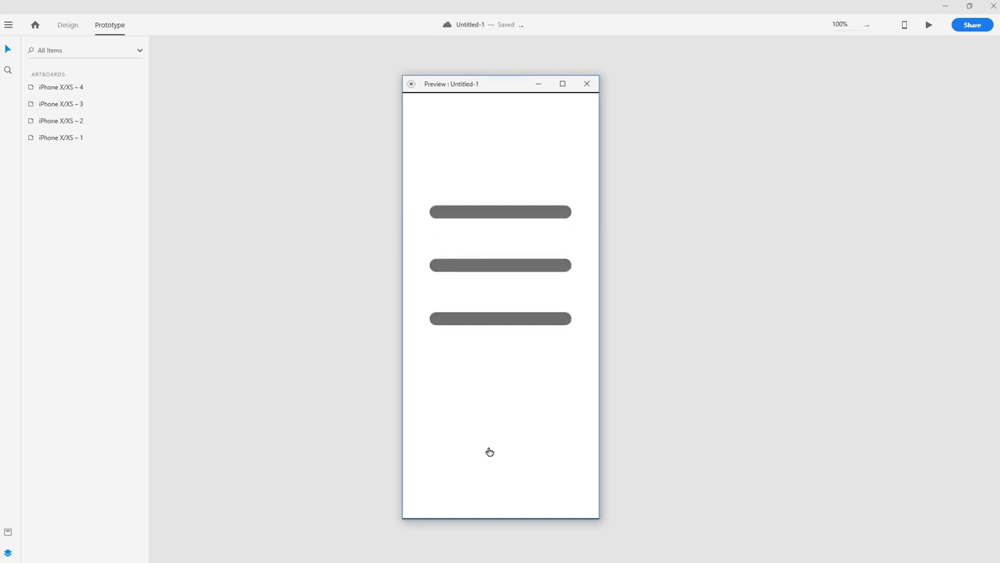
mouse_move(496, 442)
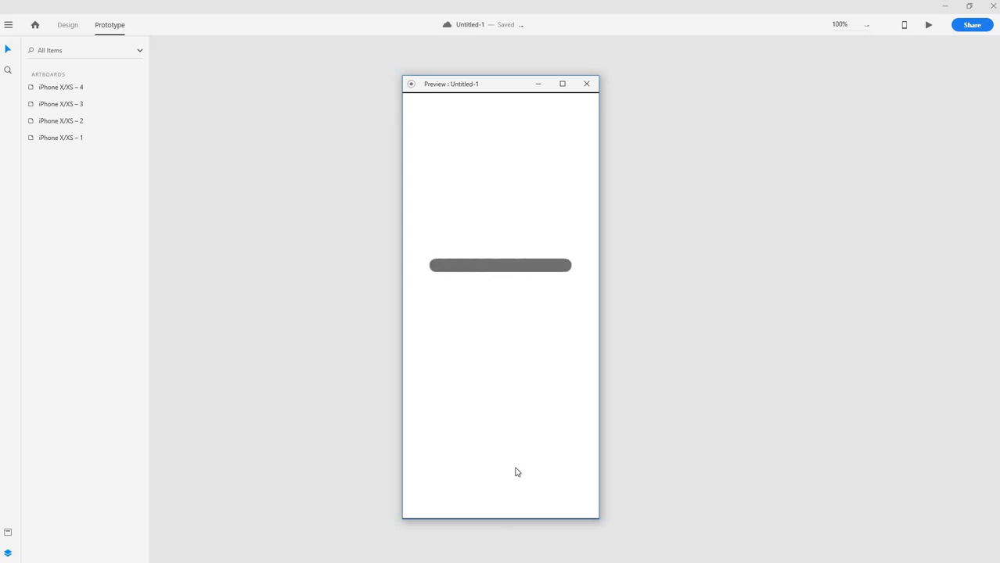
Close the preview and start a new iPhone X/XS document, Untitled-2
left_click(586, 83)
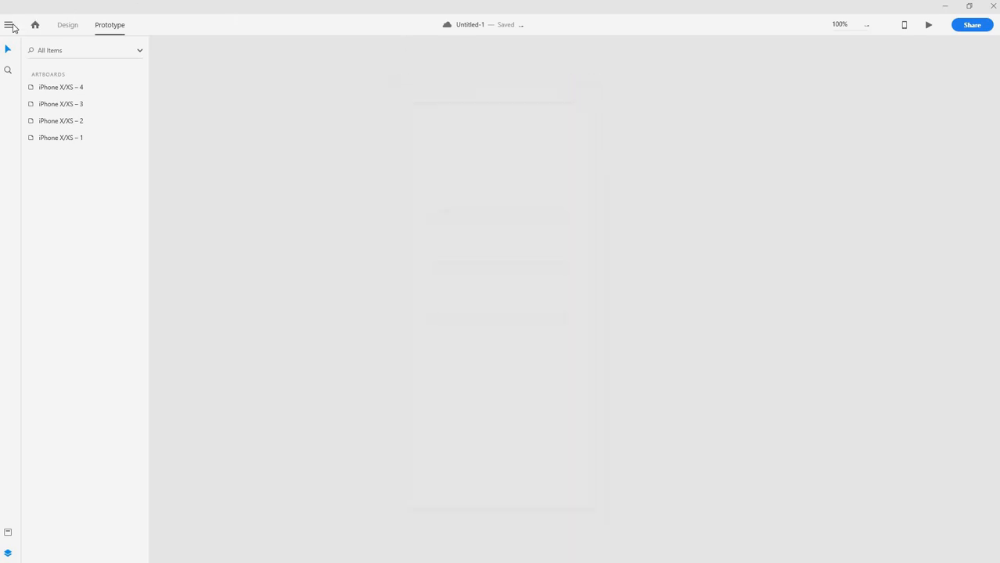
left_click(9, 22)
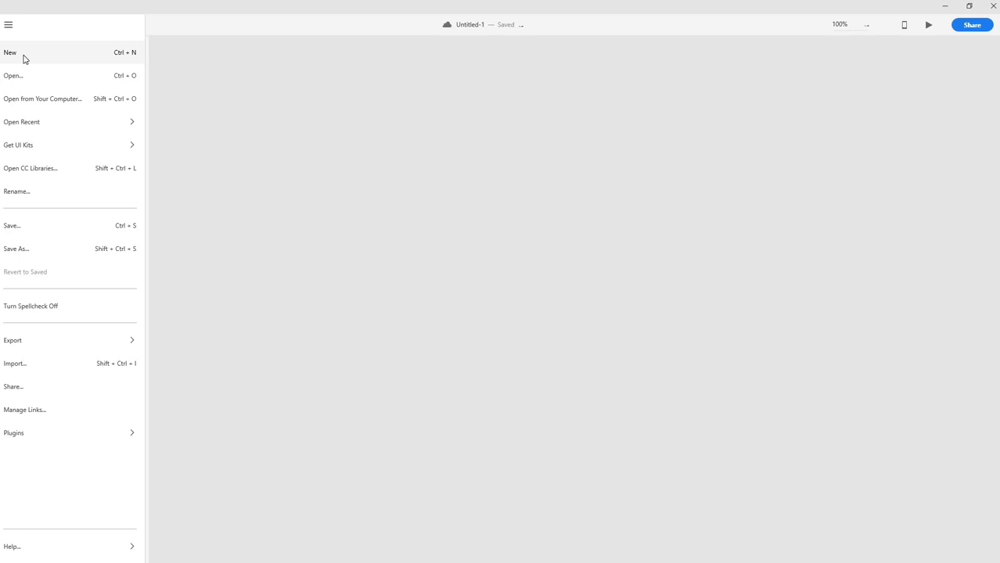
mouse_move(31, 52)
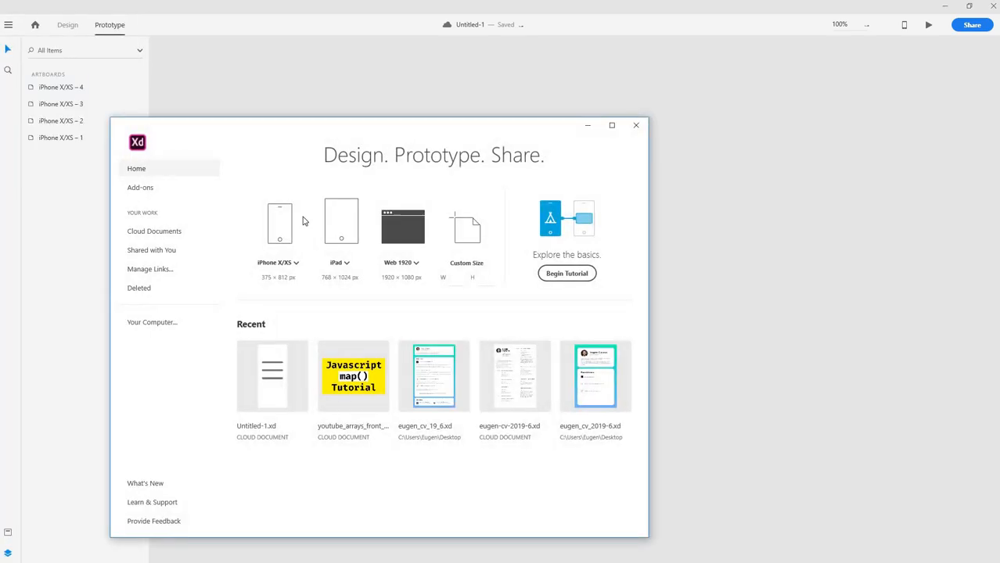
left_click(280, 223)
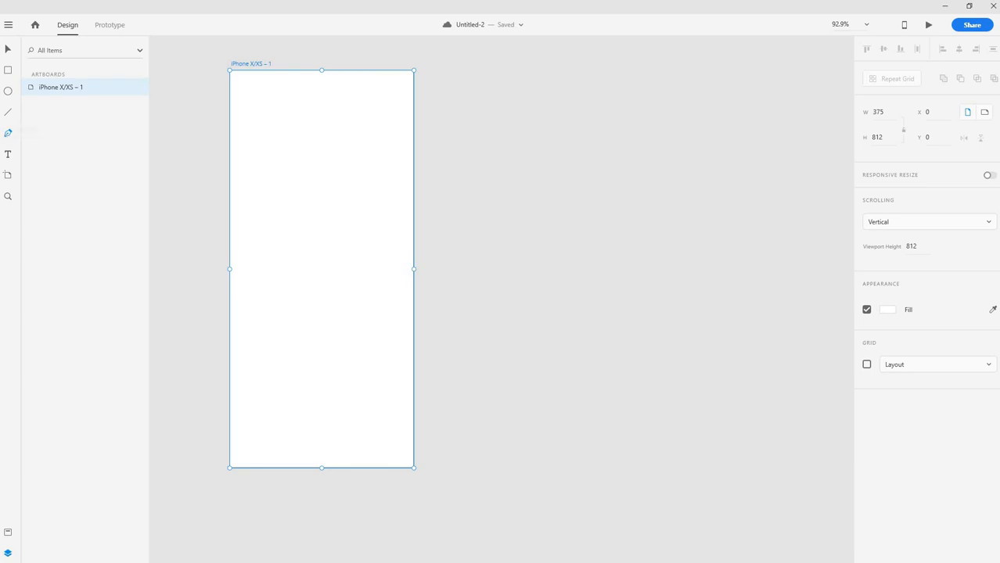
mouse_move(324, 226)
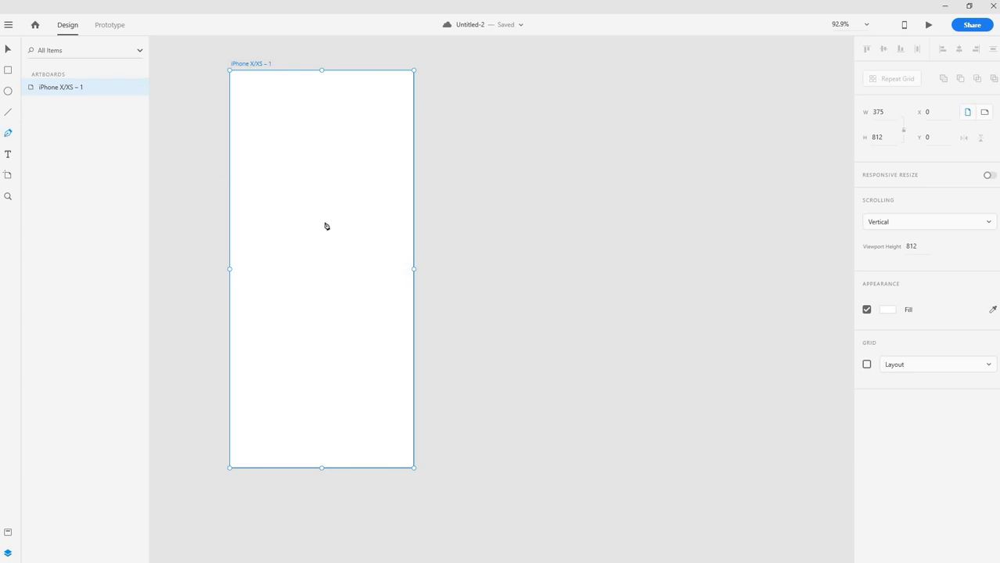
mouse_move(513, 227)
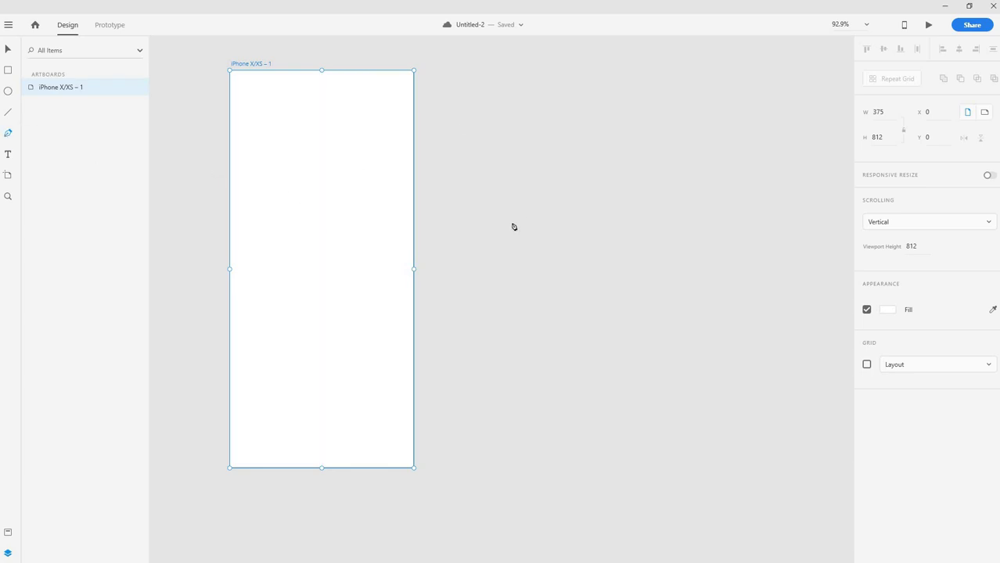
mouse_move(381, 137)
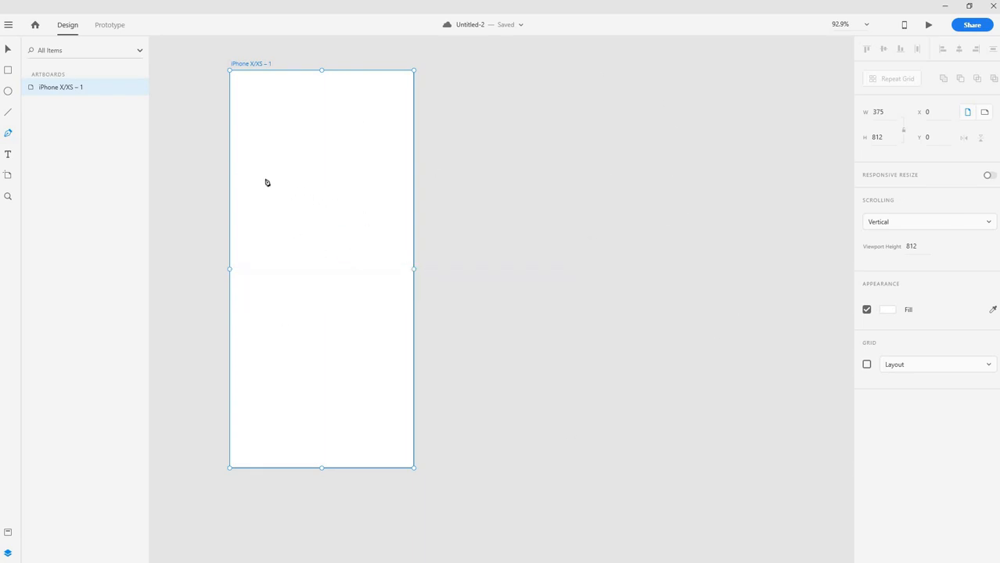
Draw a horizontal bar near the artboard top with border size 38 and round caps
left_click_drag(255, 169, 382, 169)
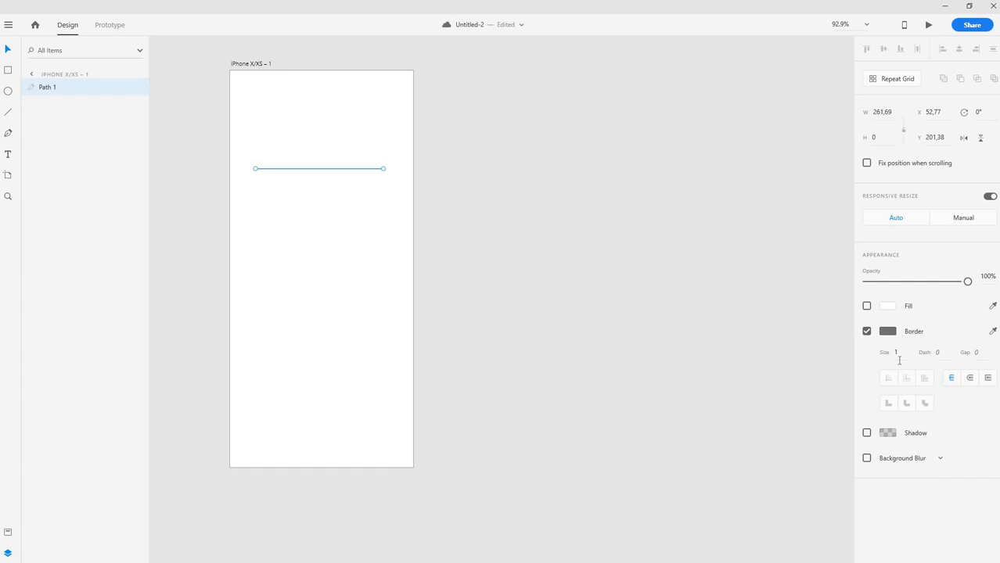
type("38")
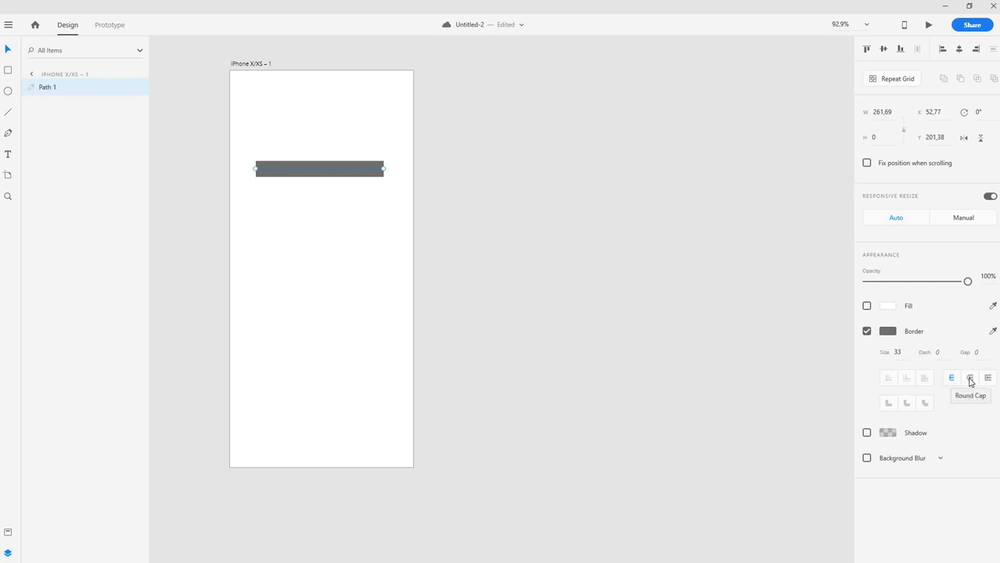
left_click(979, 374)
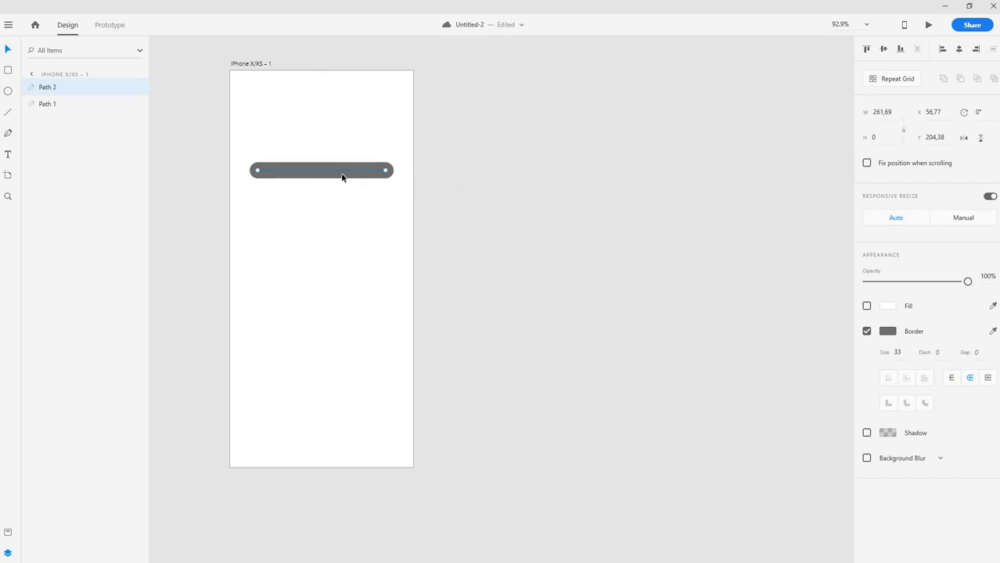
Move the copied bar down below the first bar
left_click_drag(341, 176, 332, 220)
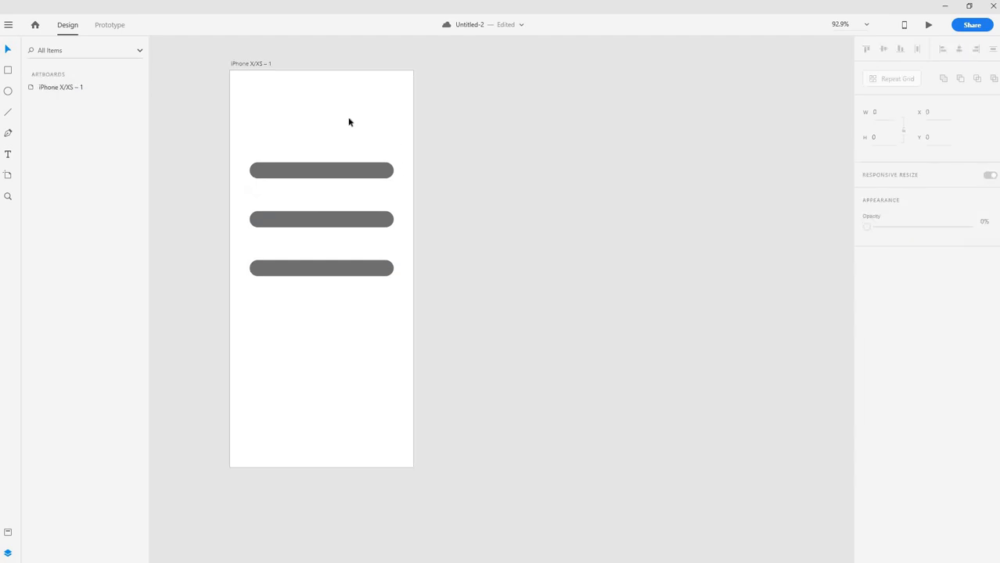
mouse_move(320, 275)
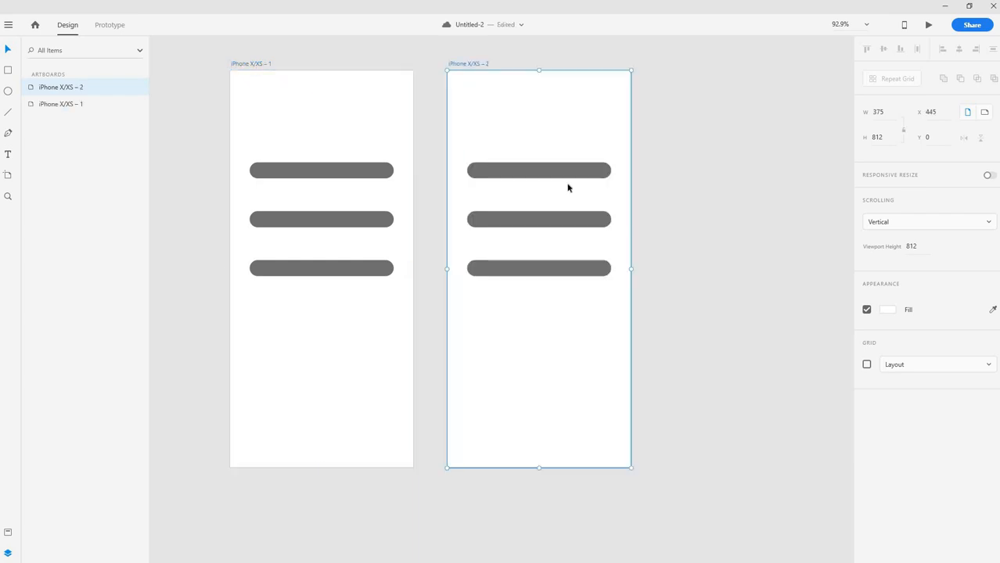
mouse_move(702, 195)
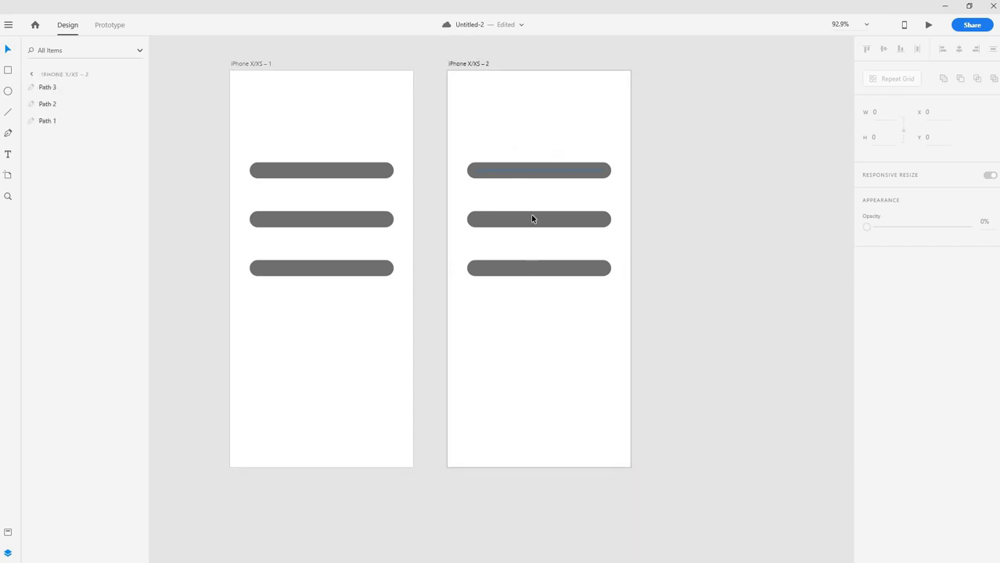
mouse_move(522, 206)
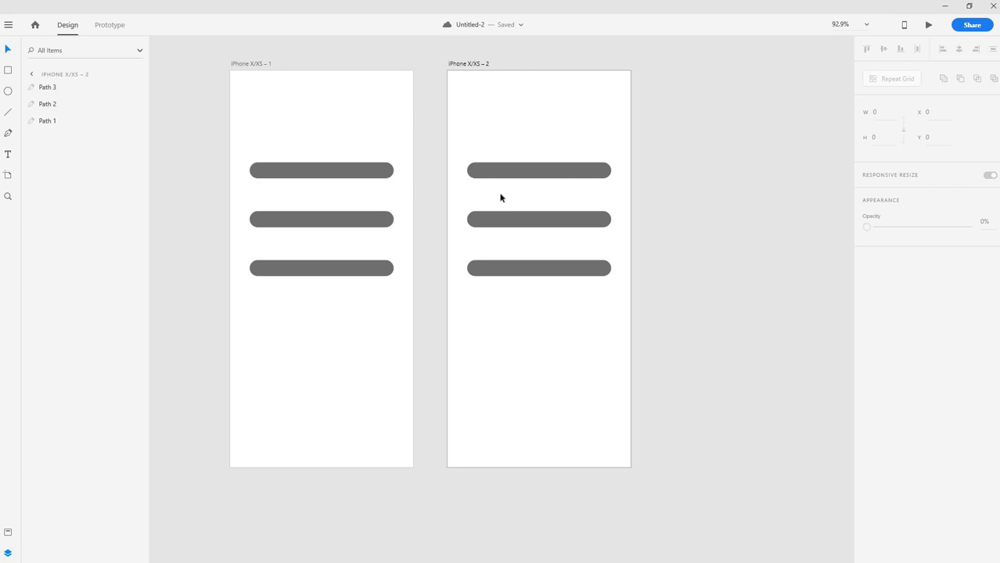
On the duplicated artboard, remove the top and bottom bars, keeping the middle one
left_click(321, 220)
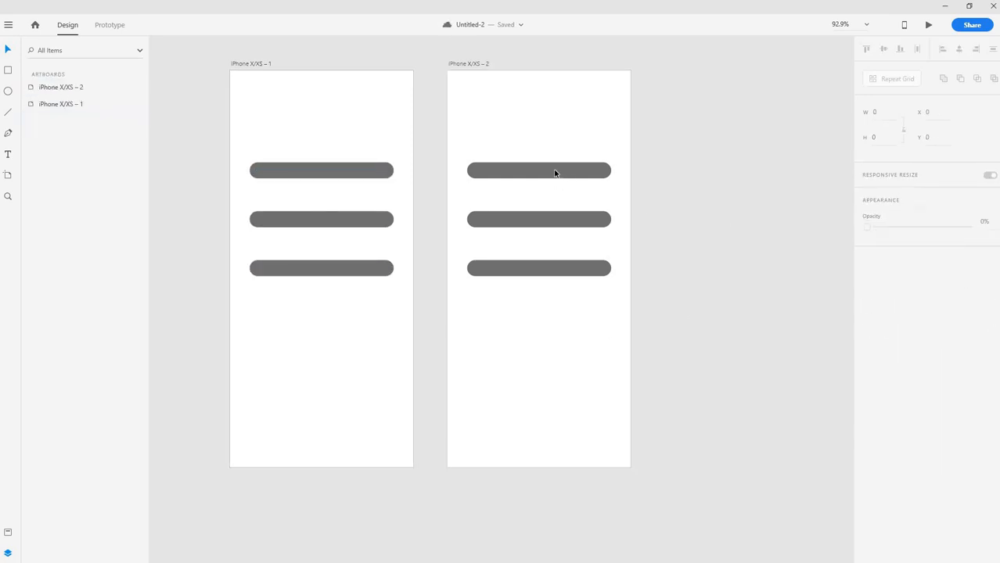
left_click(539, 170)
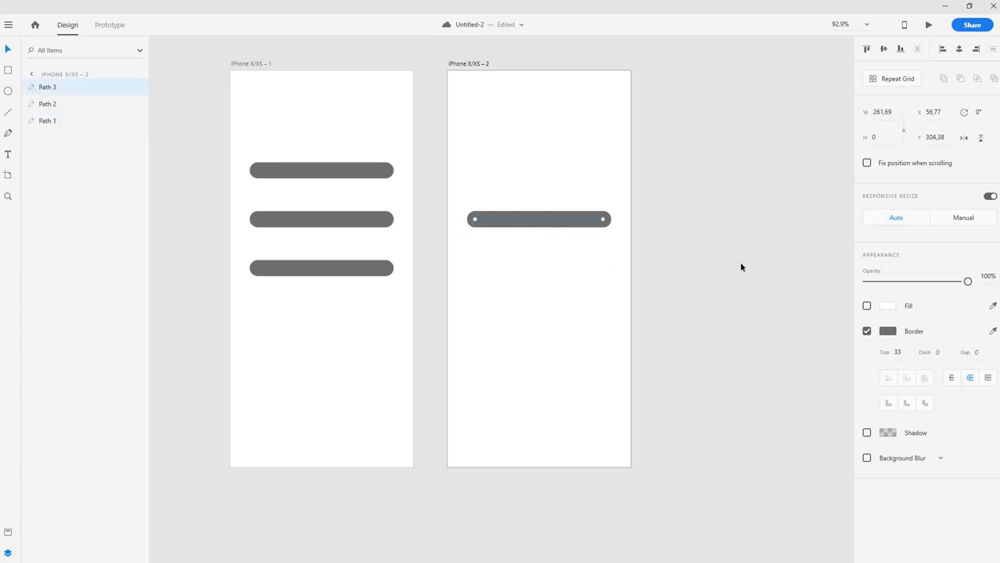
left_click(269, 104)
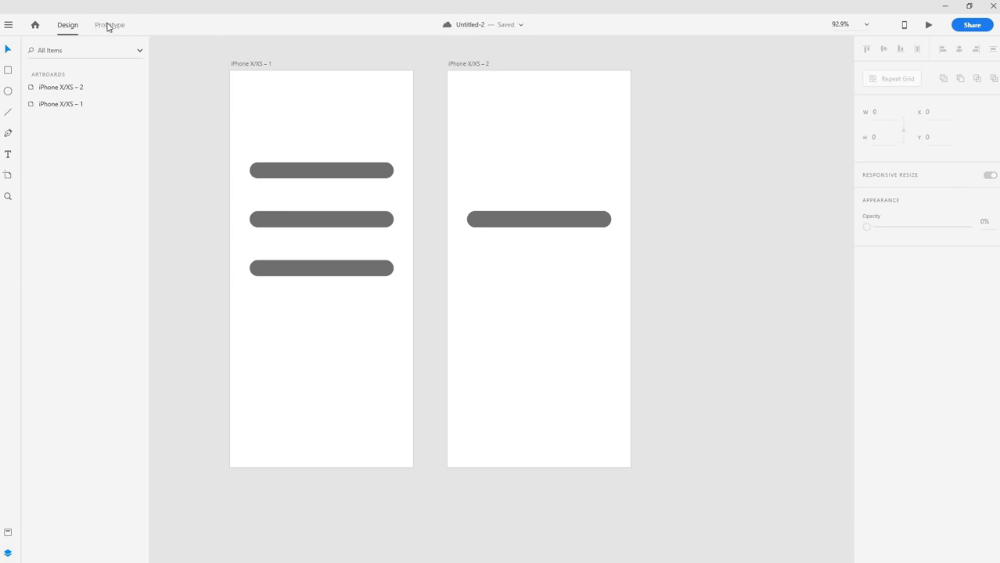
Link iPhone X/XS – 1 to iPhone X/XS – 2 with a tap Auto-Animate, Ease Out, 0.3 s
left_click(109, 25)
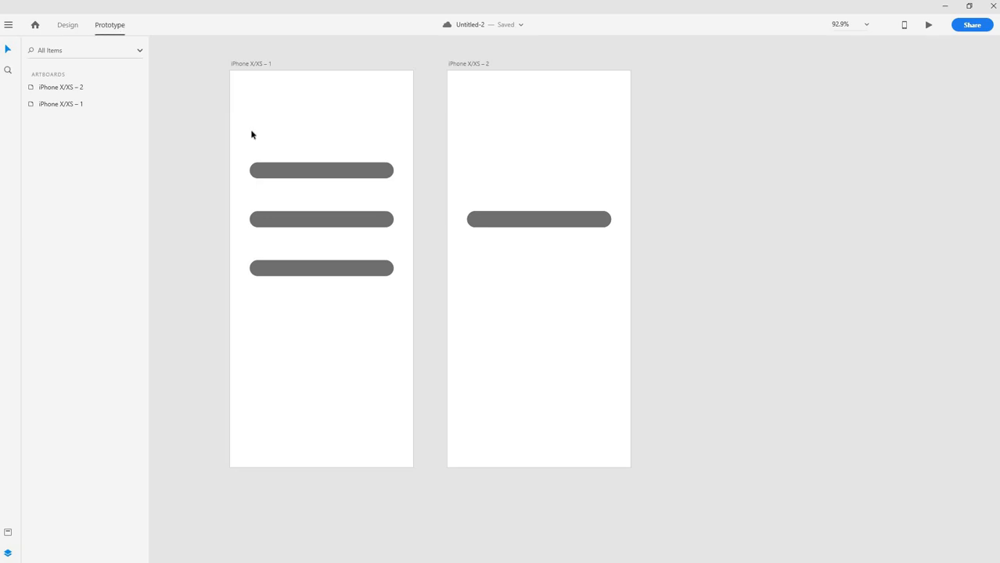
mouse_move(364, 131)
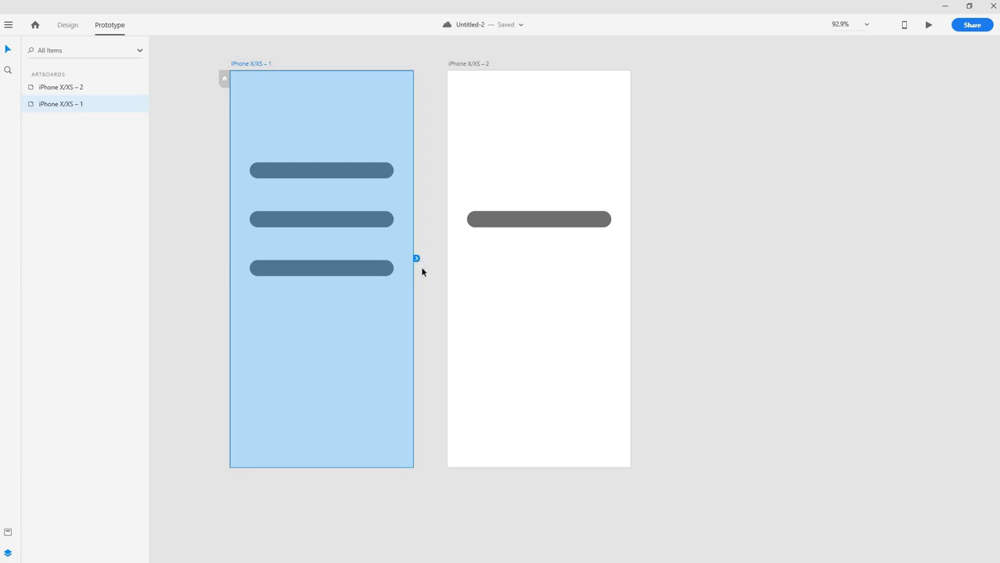
left_click_drag(416, 258, 551, 329)
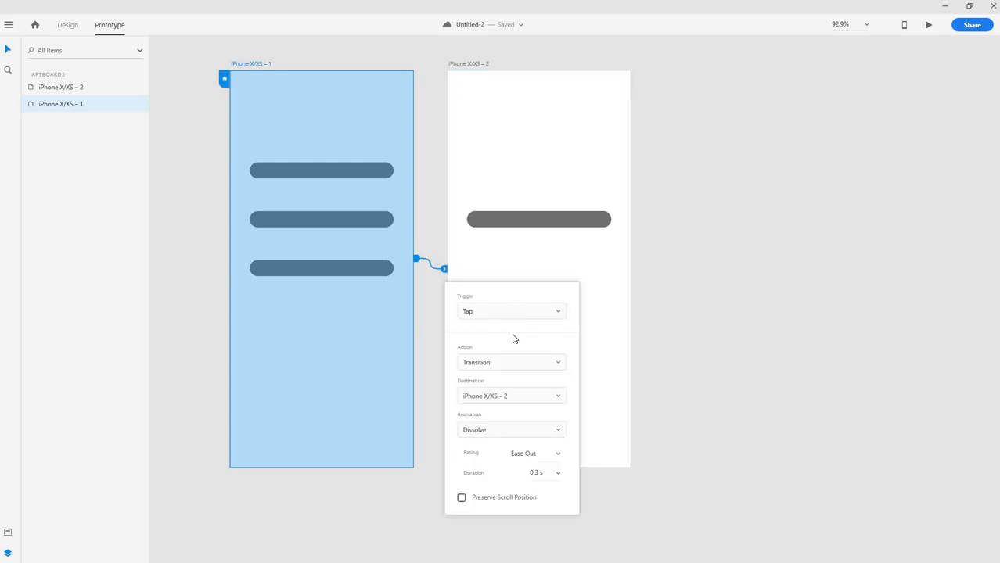
mouse_move(524, 345)
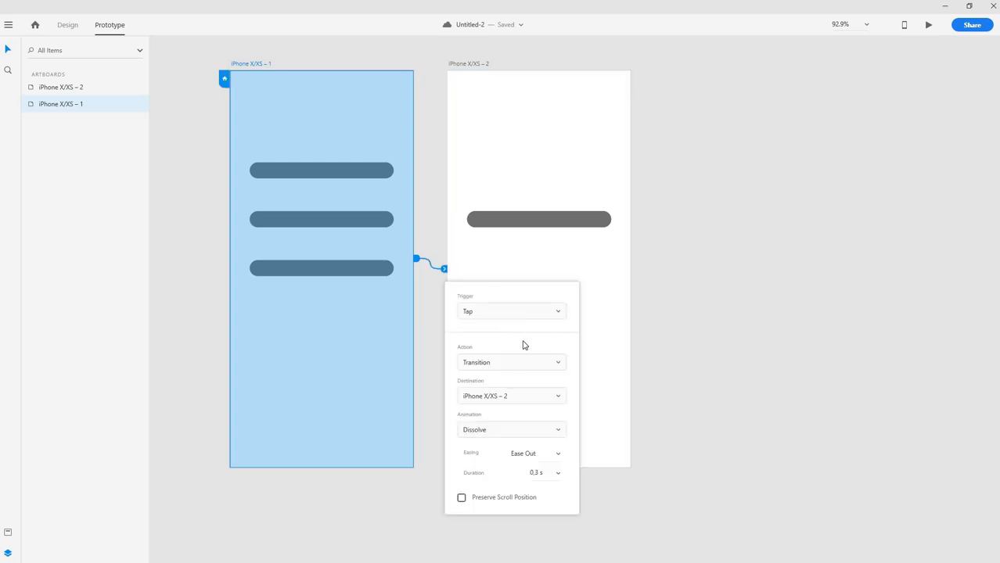
mouse_move(499, 317)
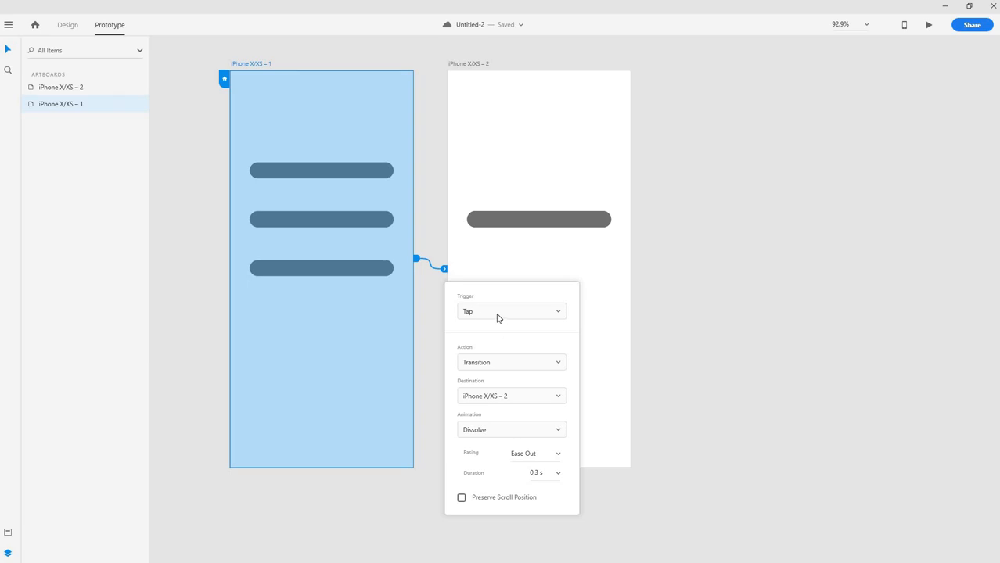
left_click(511, 310)
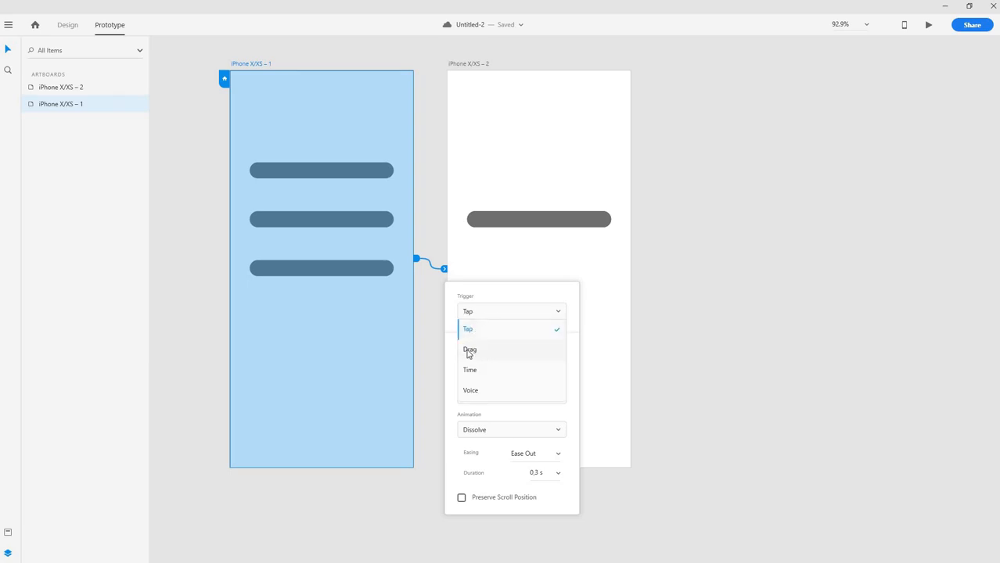
mouse_move(490, 372)
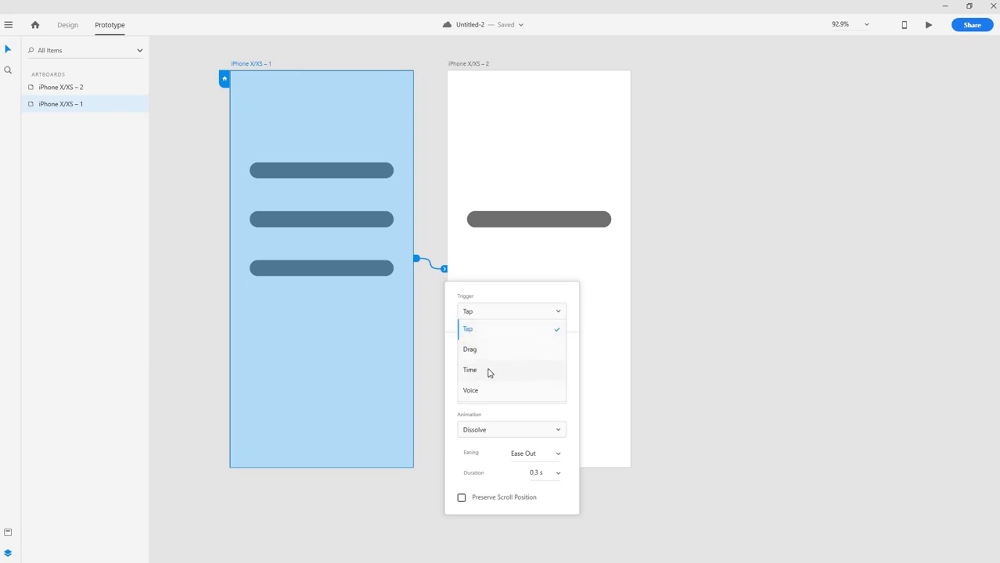
mouse_move(489, 326)
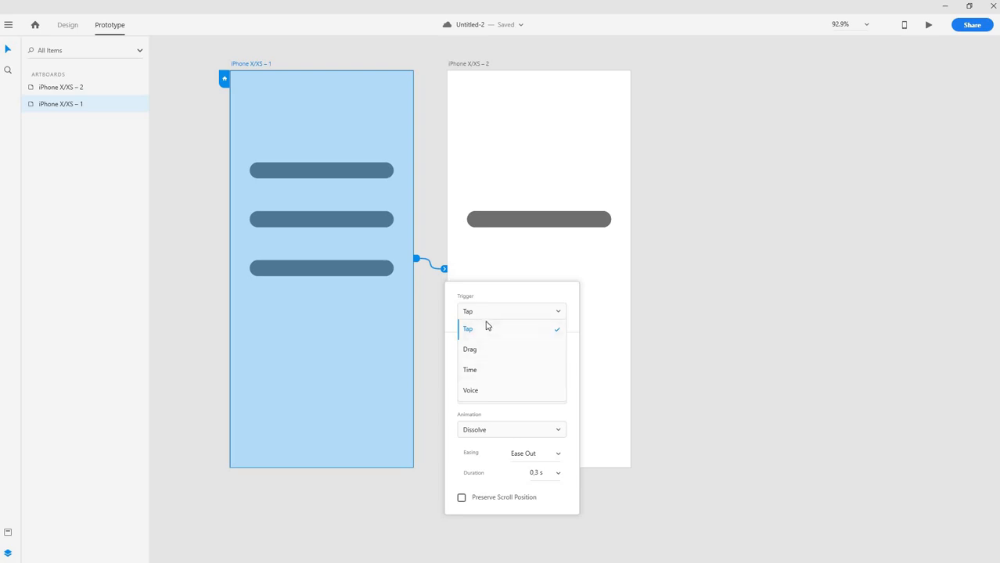
left_click(466, 328)
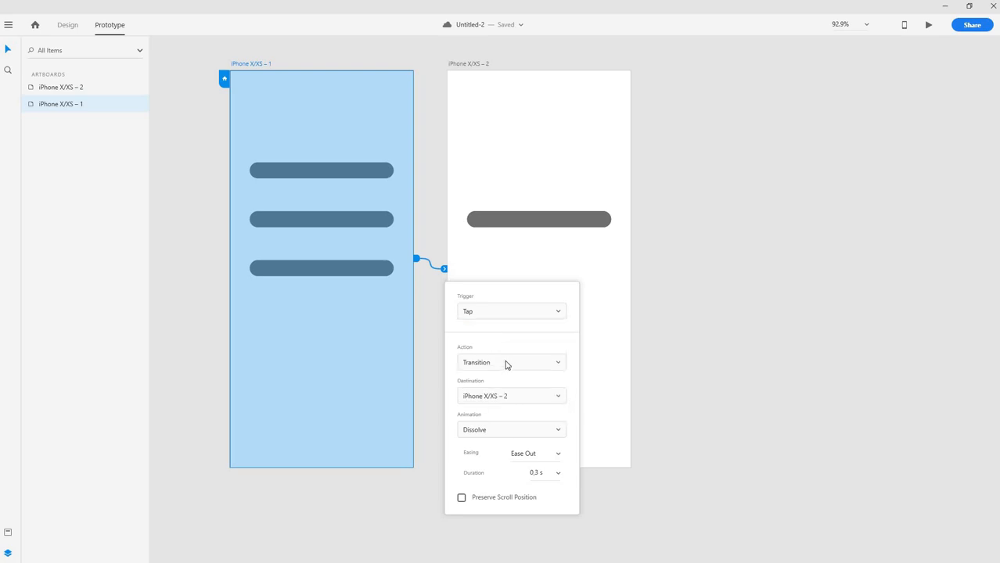
left_click(511, 362)
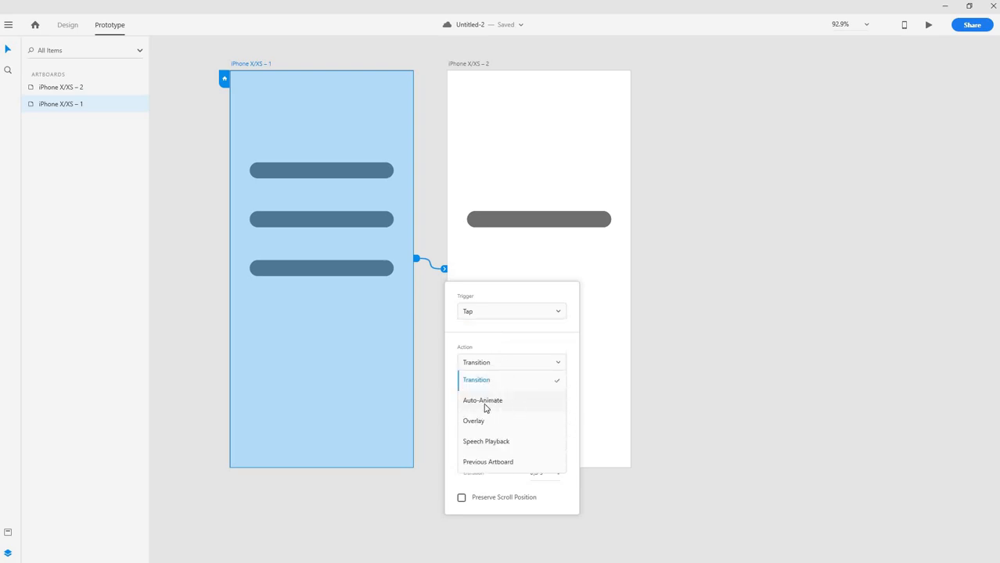
mouse_move(502, 406)
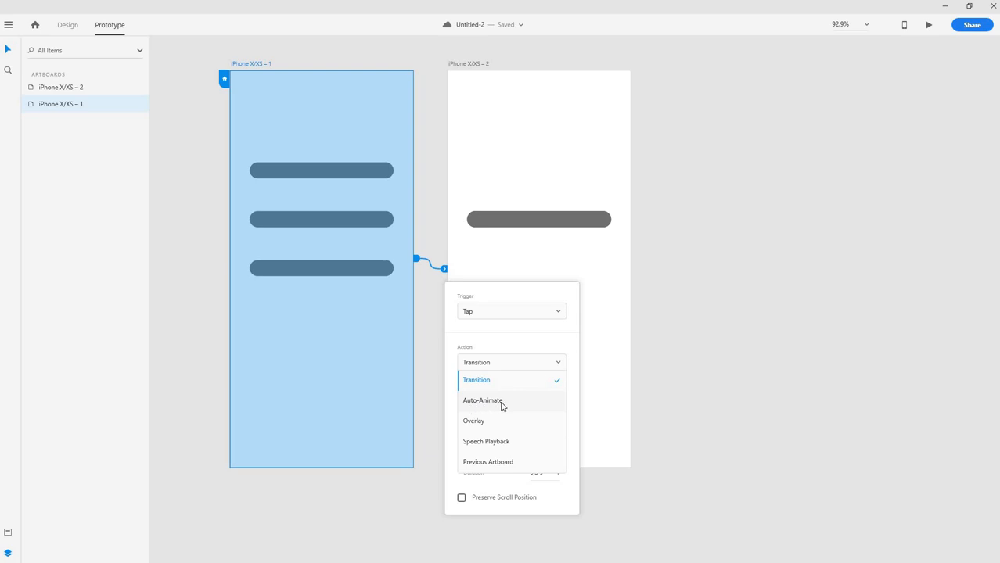
left_click(482, 400)
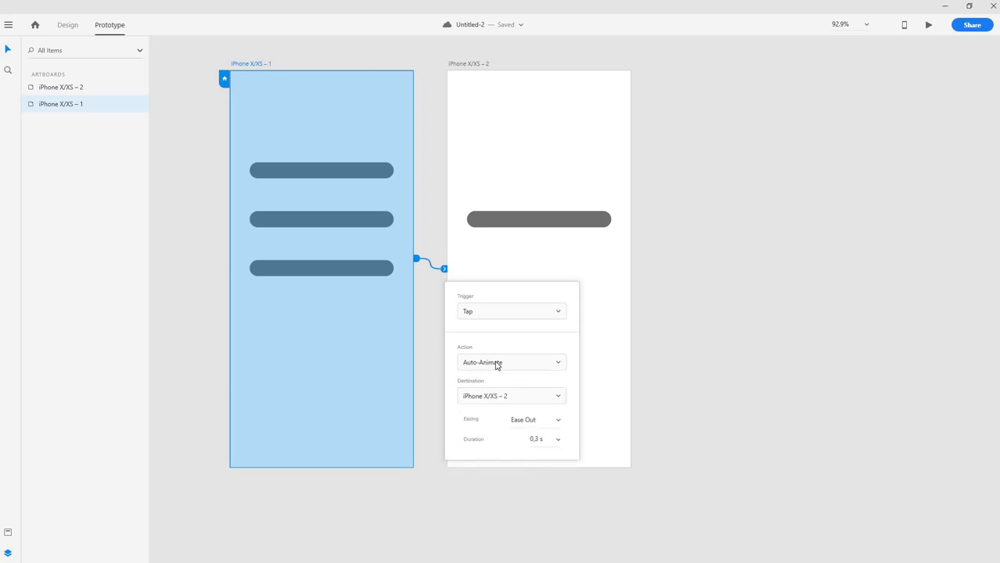
left_click(537, 420)
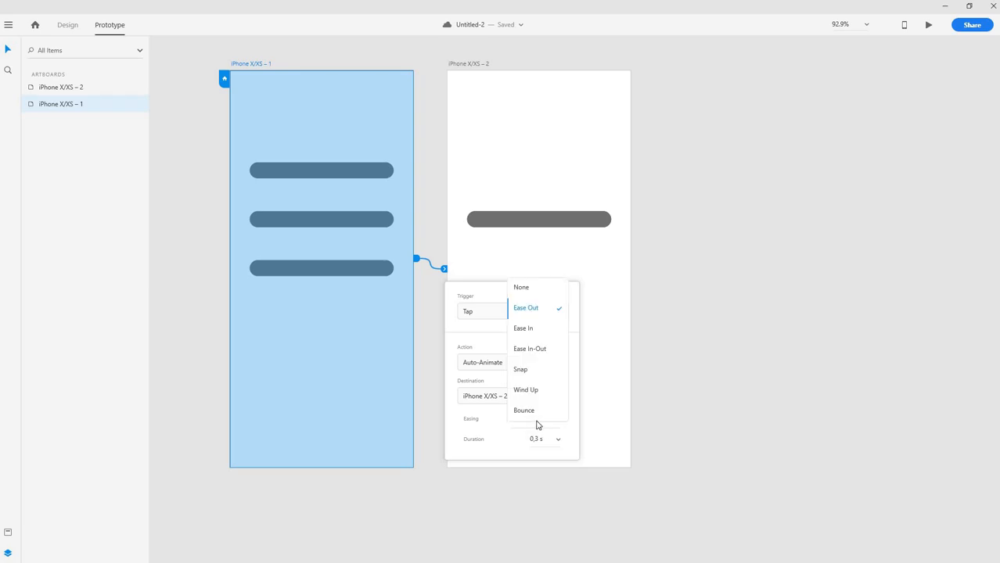
mouse_move(499, 442)
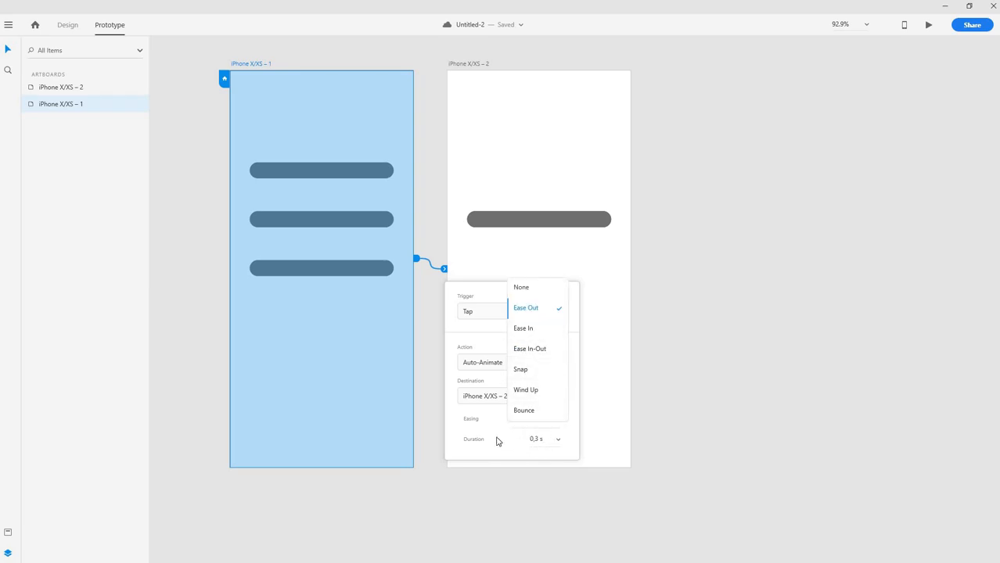
left_click(526, 307)
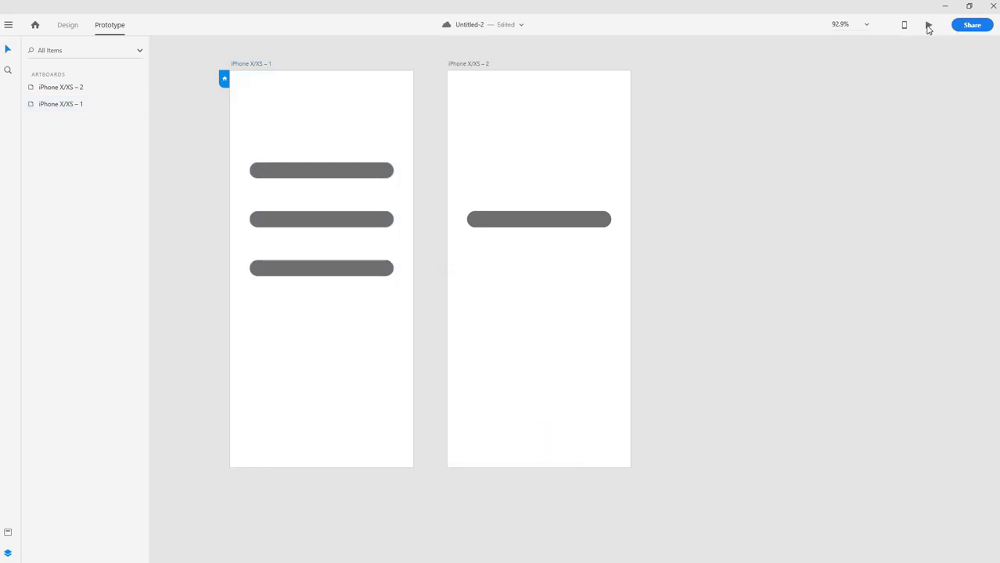
Play the prototype in Desktop Preview, watching three bars become one, then close it
left_click(928, 24)
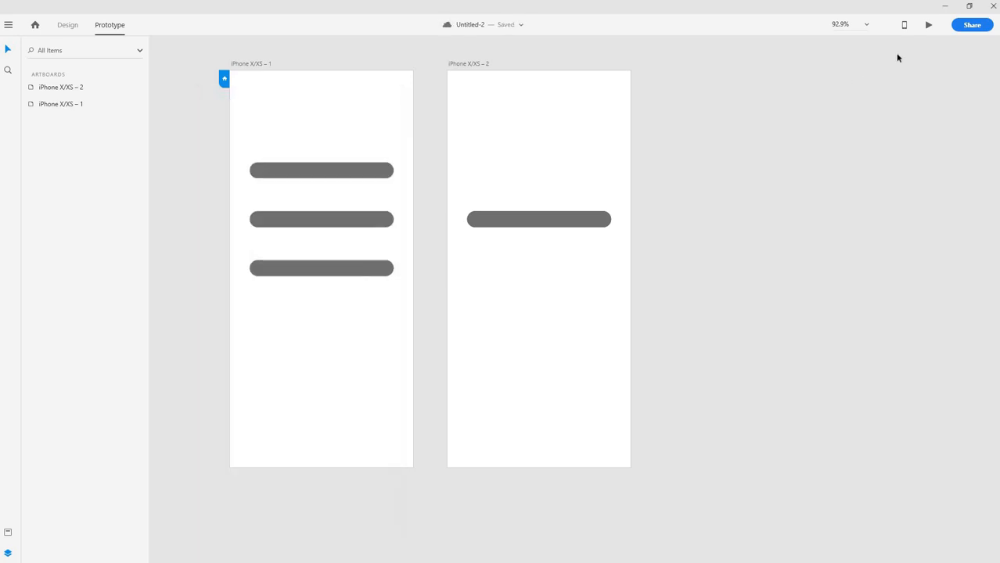
left_click(927, 25)
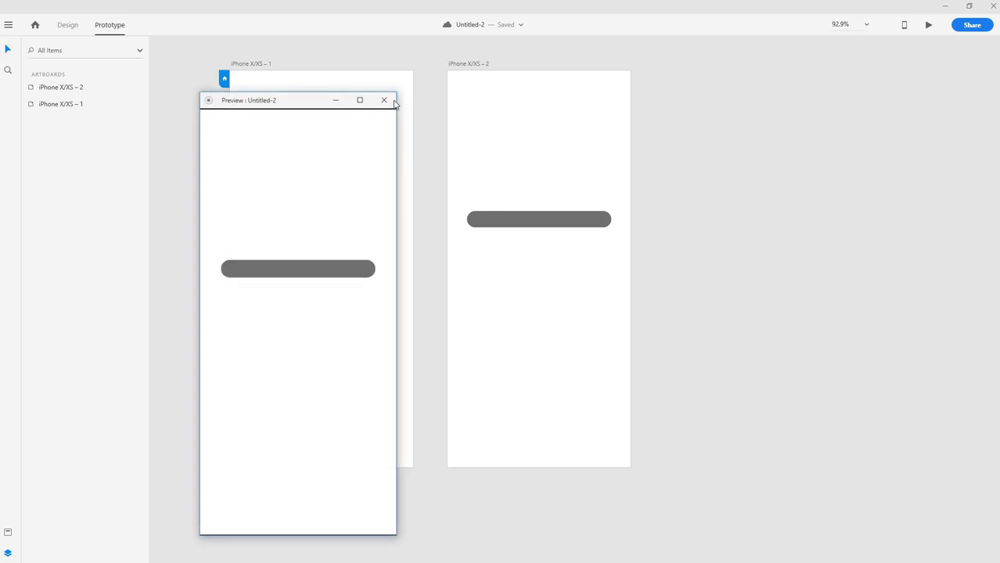
left_click(382, 100)
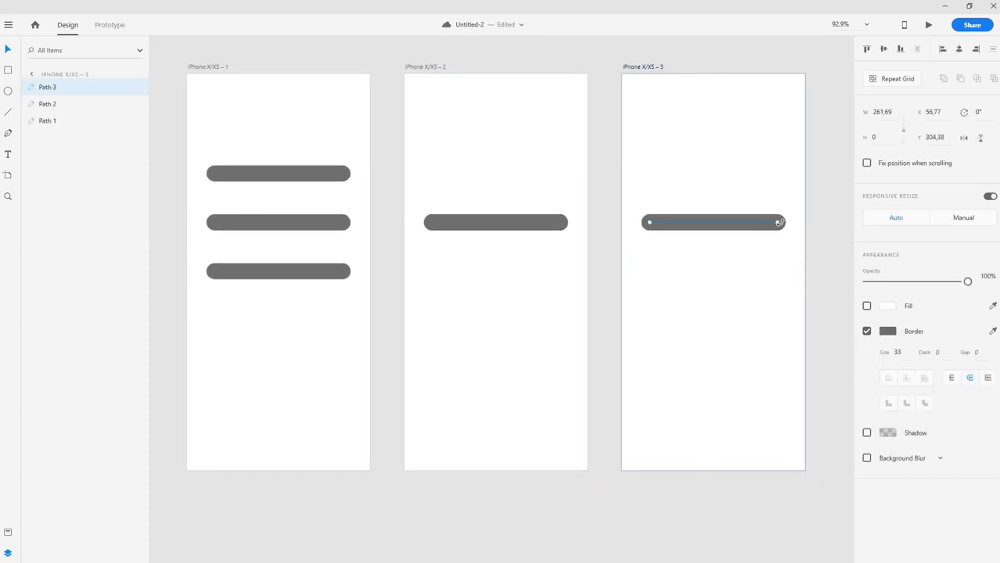
mouse_move(784, 230)
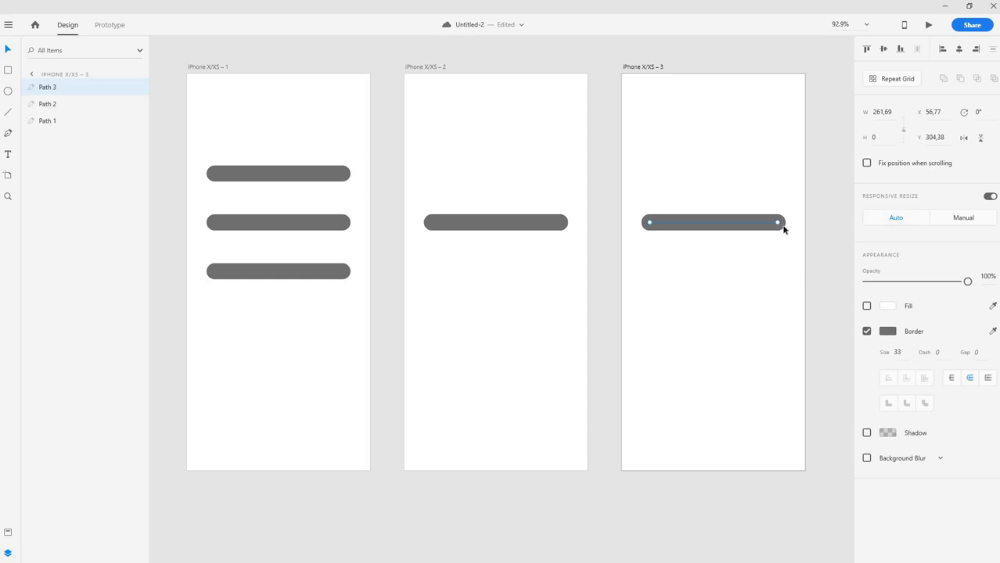
Rotate Path 3 to a -45° diagonal on the third artboard and lengthen both ends
left_click_drag(777, 222, 775, 192)
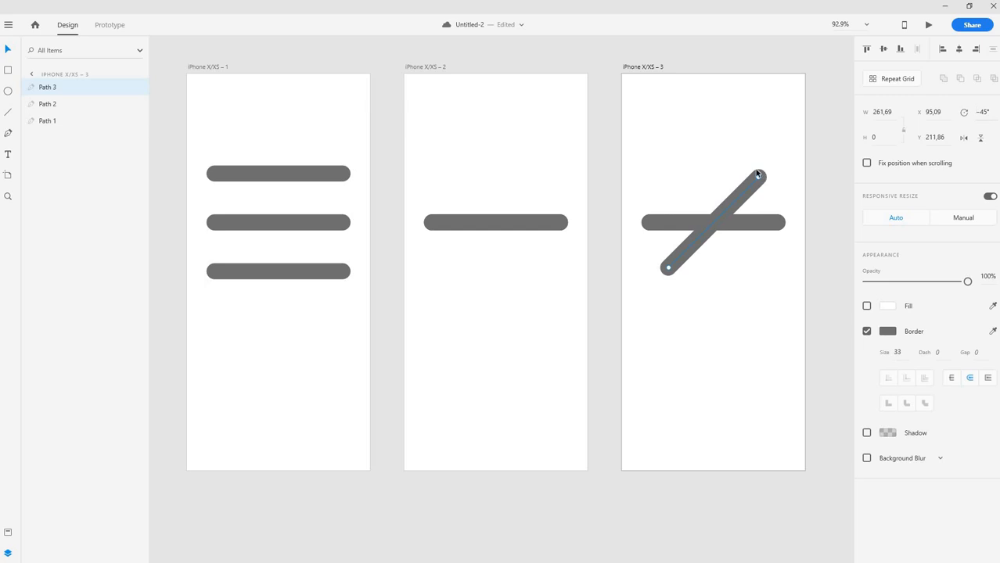
left_click_drag(758, 175, 777, 175)
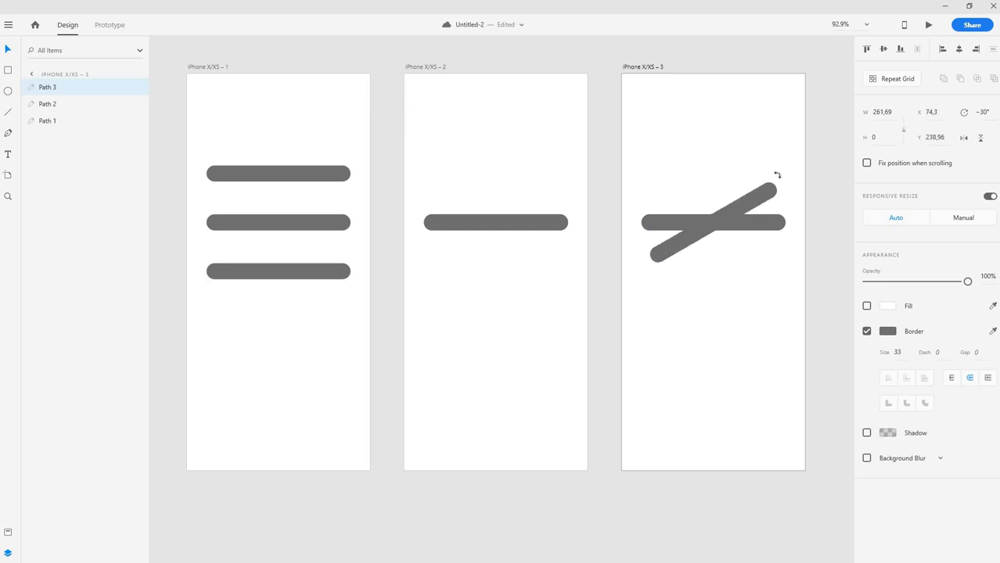
left_click_drag(777, 174, 773, 166)
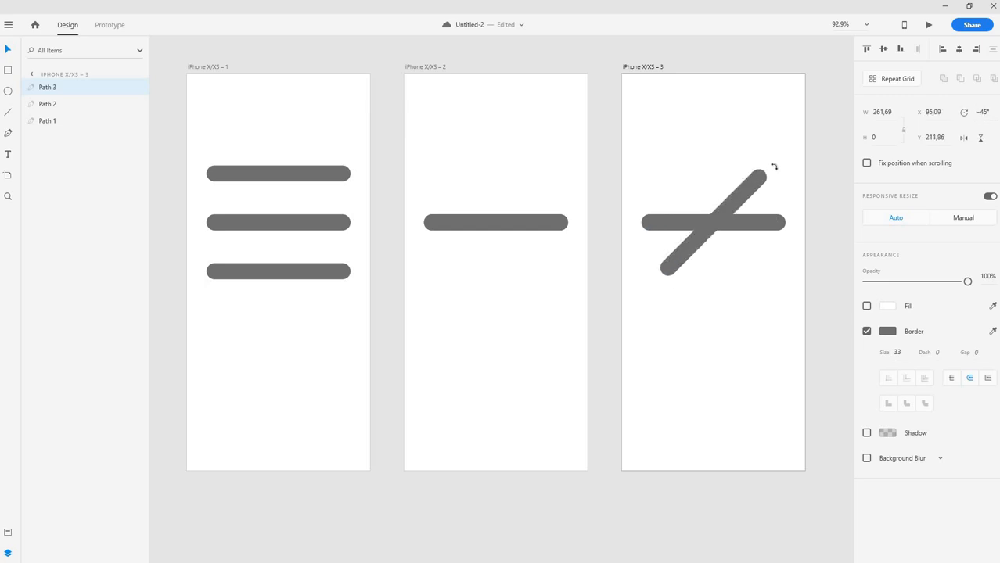
left_click_drag(773, 166, 764, 172)
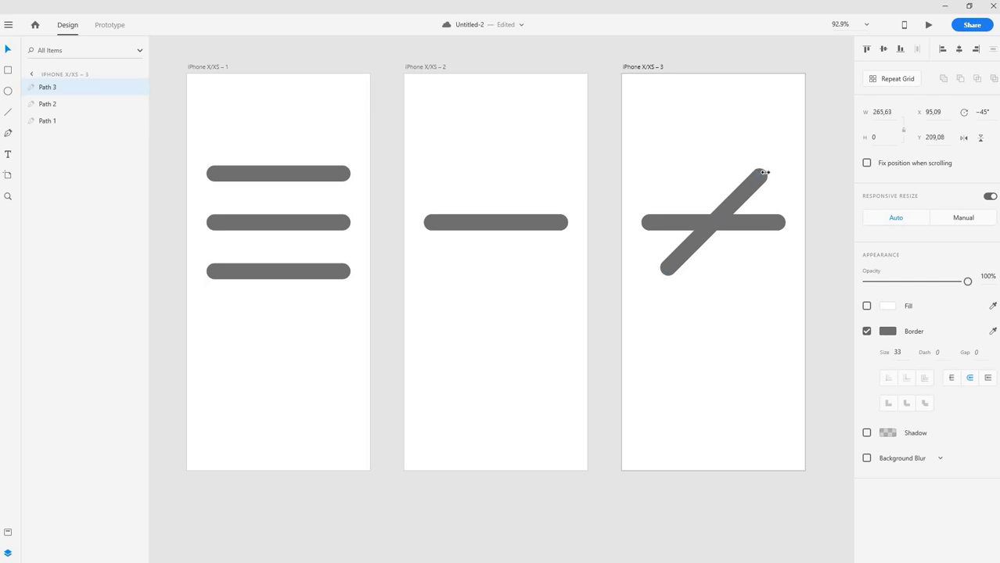
left_click_drag(764, 172, 776, 161)
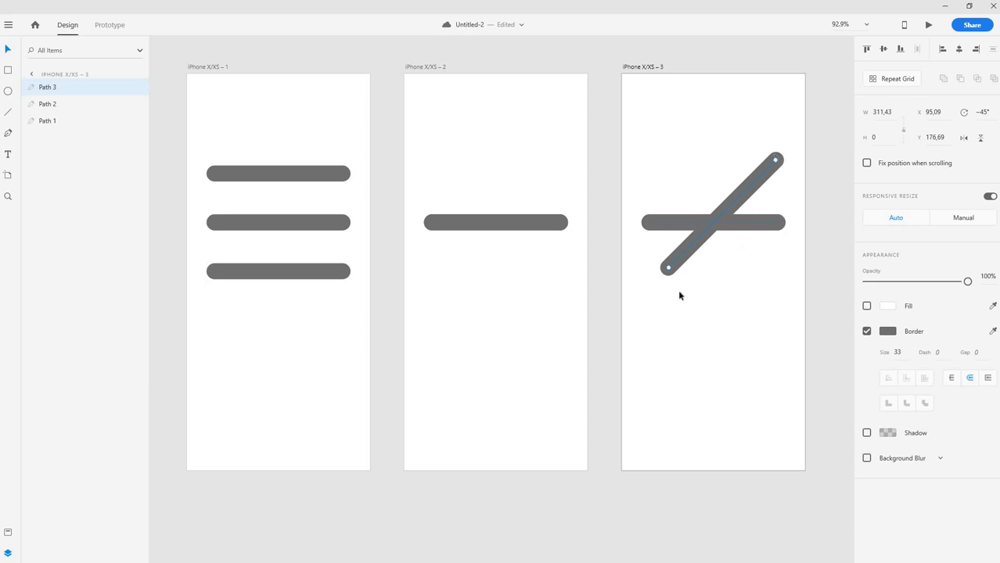
left_click_drag(669, 268, 657, 284)
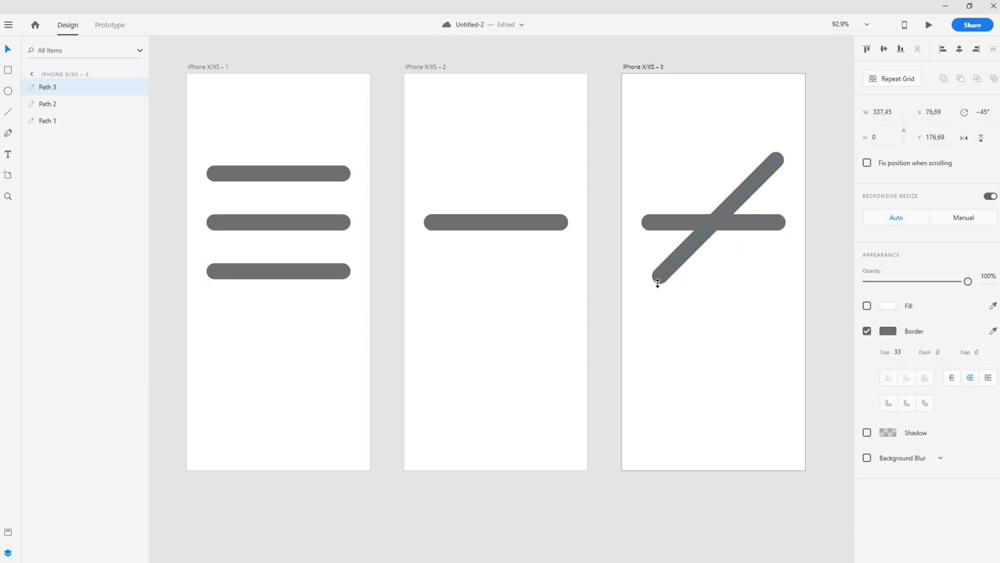
left_click_drag(658, 283, 650, 287)
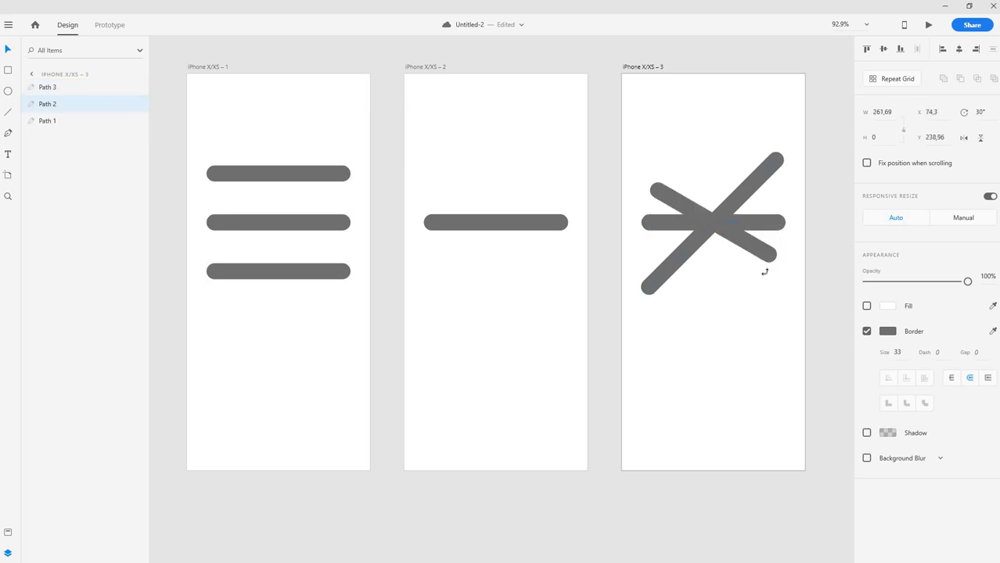
Tilt Path 2 to 45° and lengthen it to match the first diagonal bar
left_click_drag(765, 271, 758, 268)
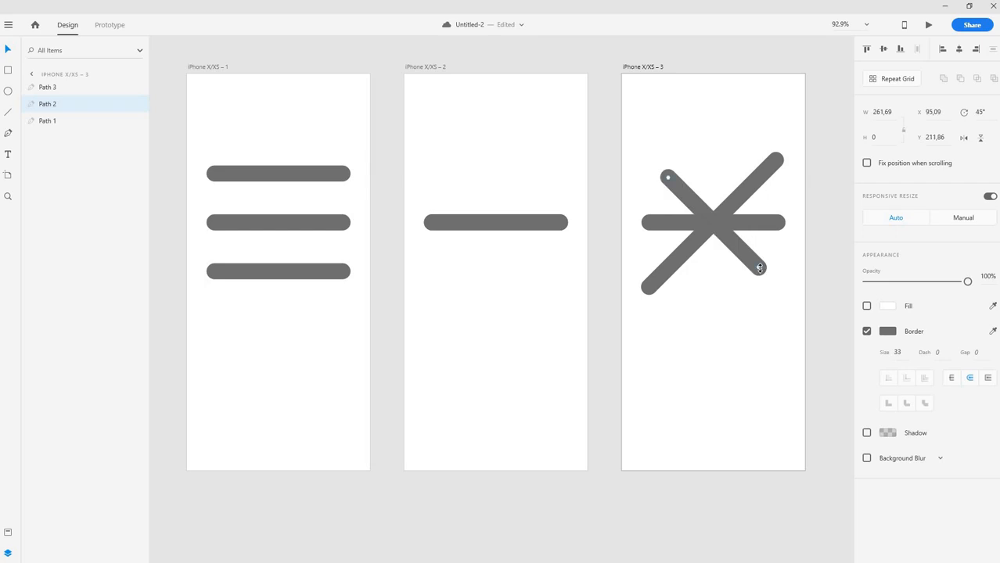
left_click_drag(759, 268, 775, 289)
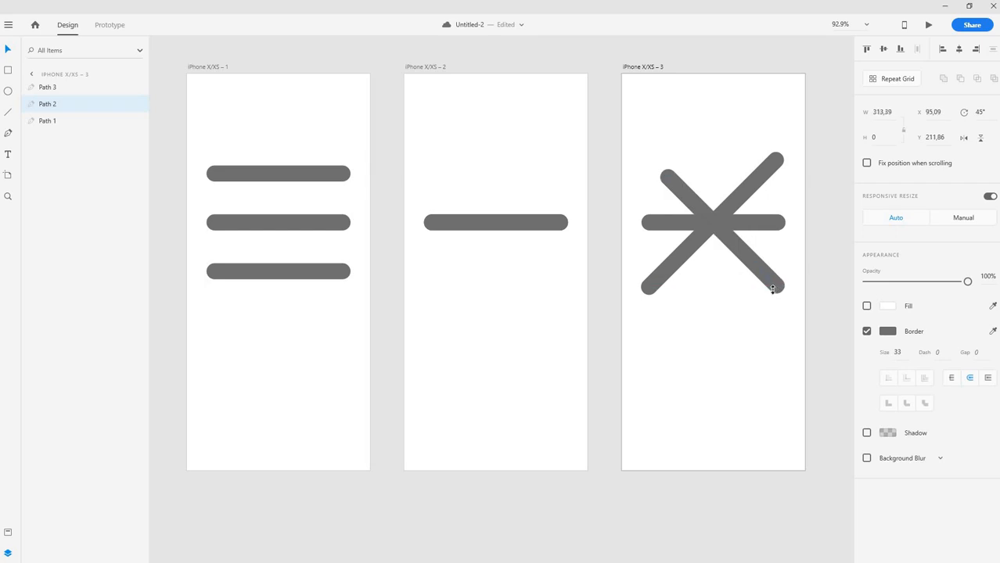
left_click_drag(773, 288, 775, 290)
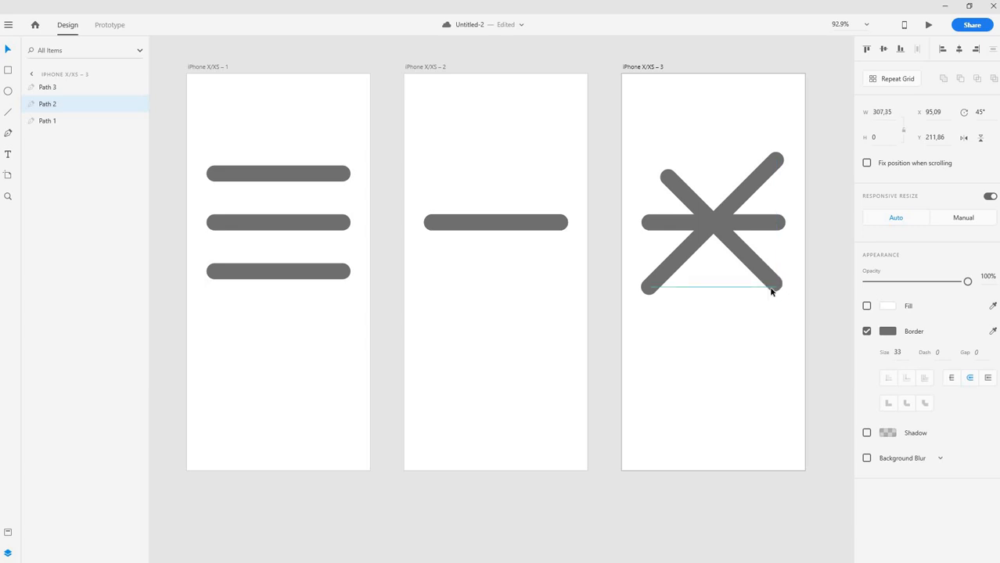
left_click_drag(771, 292, 657, 166)
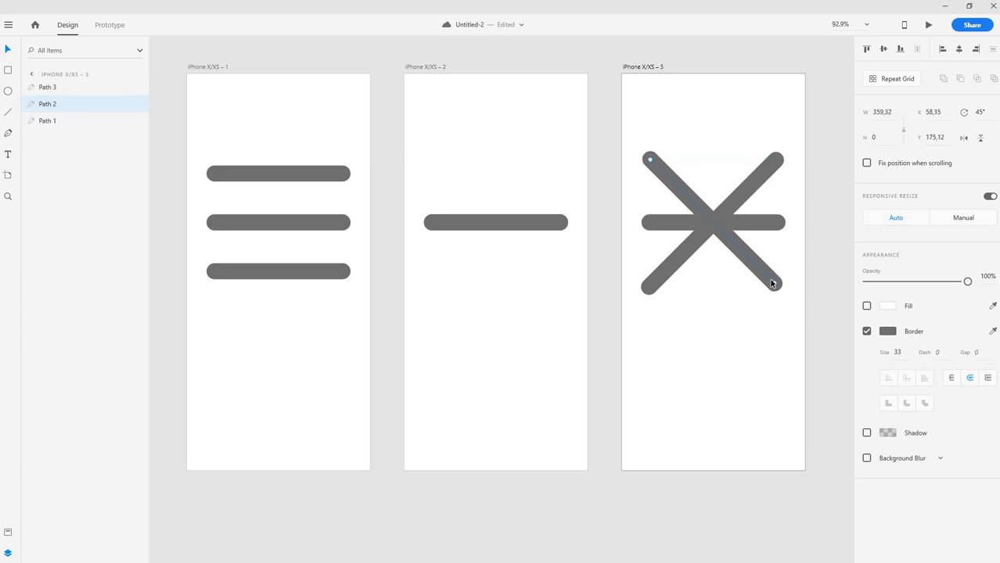
left_click_drag(774, 283, 776, 286)
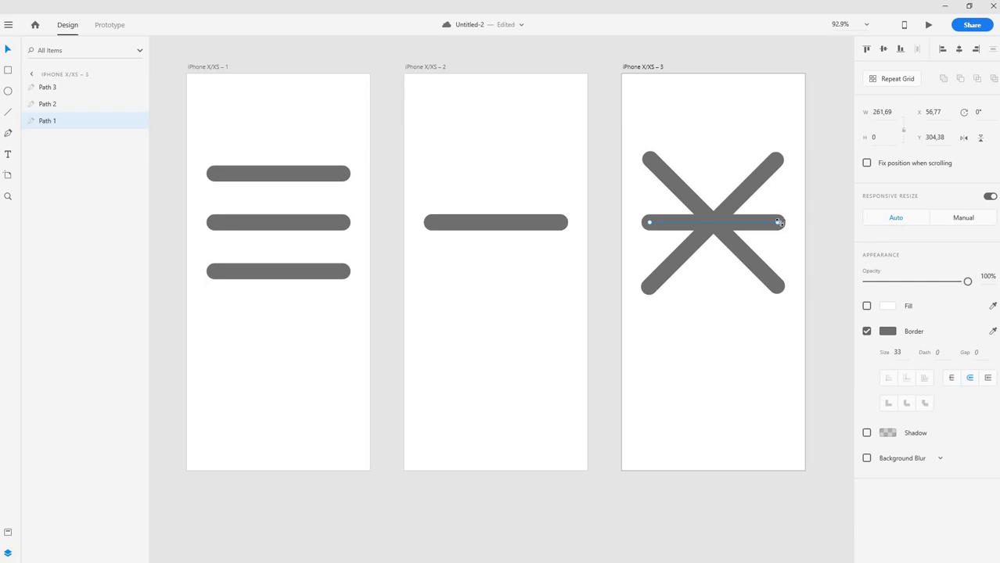
Select the horizontal middle bar, Path 1, on the third artboard and delete it
left_click_drag(779, 222, 713, 223)
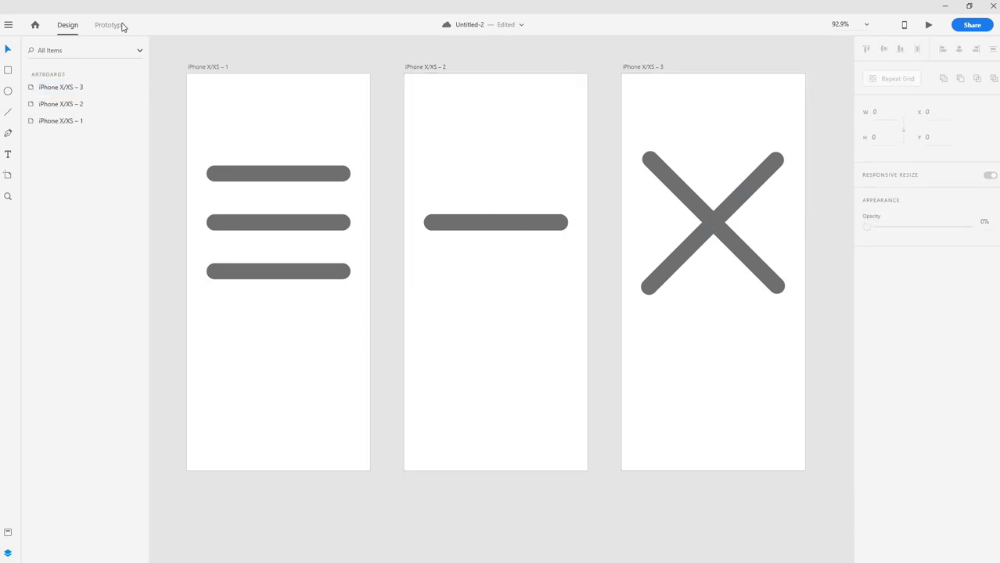
Link iPhone X/XS – 2 to iPhone X/XS – 3 with a Time trigger, 0 s delay, Auto-Animate, Ease Out
left_click(110, 24)
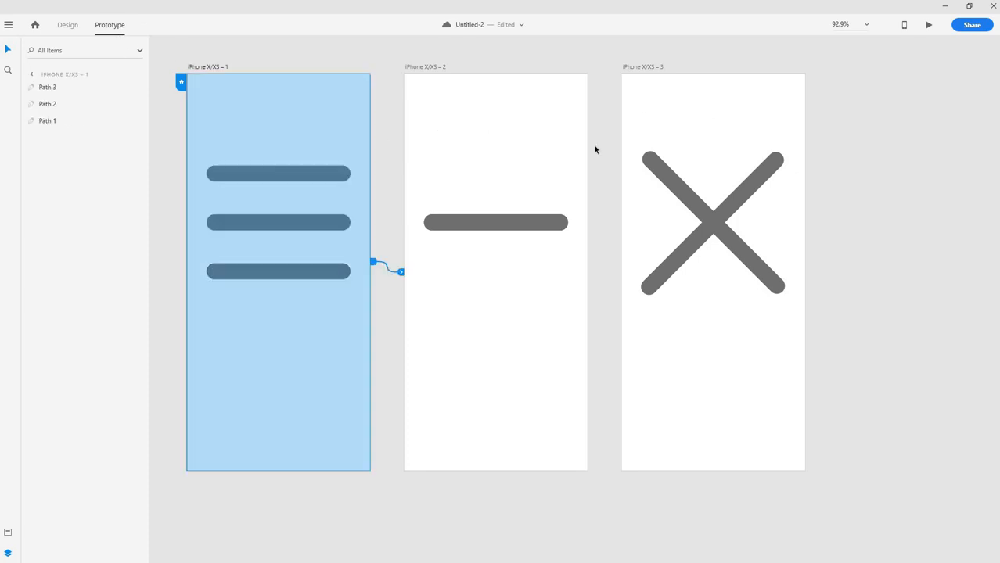
mouse_move(481, 249)
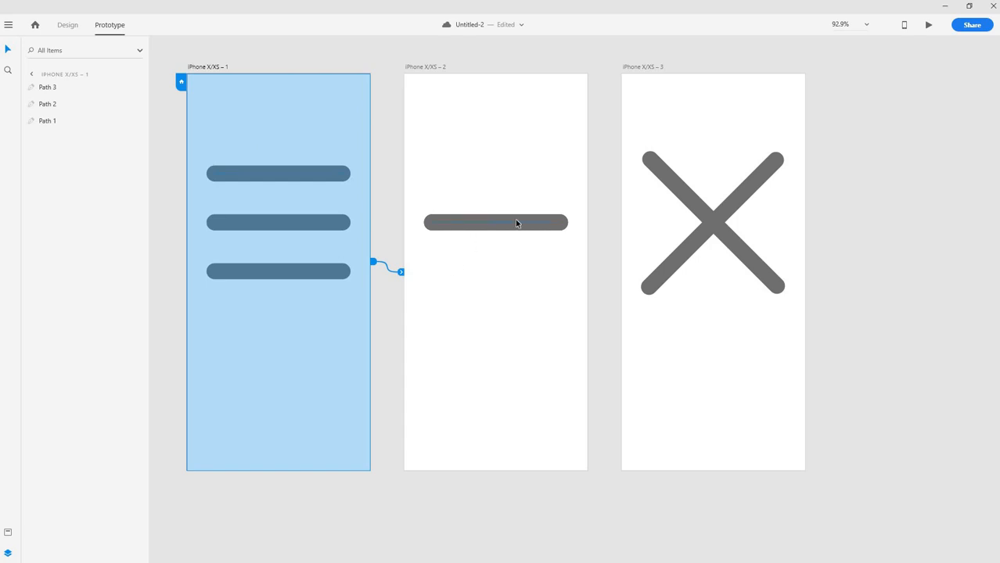
mouse_move(525, 244)
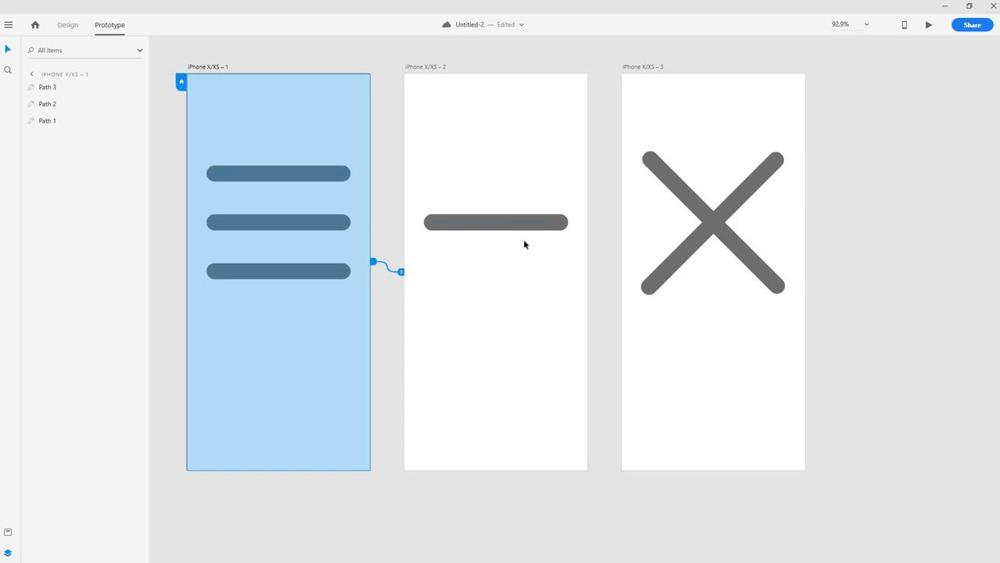
left_click(495, 223)
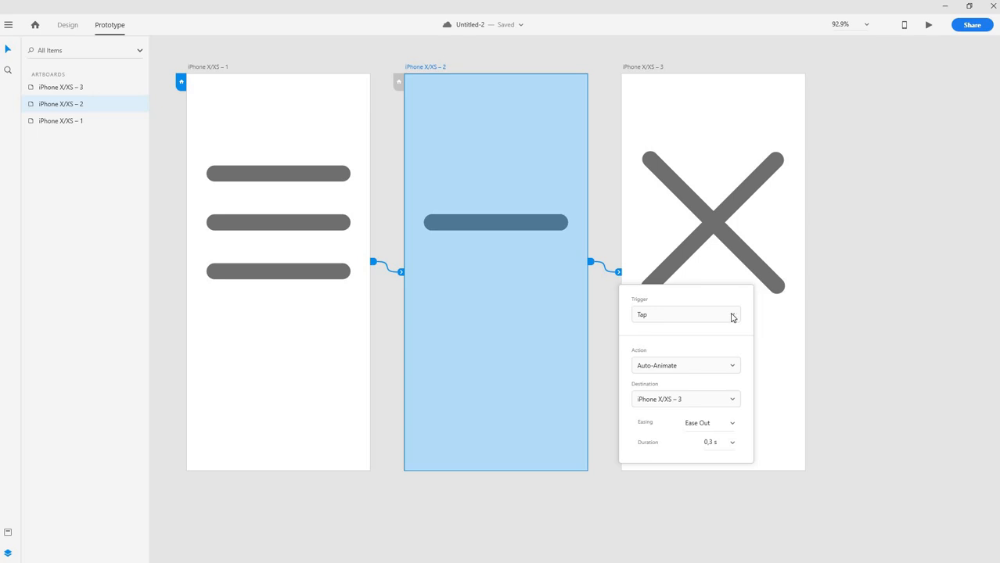
mouse_move(524, 185)
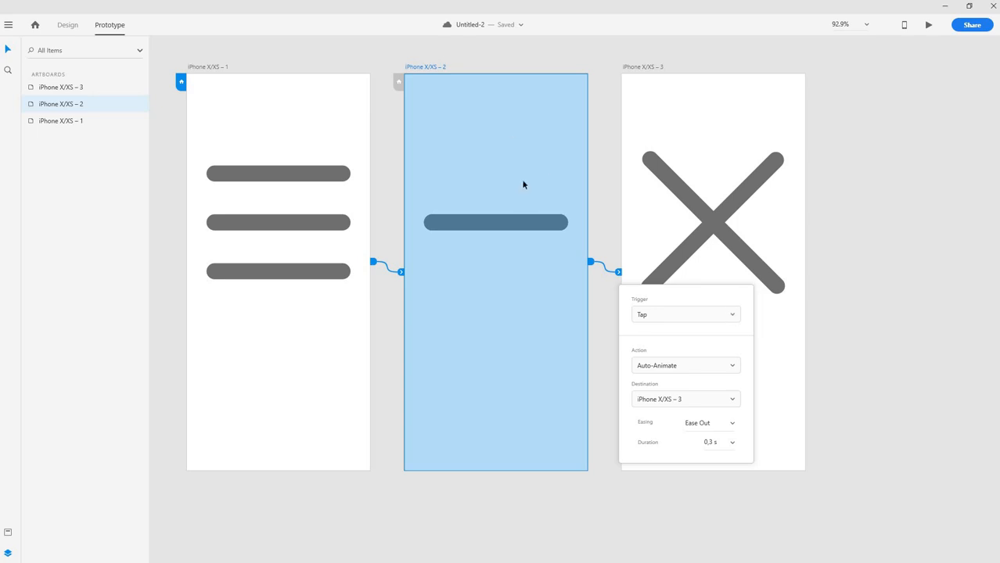
mouse_move(728, 224)
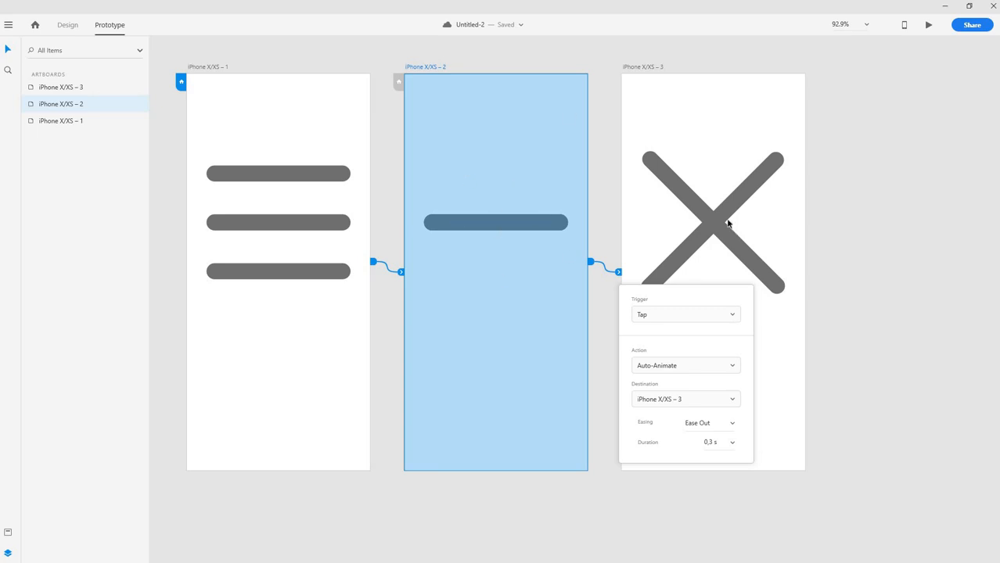
left_click(685, 315)
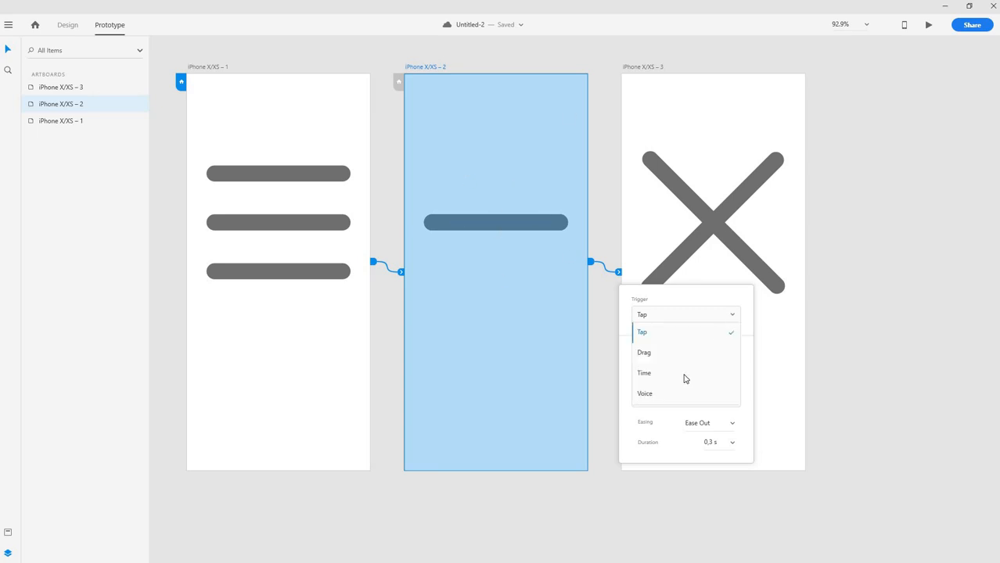
left_click(644, 373)
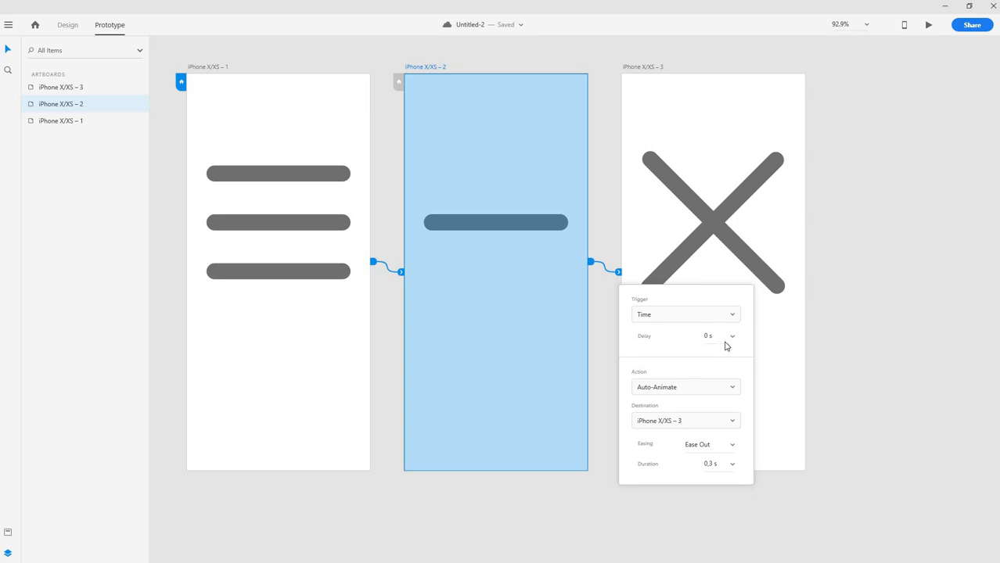
left_click(708, 336)
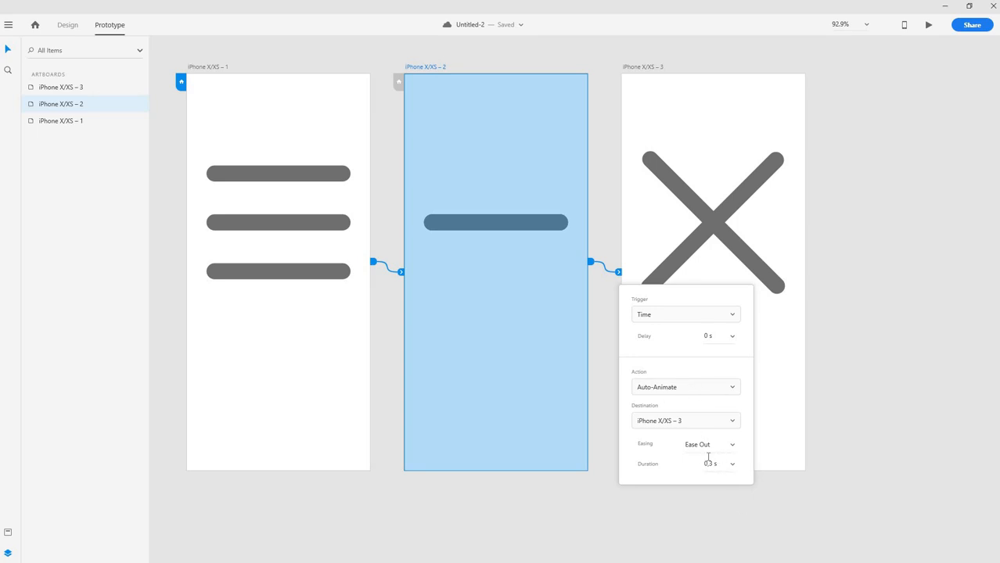
mouse_move(871, 351)
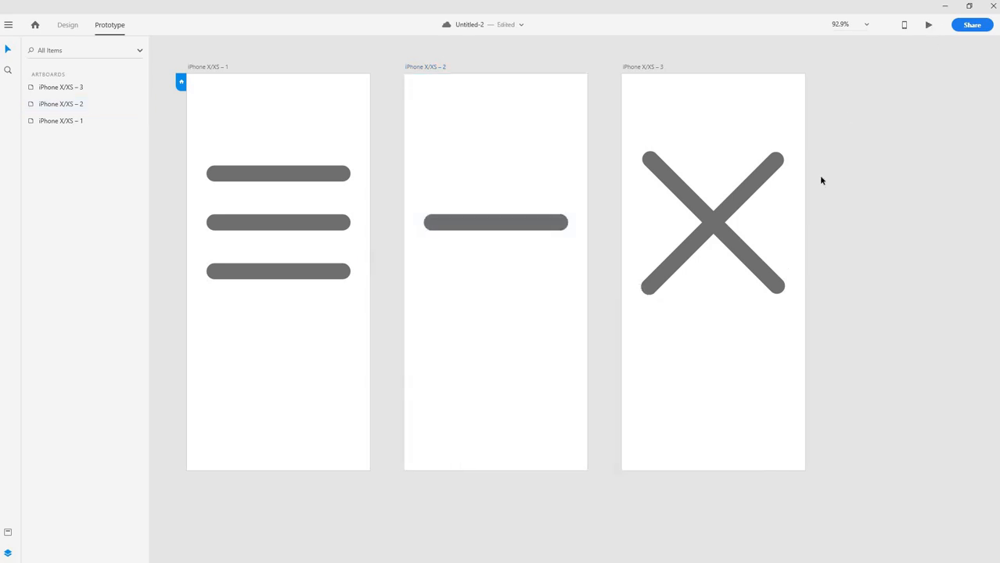
left_click(927, 24)
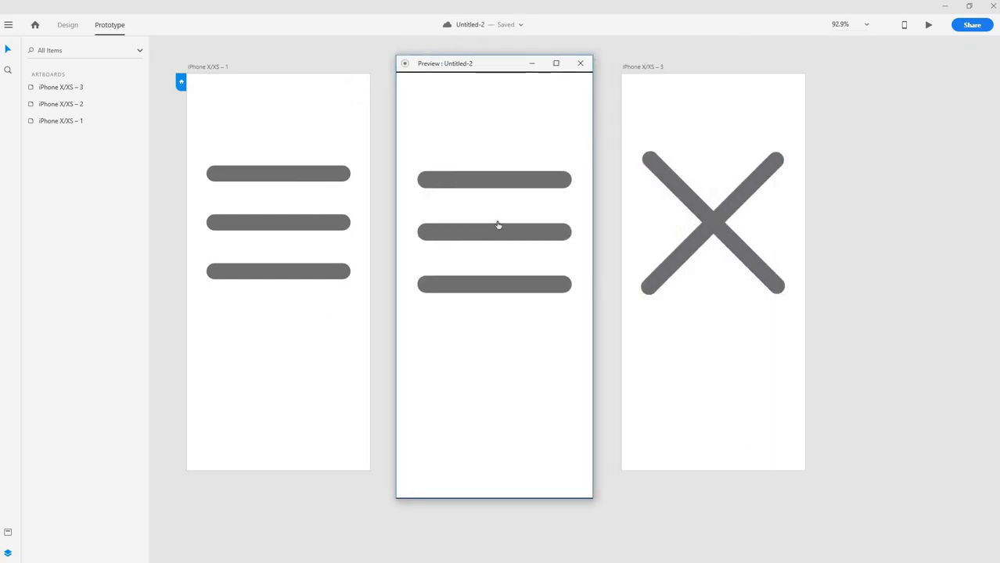
left_click(496, 229)
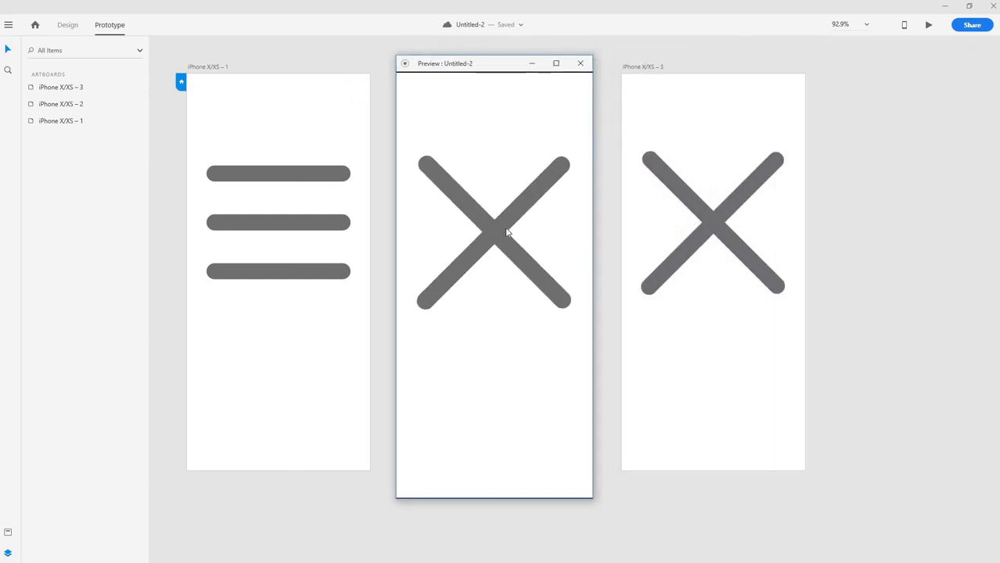
left_click(580, 63)
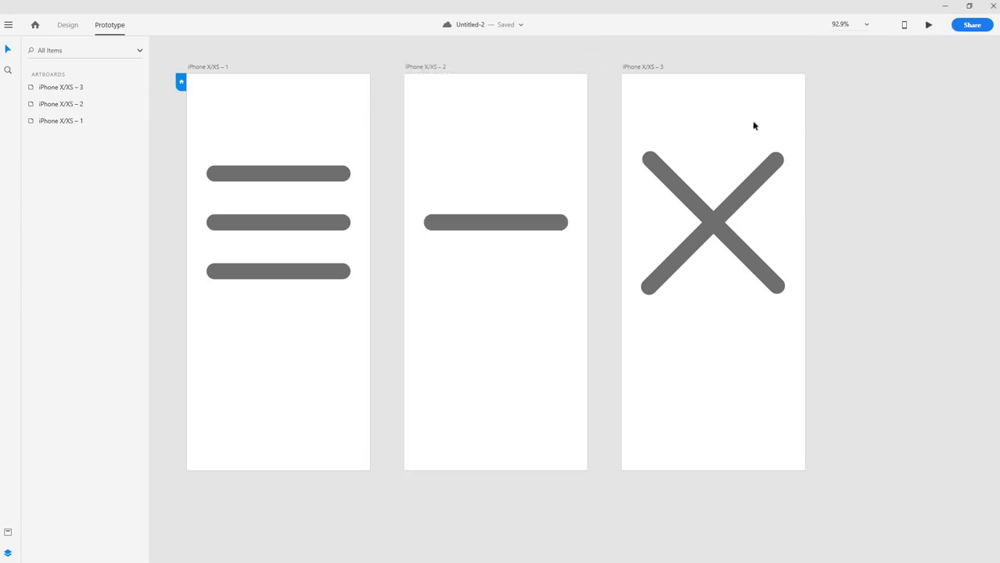
left_click(927, 24)
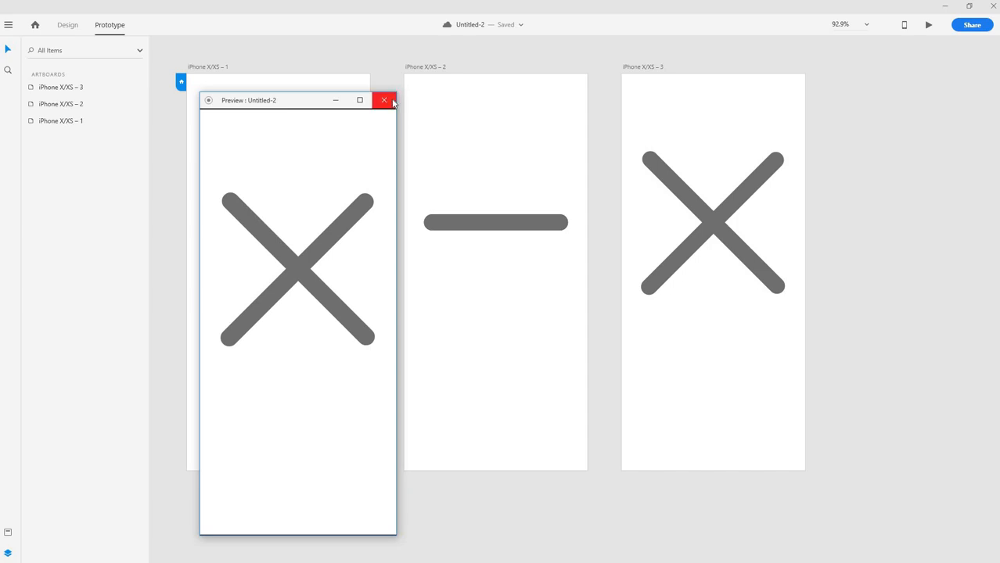
left_click(385, 101)
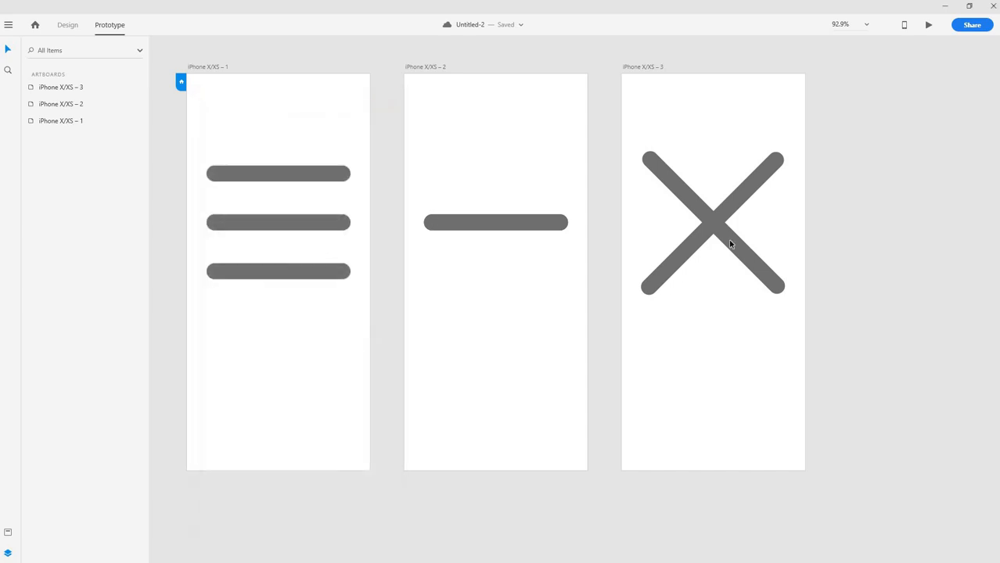
mouse_move(711, 228)
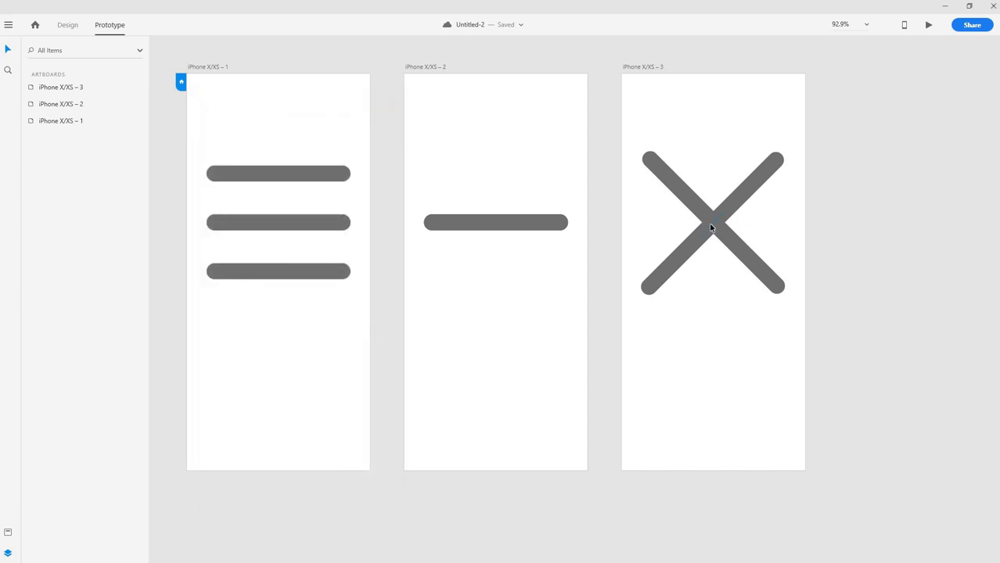
mouse_move(728, 227)
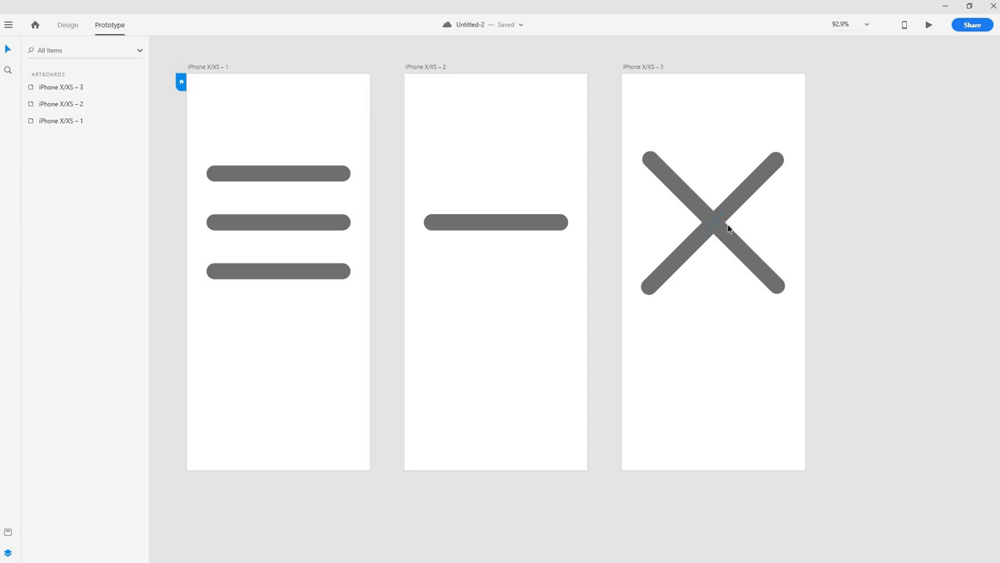
mouse_move(724, 222)
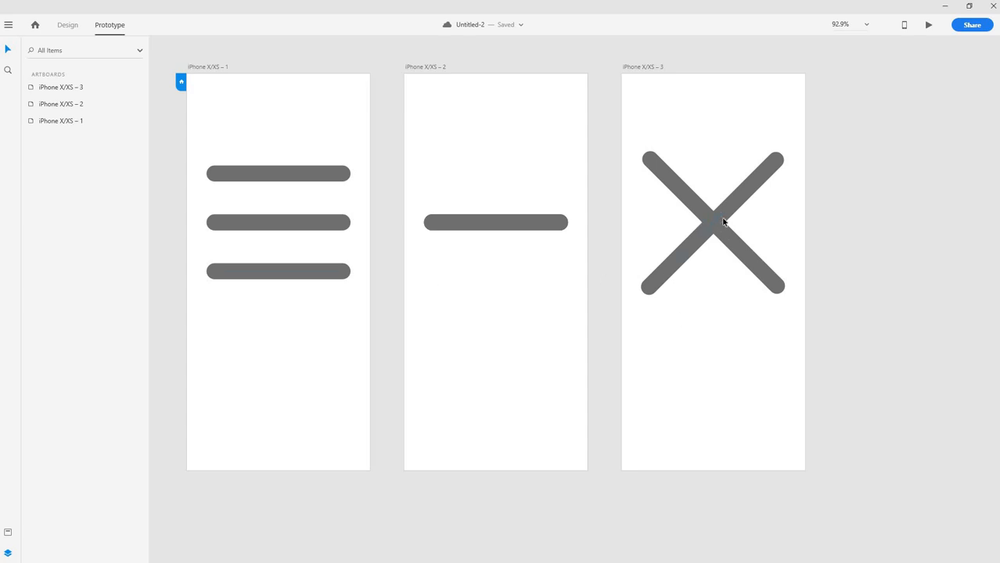
mouse_move(515, 157)
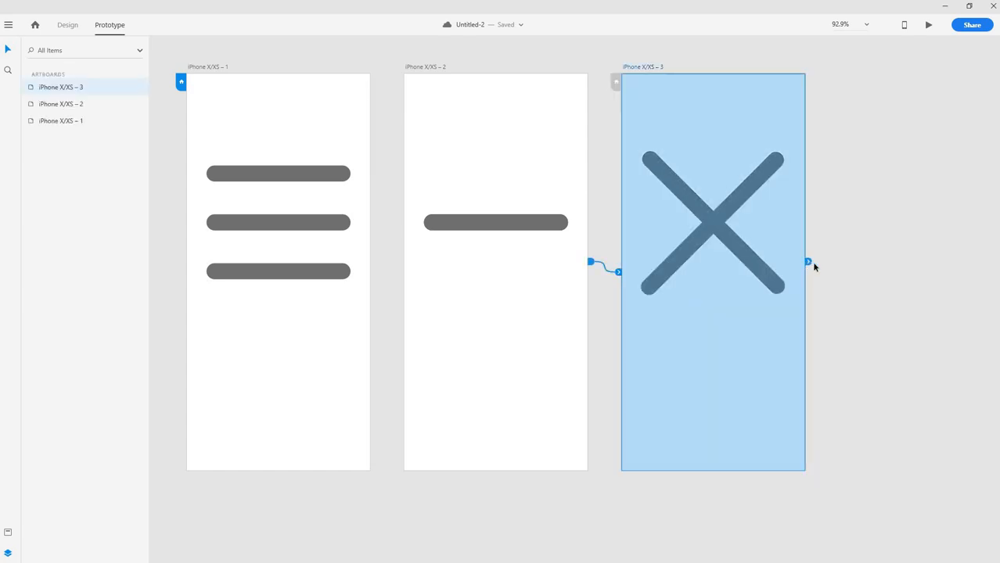
left_click_drag(809, 262, 546, 396)
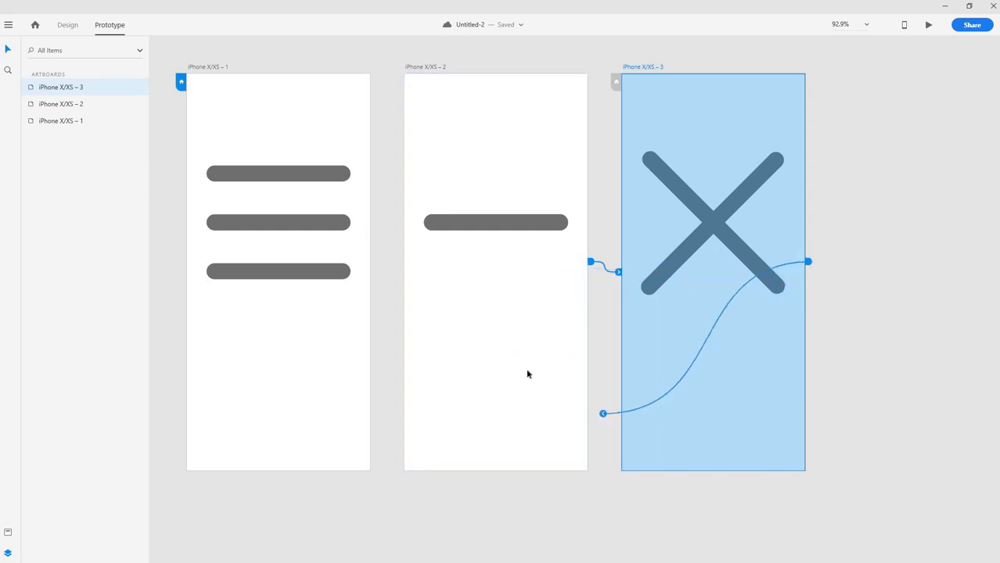
left_click_drag(602, 413, 539, 374)
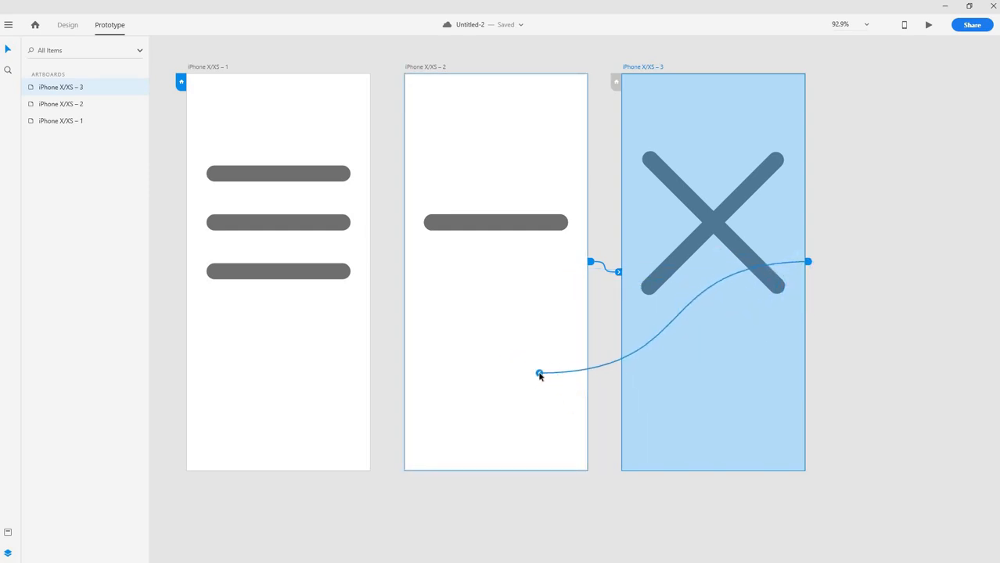
left_click_drag(539, 374, 516, 327)
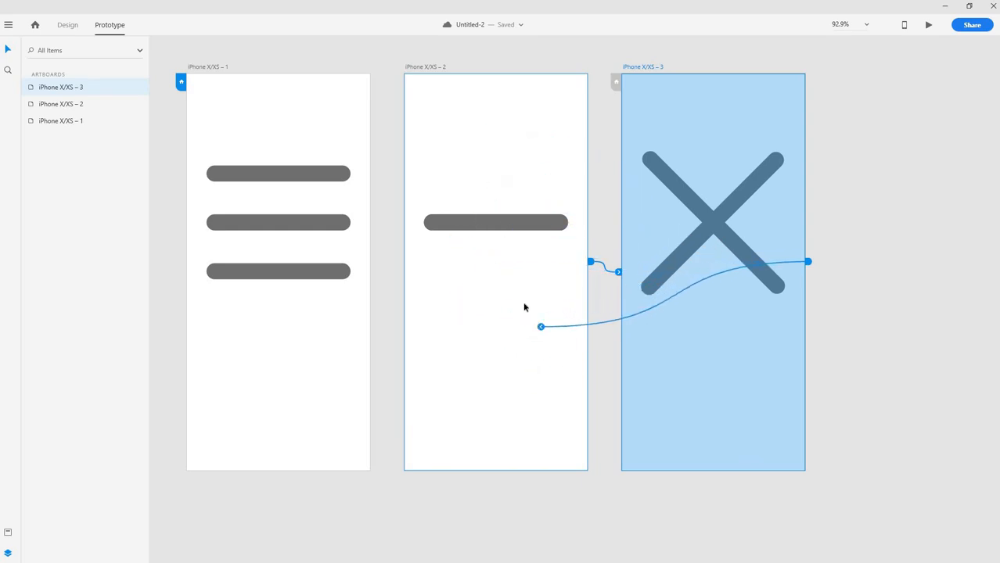
left_click_drag(541, 326, 618, 272)
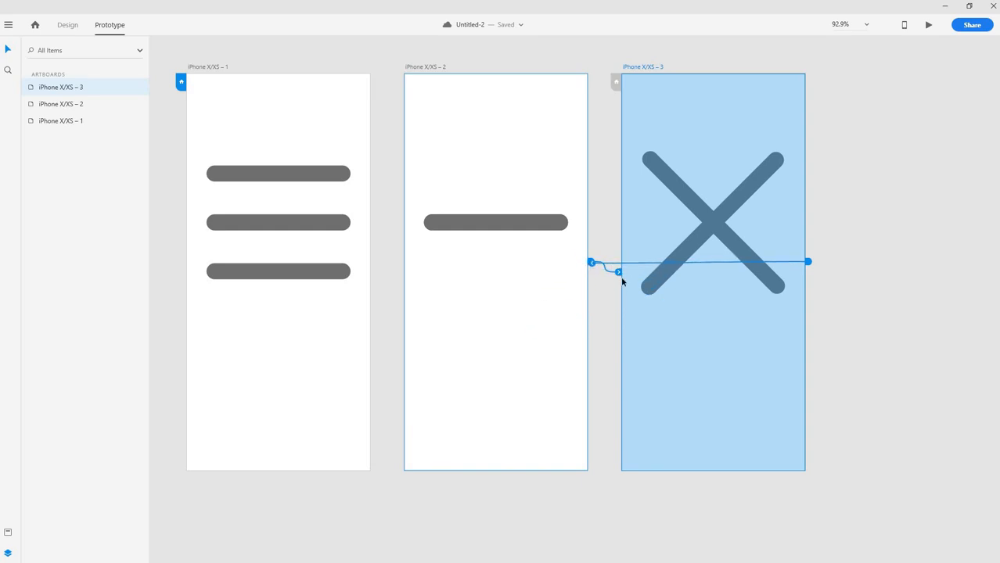
left_click_drag(618, 272, 679, 298)
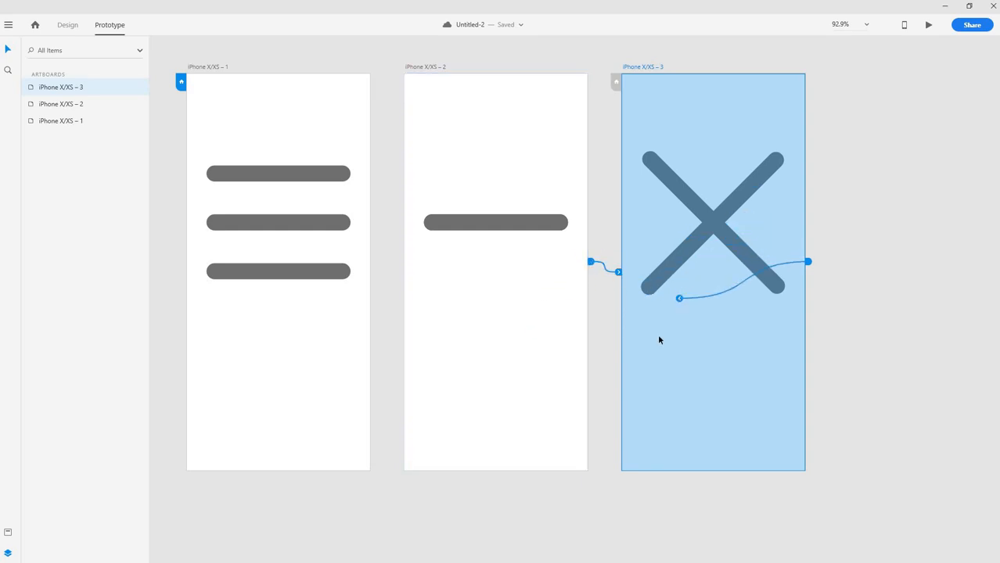
left_click_drag(679, 298, 536, 388)
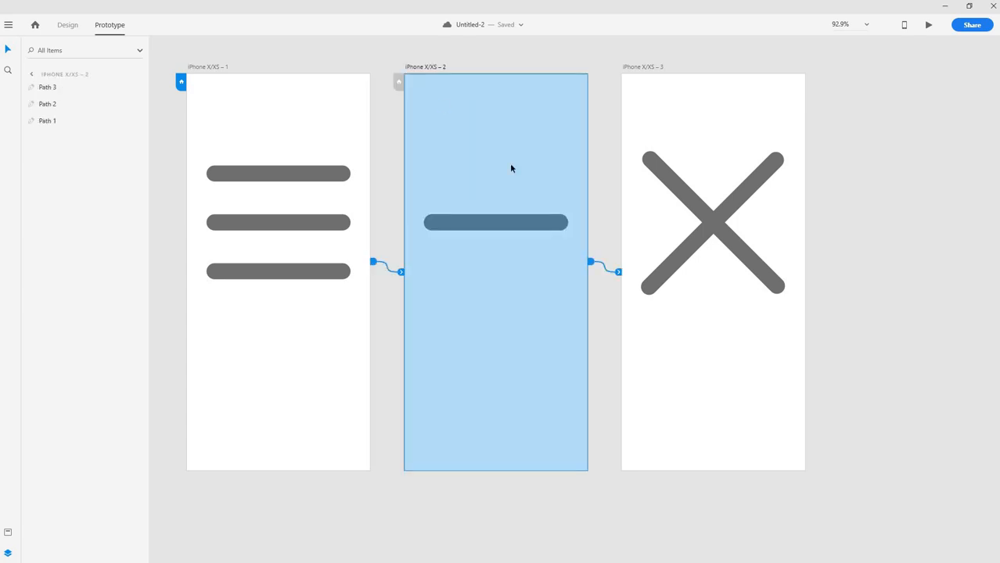
mouse_move(737, 219)
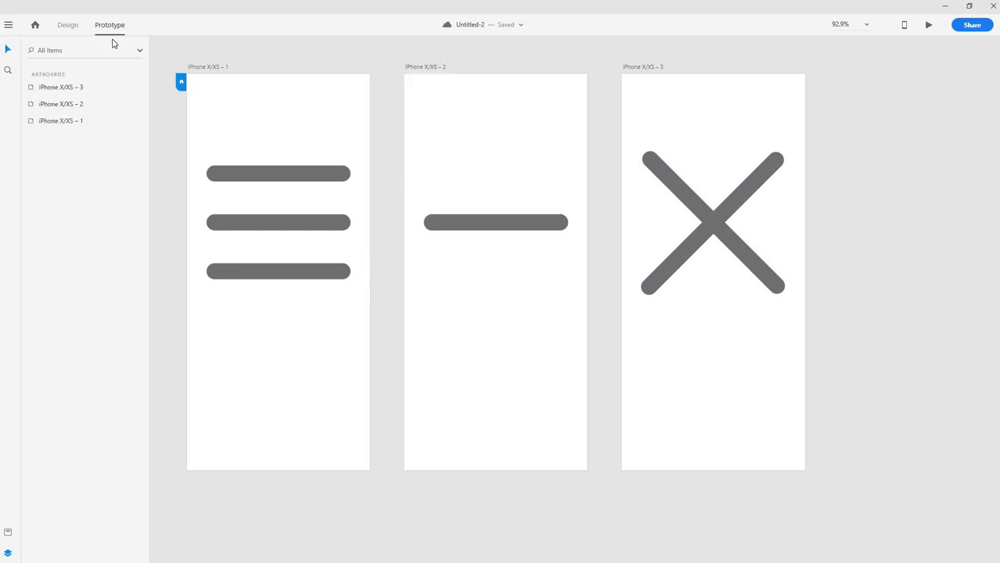
Duplicate iPhone X/XS – 2 into iPhone X/XS – 4, placed after the X artboard
left_click(67, 24)
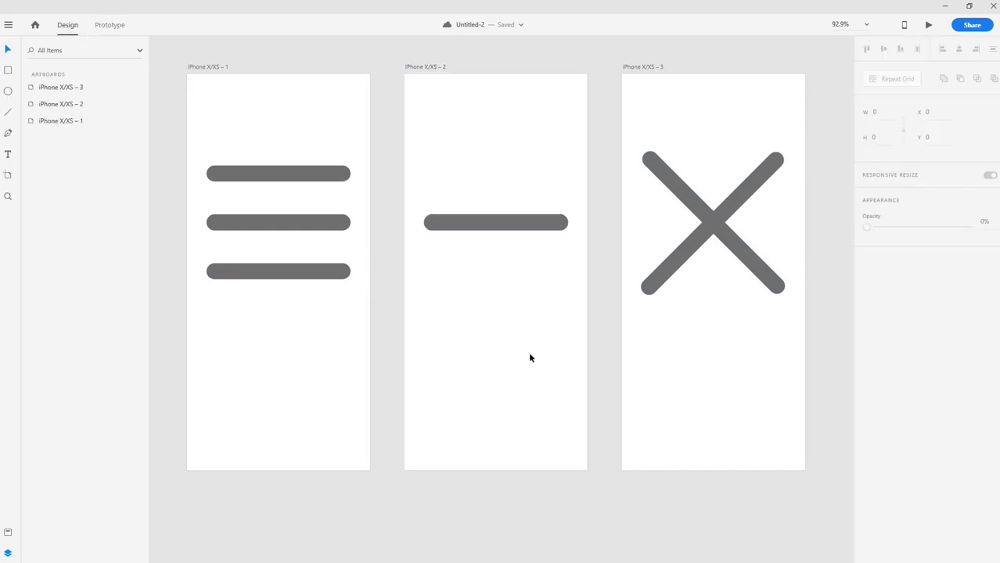
scroll("down", 3)
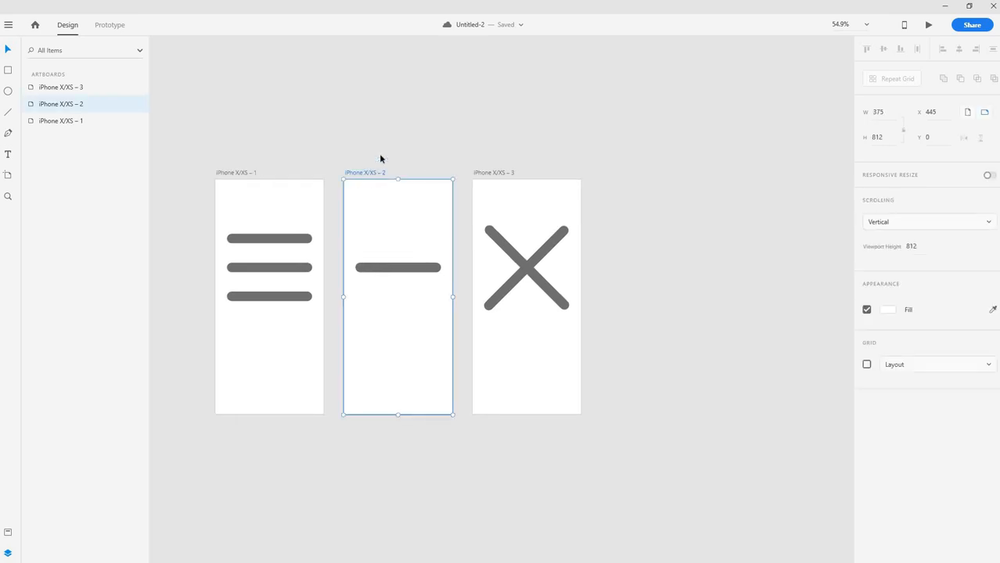
mouse_move(431, 323)
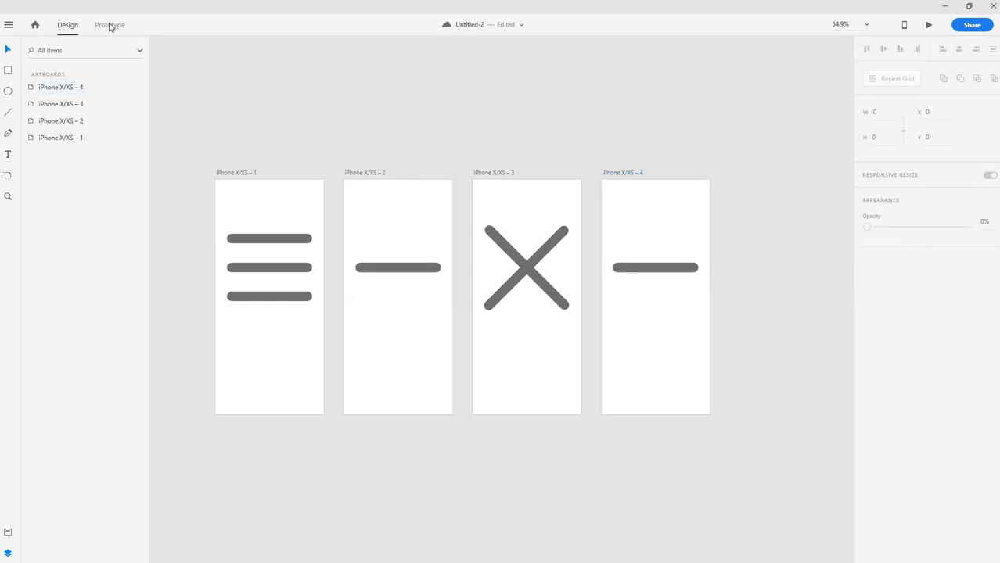
left_click(108, 25)
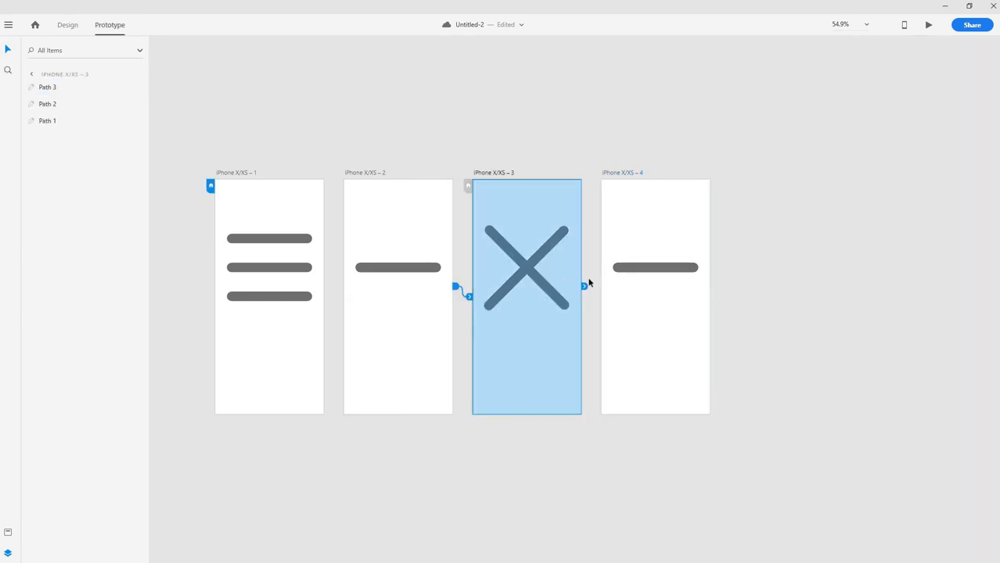
mouse_move(463, 208)
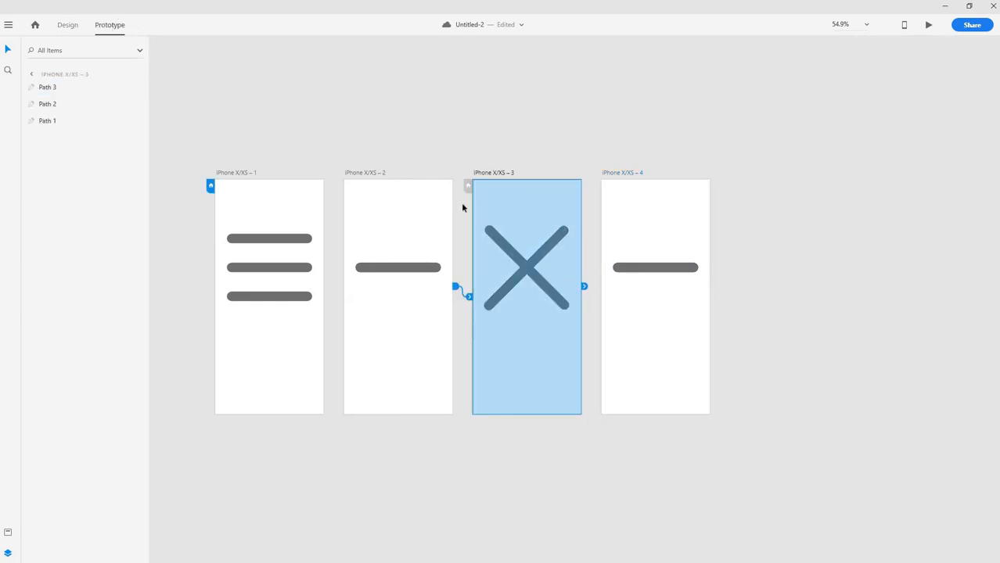
mouse_move(591, 295)
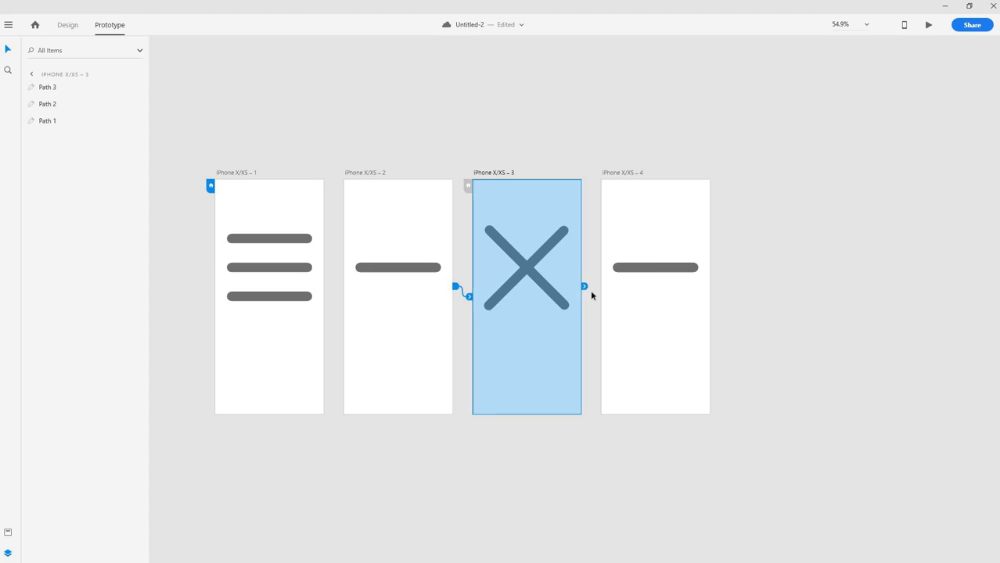
Link iPhone X/XS – 3 to iPhone X/XS – 4, then select iPhone X/XS – 4
left_click_drag(584, 286, 657, 323)
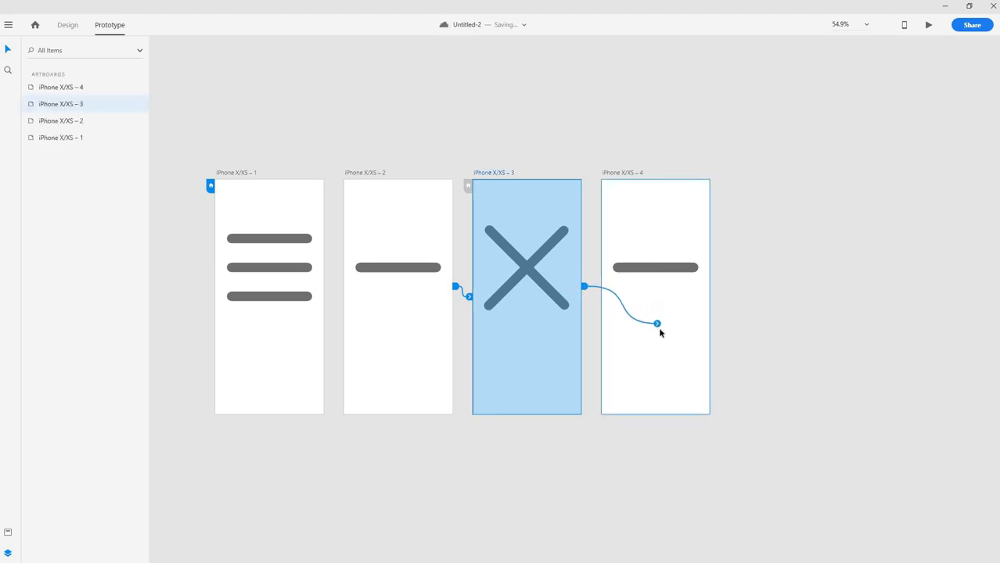
left_click(658, 321)
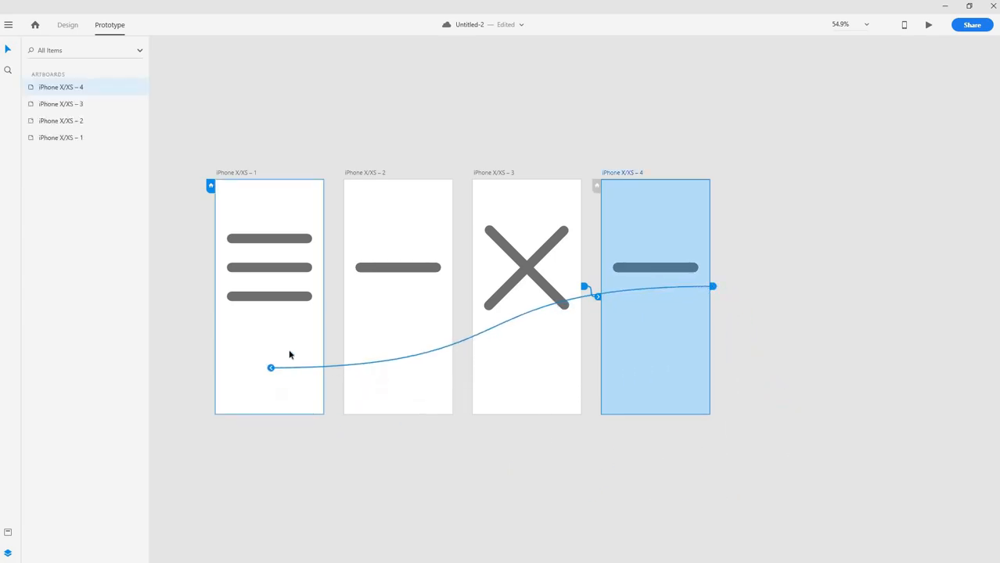
Link iPhone X/XS – 4 back to the hamburger artboard with a tap-triggered Auto-Animate
left_click_drag(272, 368, 262, 354)
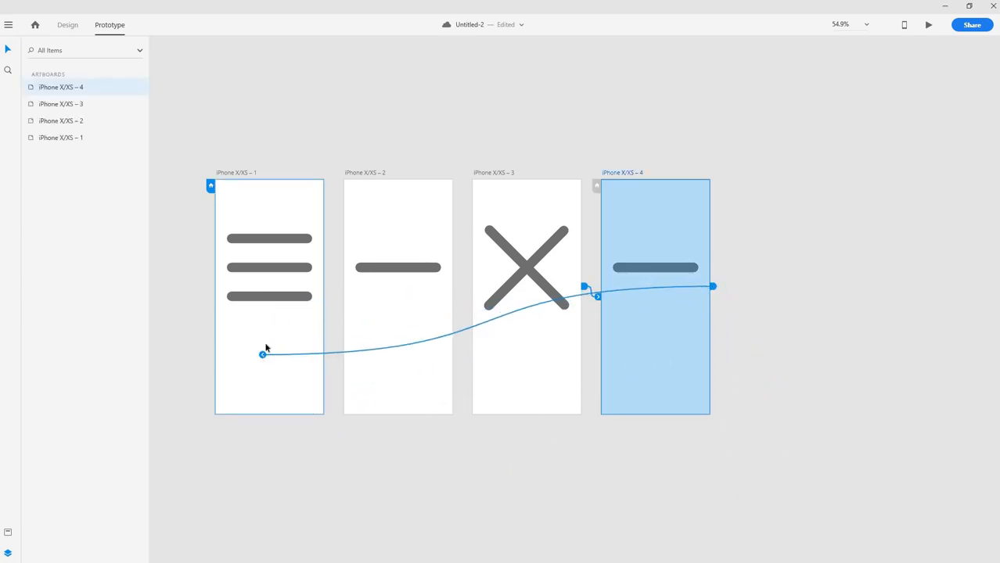
left_click_drag(263, 355, 269, 345)
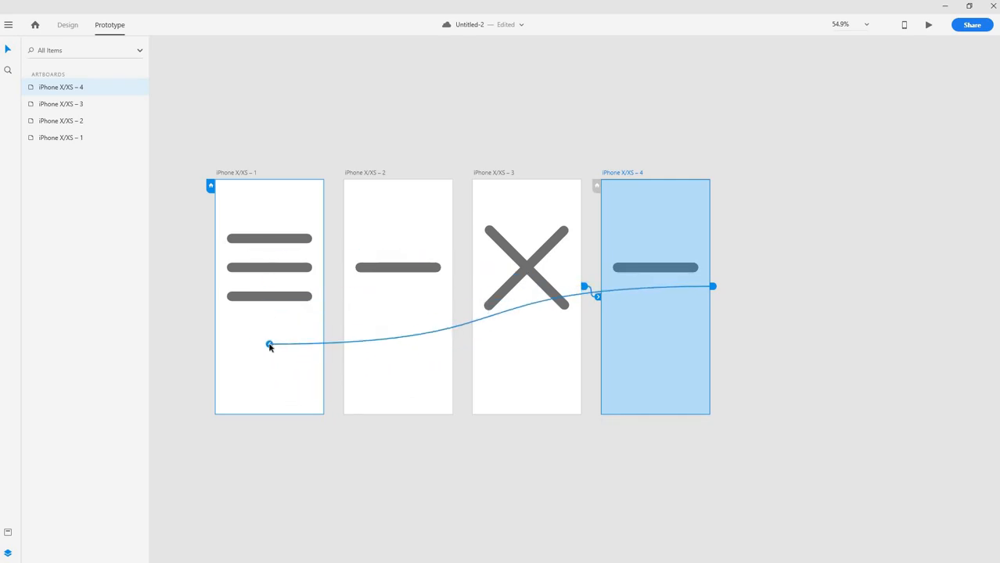
left_click_drag(269, 345, 305, 331)
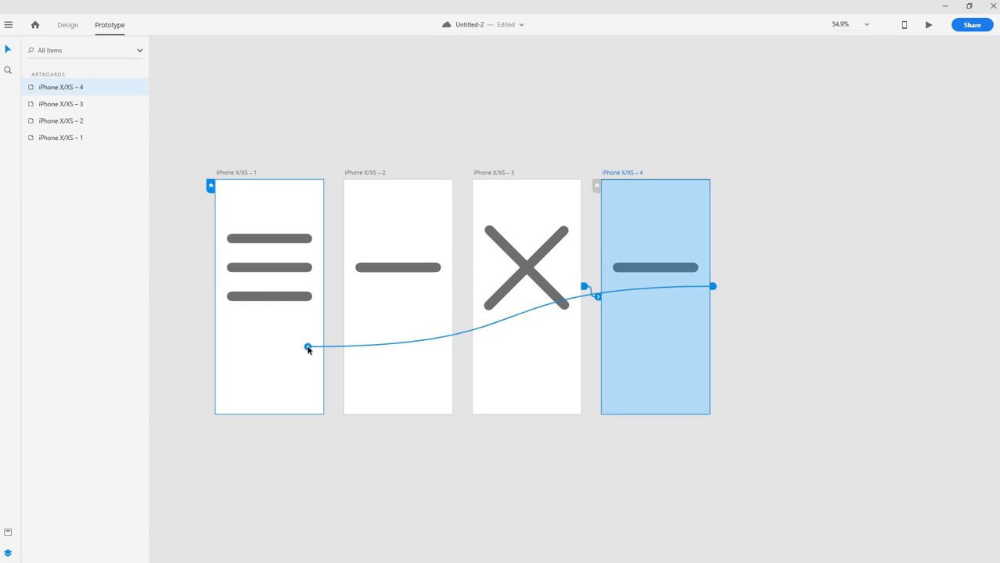
left_click(309, 345)
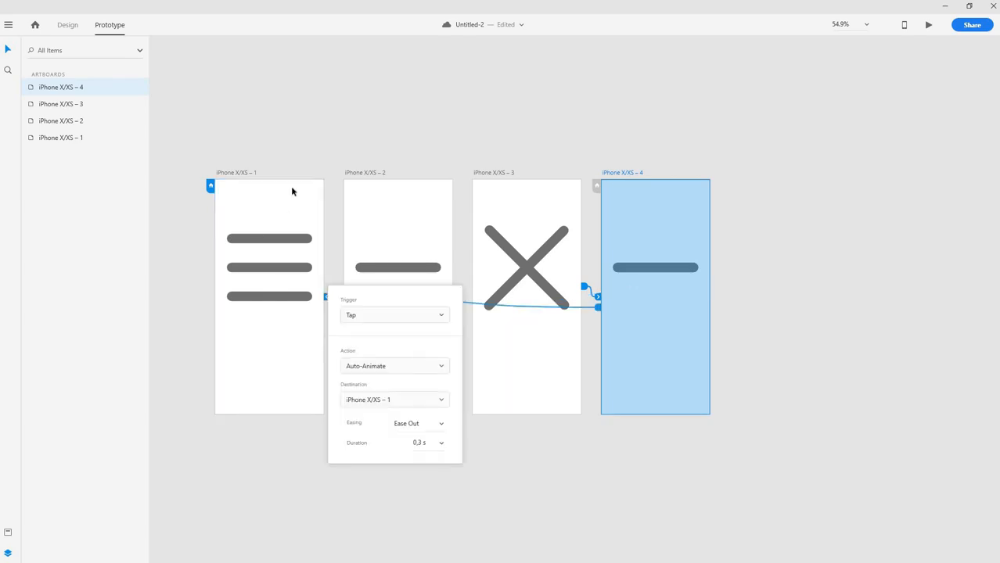
mouse_move(419, 347)
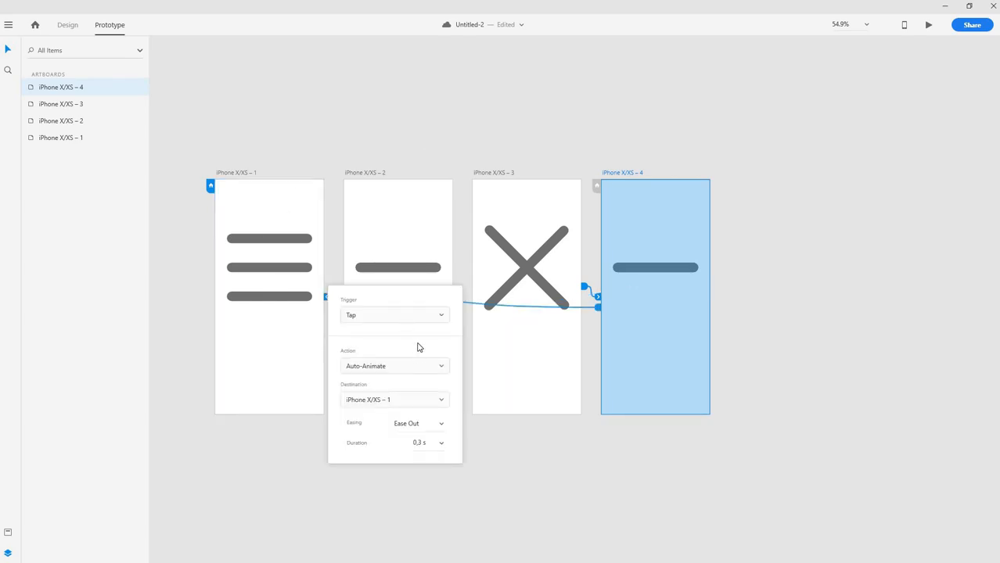
left_click(394, 314)
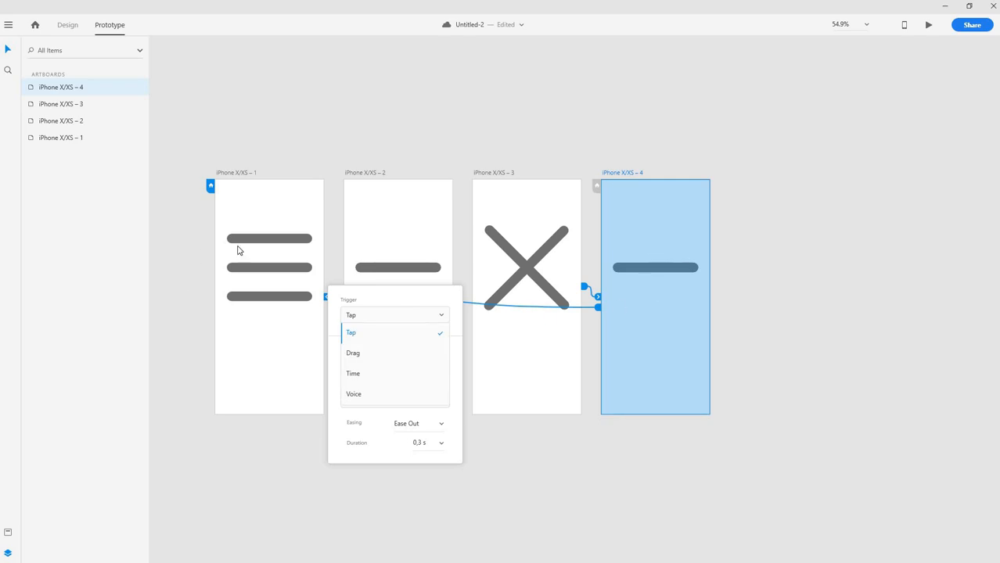
left_click(353, 373)
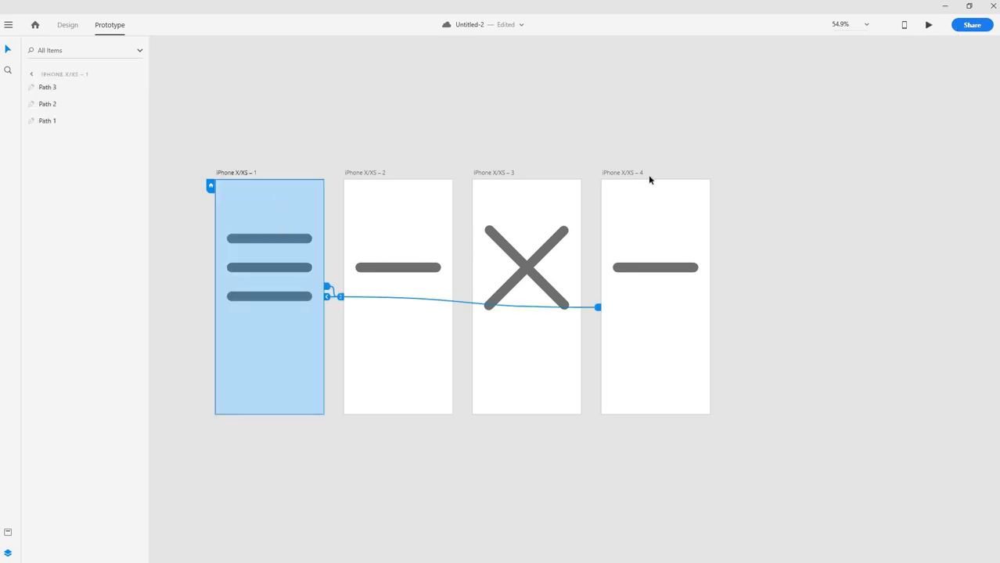
Launch Desktop Preview showing the three-bar hamburger start screen
left_click(928, 24)
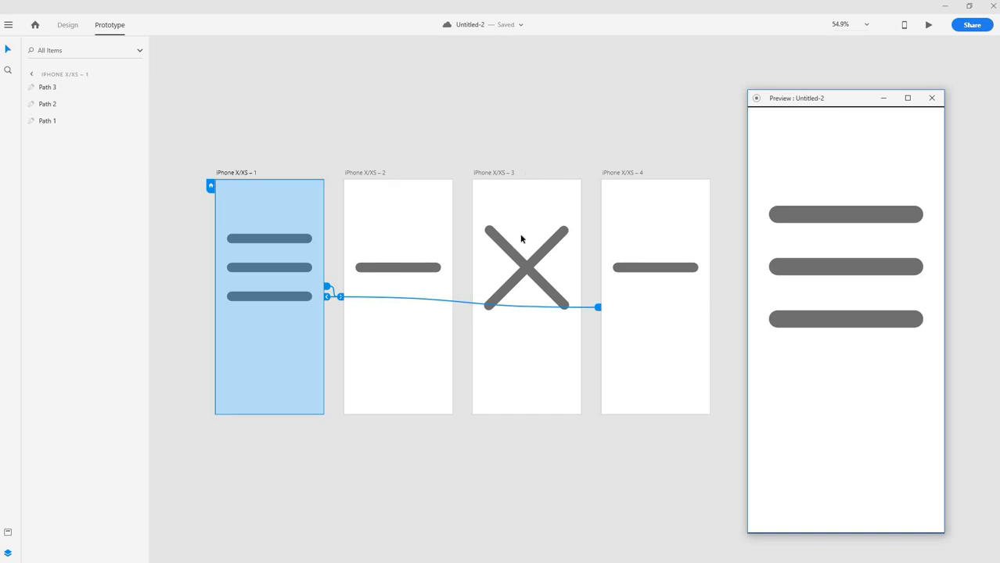
mouse_move(529, 247)
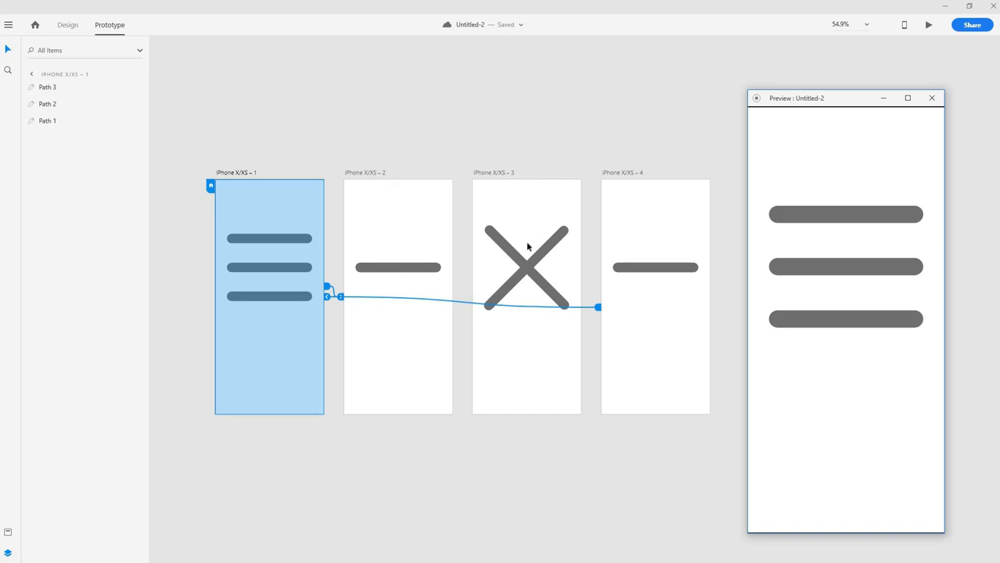
mouse_move(405, 274)
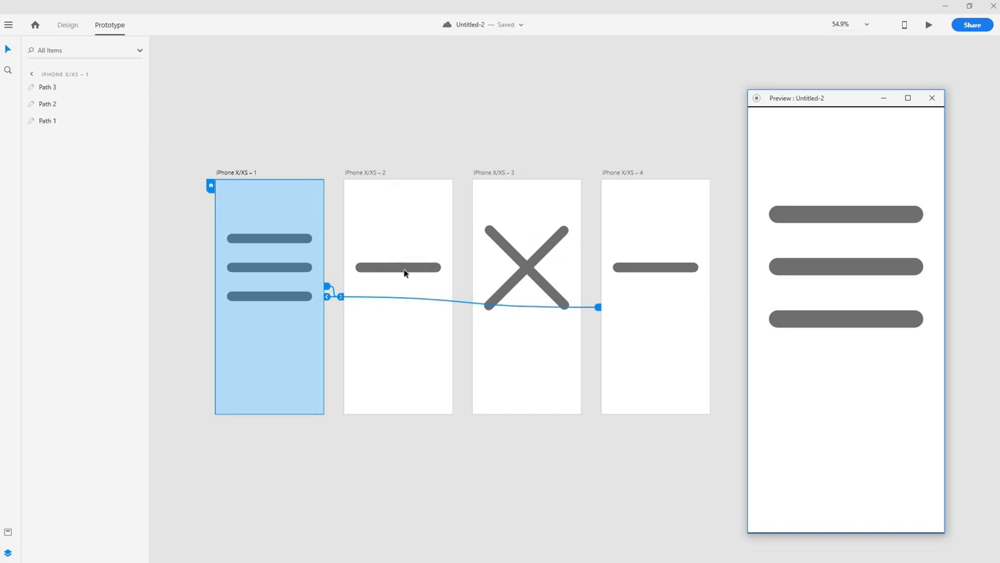
mouse_move(383, 274)
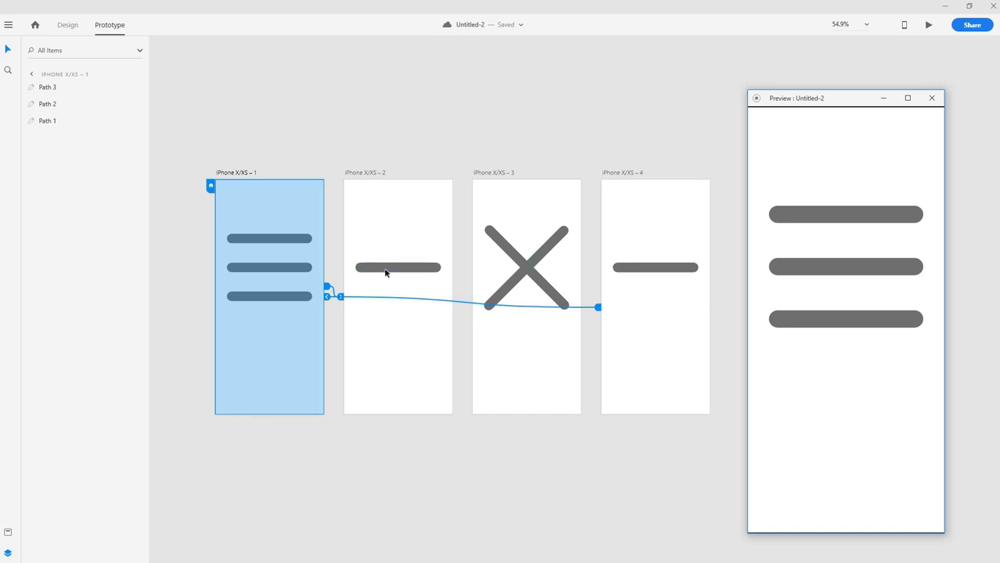
mouse_move(530, 269)
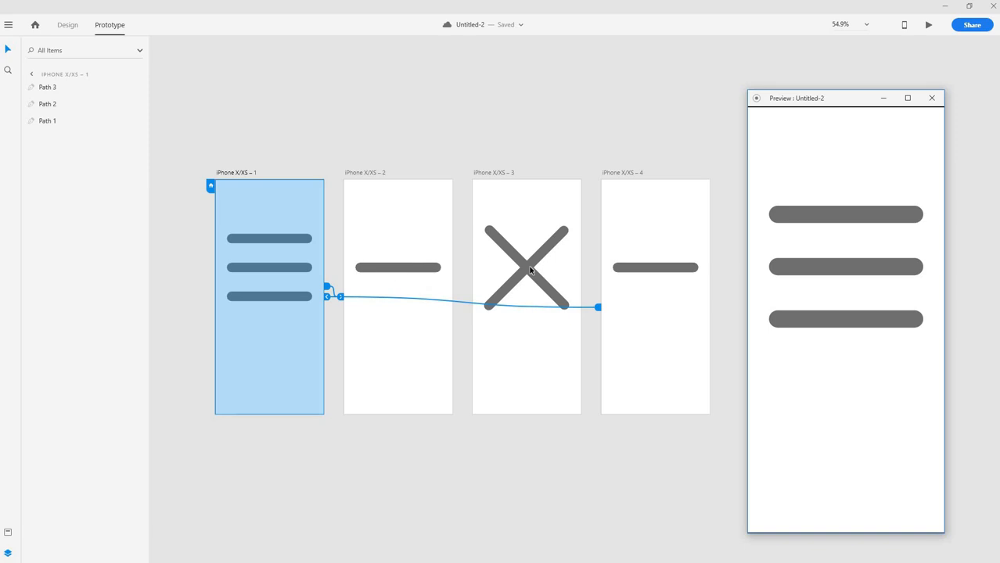
mouse_move(531, 268)
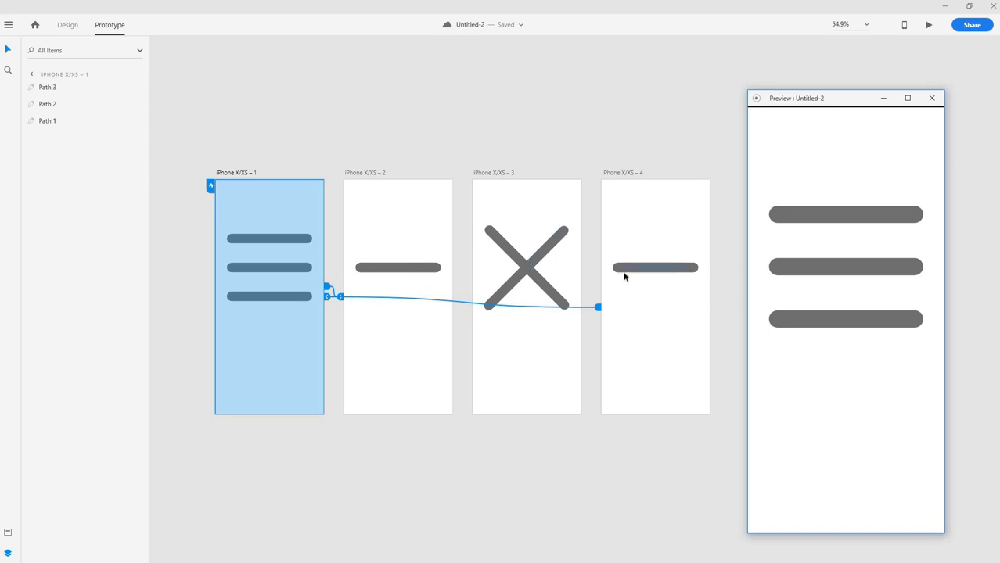
mouse_move(266, 228)
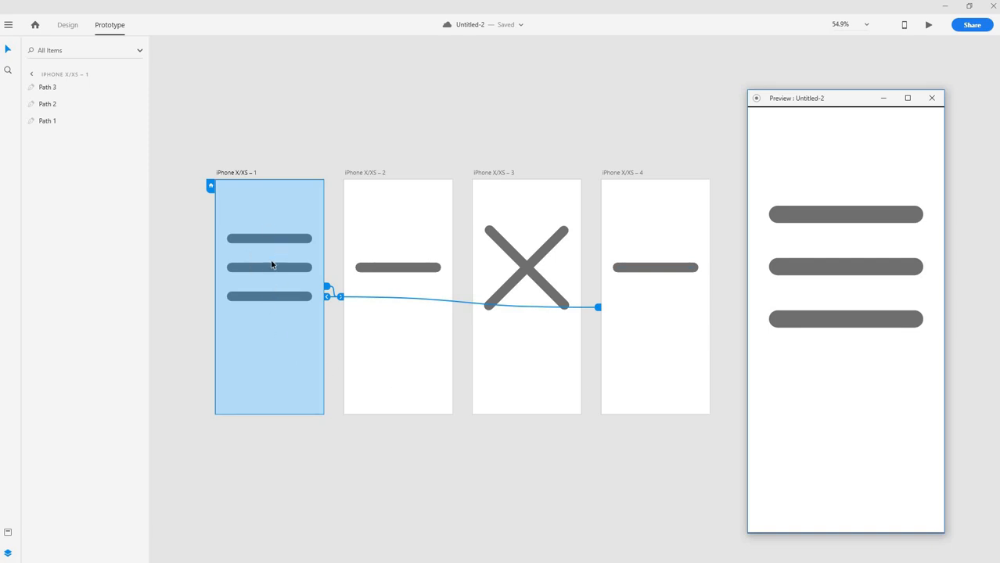
mouse_move(374, 265)
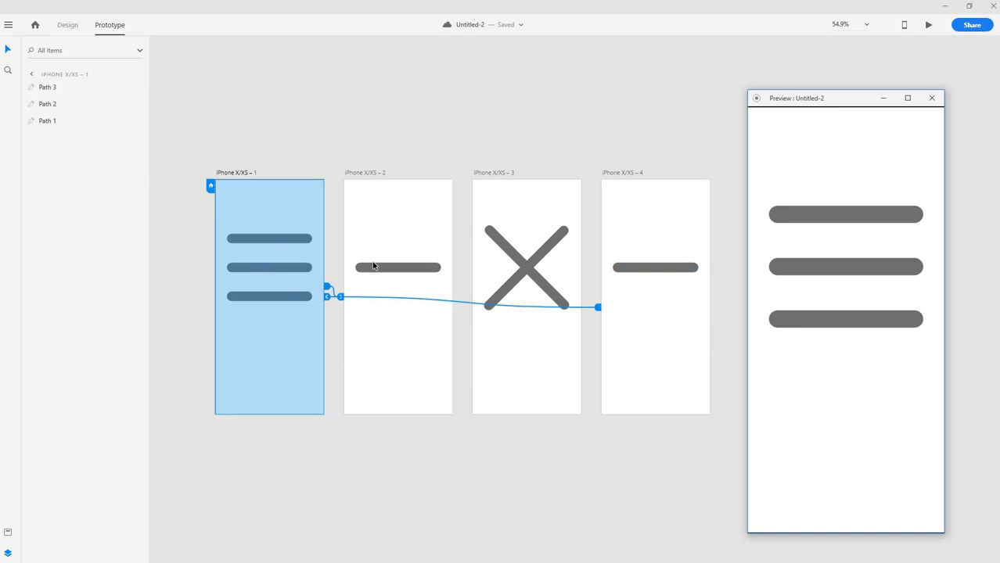
mouse_move(270, 260)
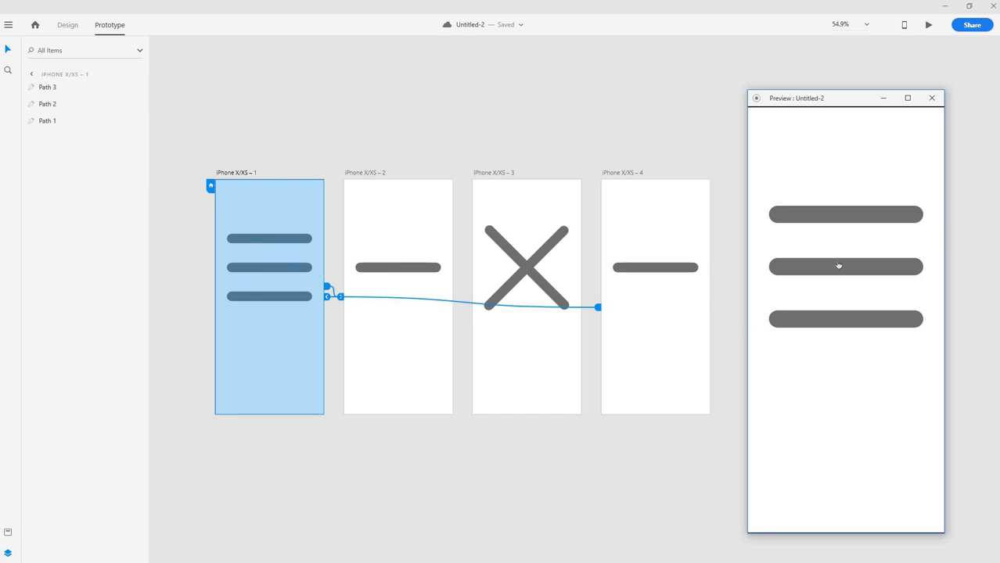
mouse_move(862, 328)
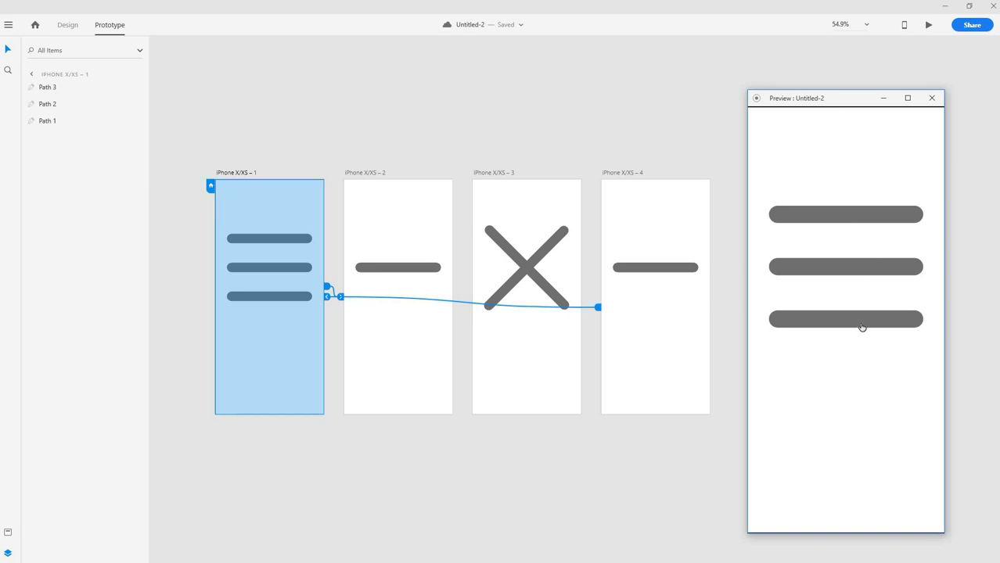
Tap the preview to test the animation and move the preview window slightly higher
left_click(847, 319)
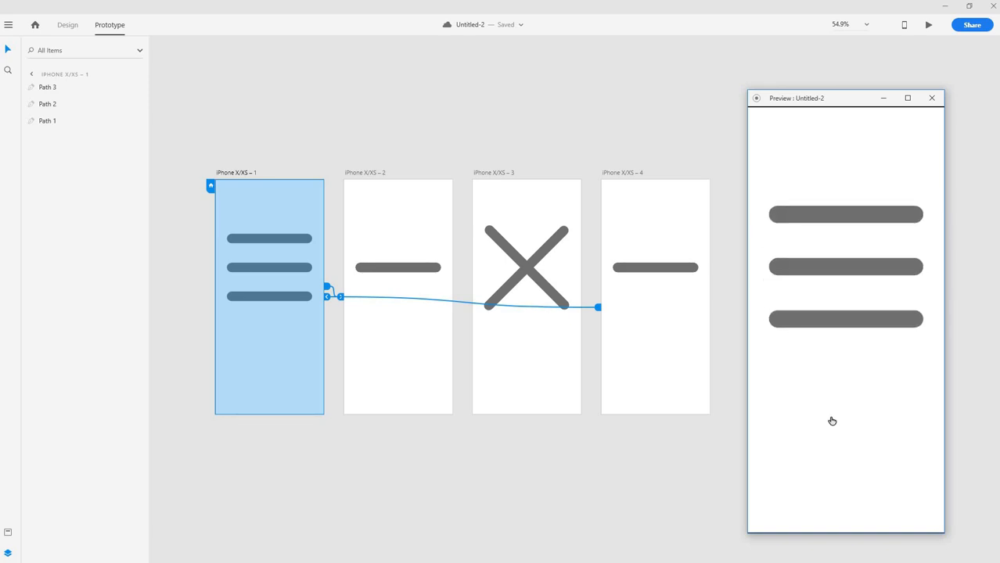
mouse_move(842, 102)
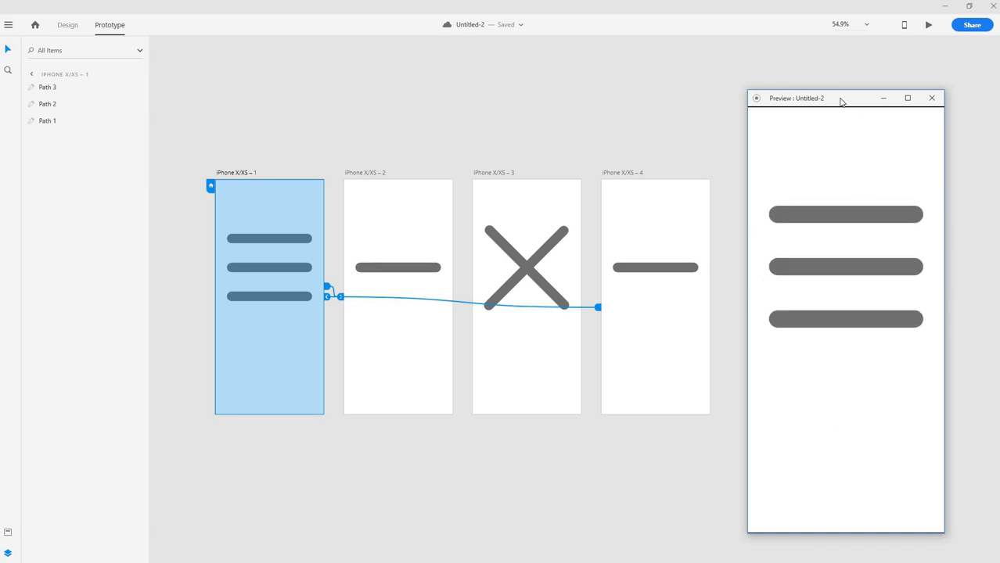
left_click_drag(843, 98, 841, 79)
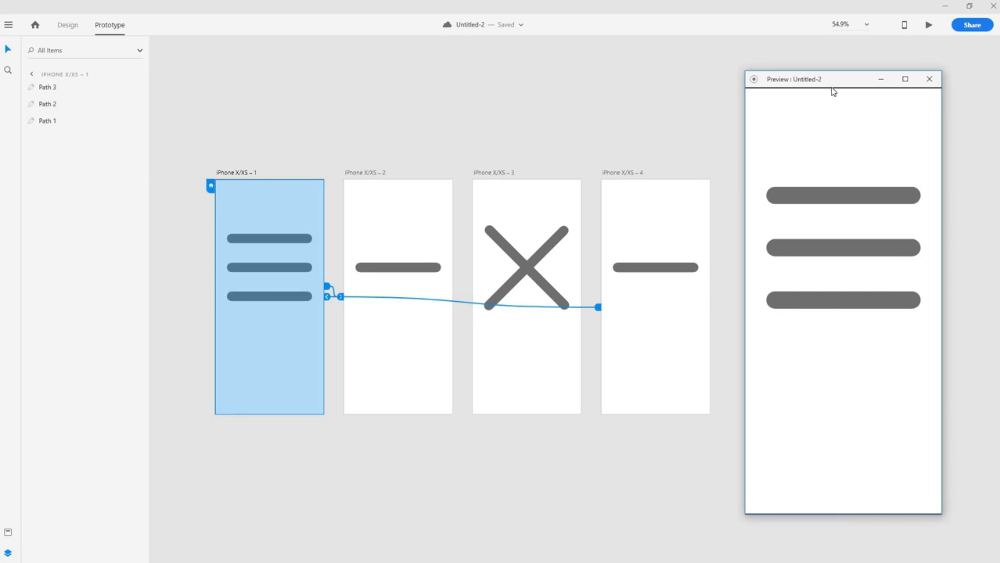
mouse_move(815, 202)
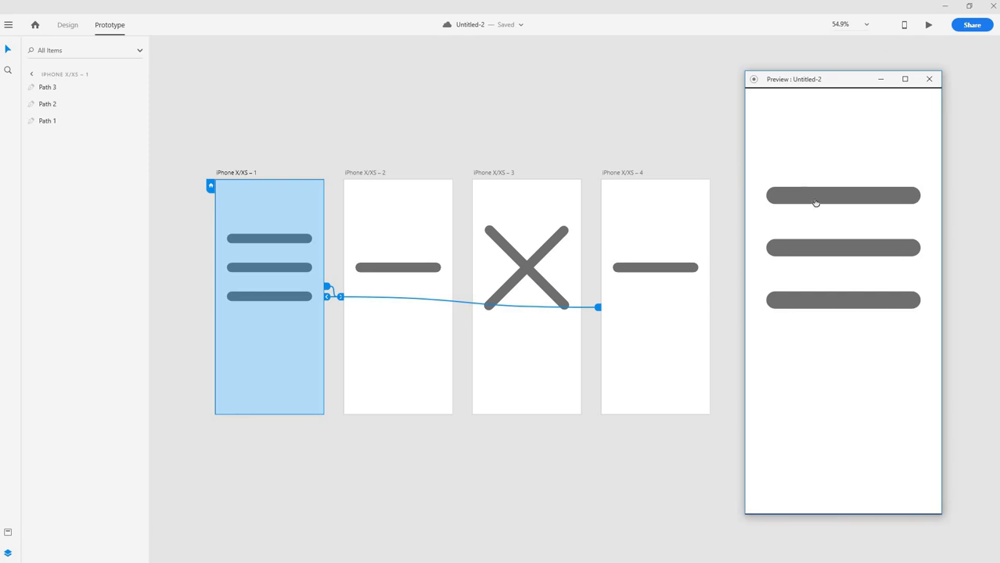
mouse_move(384, 205)
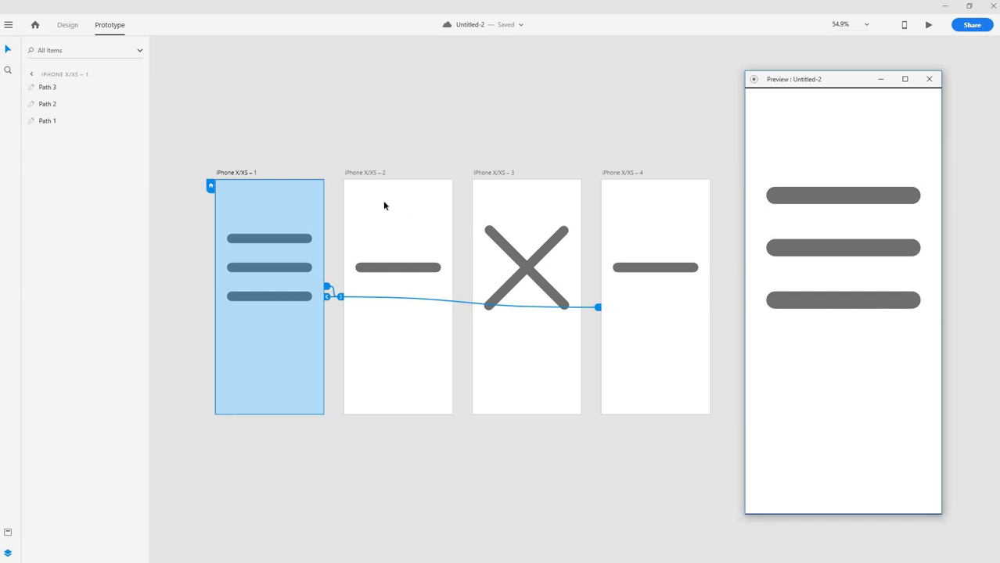
mouse_move(445, 201)
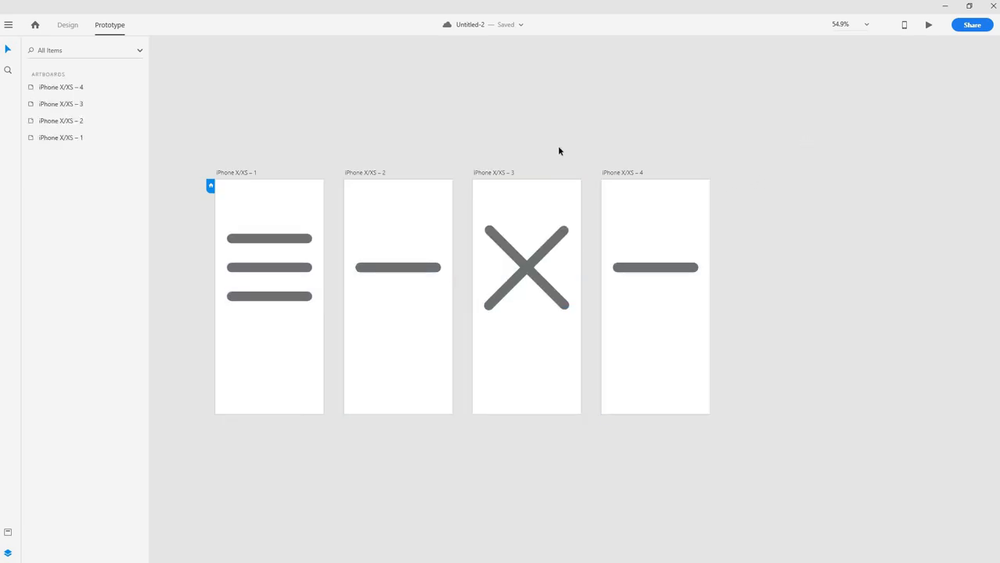
mouse_move(476, 247)
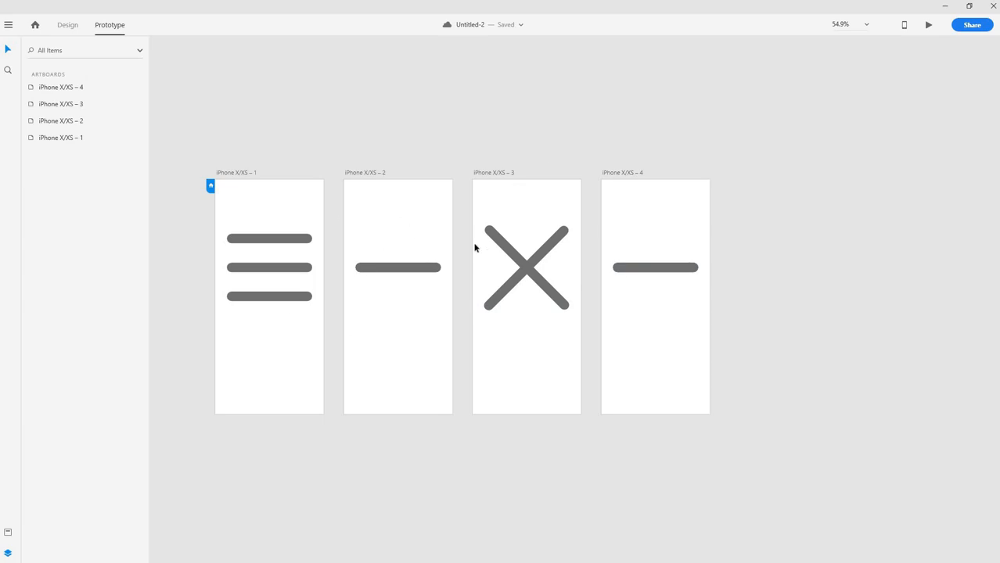
mouse_move(399, 169)
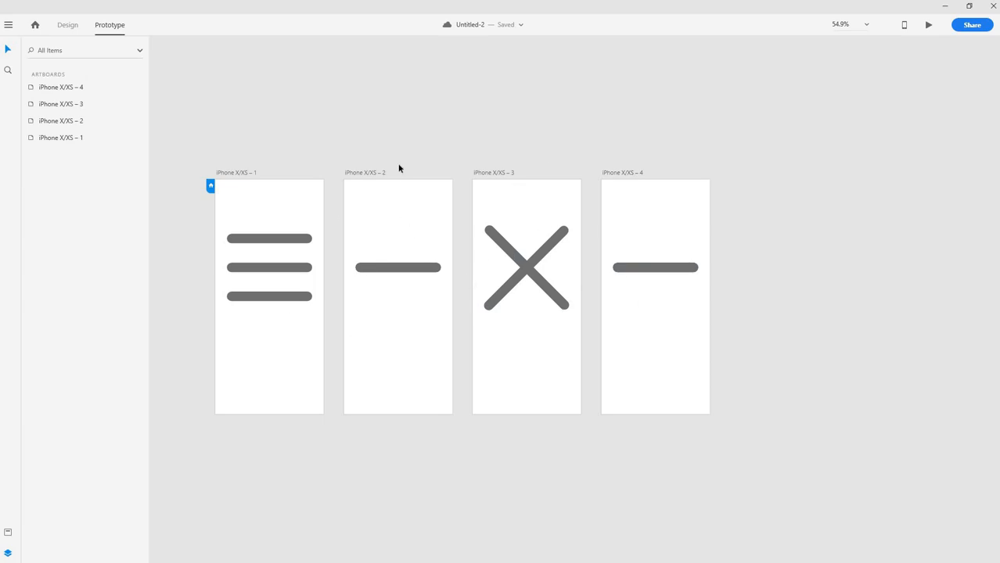
mouse_move(780, 241)
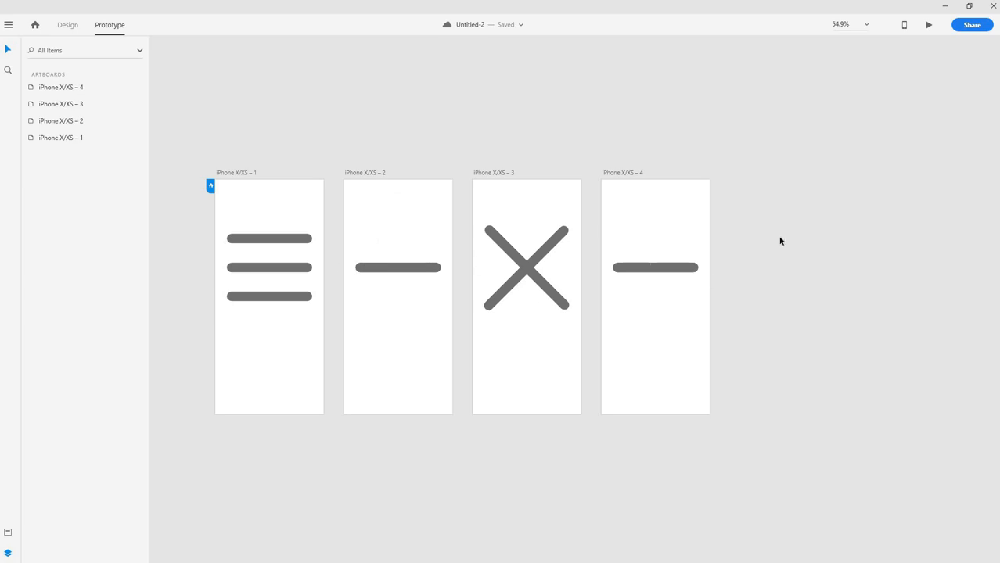
mouse_move(798, 221)
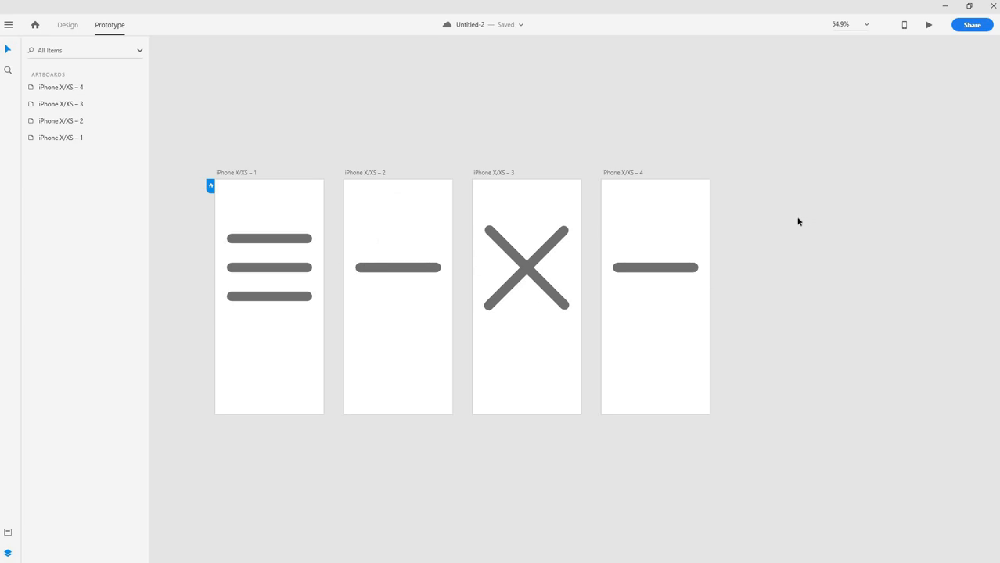
mouse_move(483, 358)
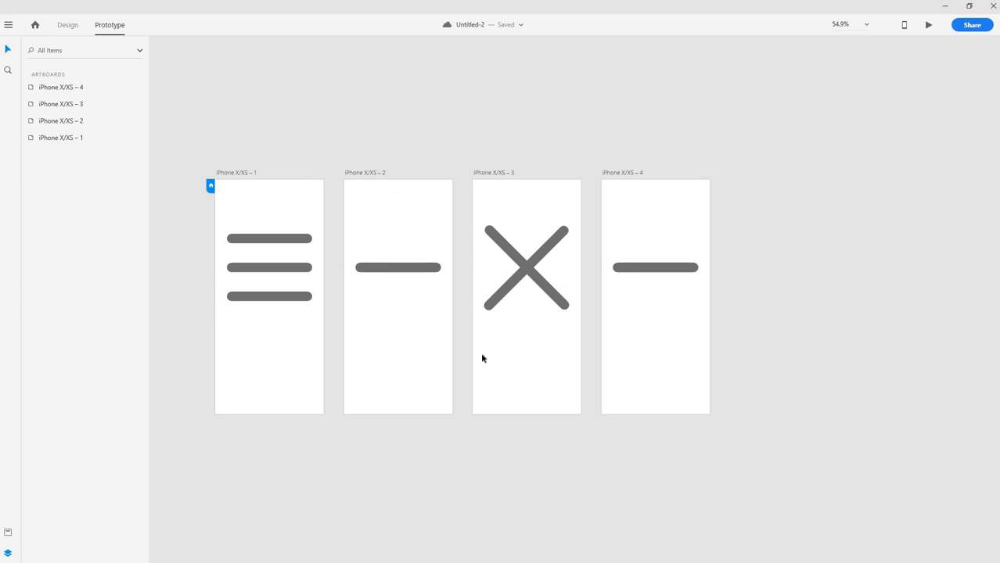
mouse_move(479, 294)
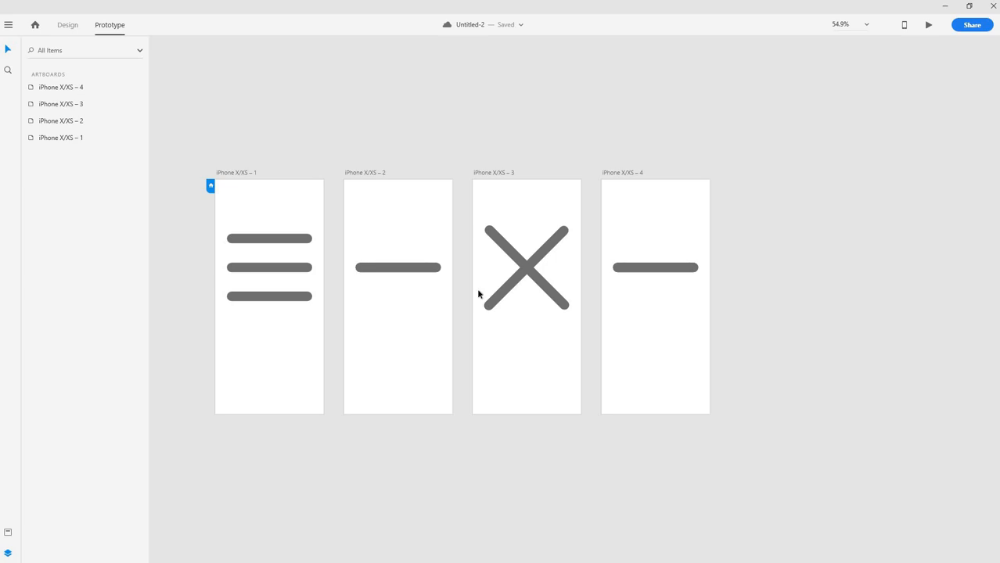
mouse_move(483, 283)
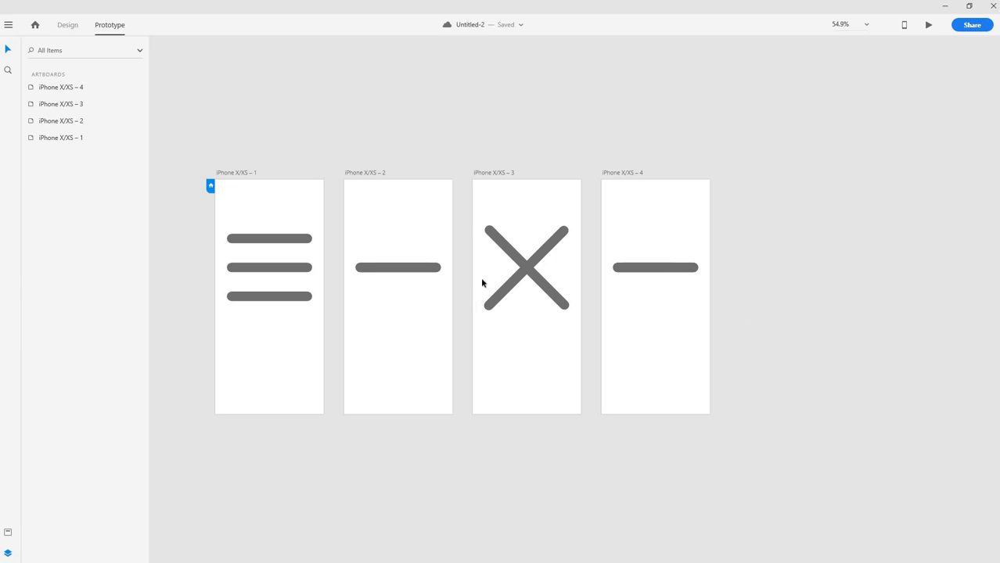
mouse_move(434, 321)
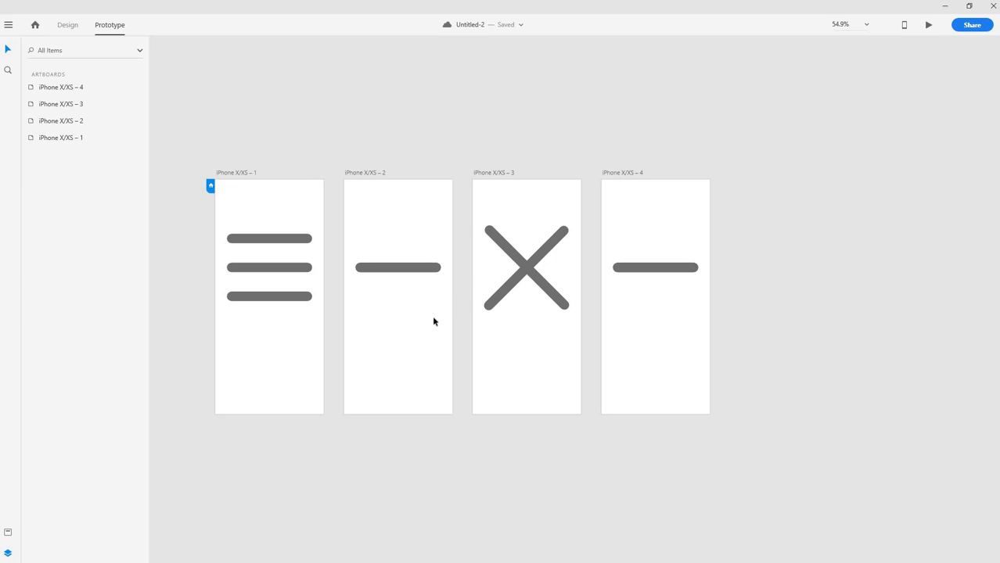
mouse_move(396, 320)
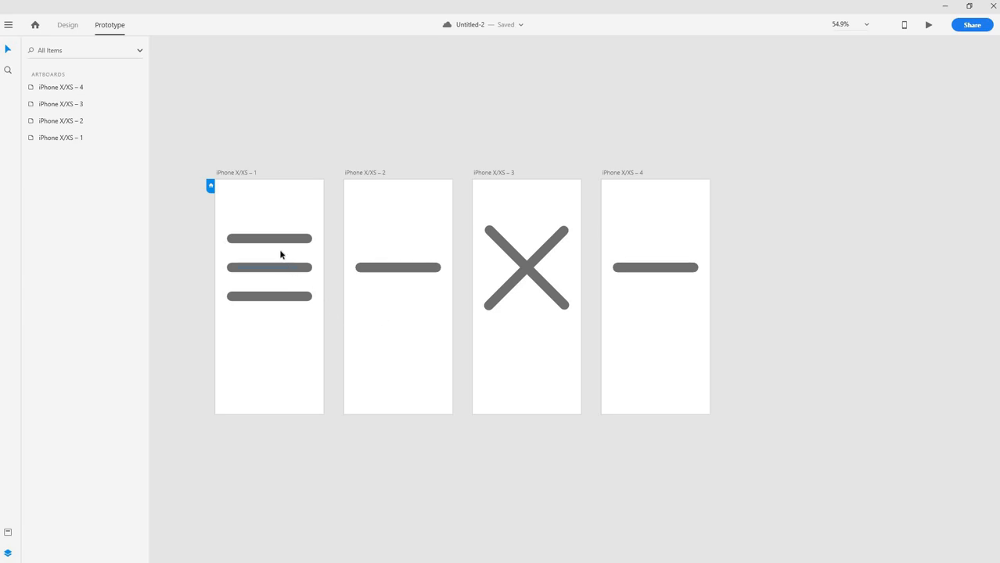
mouse_move(286, 316)
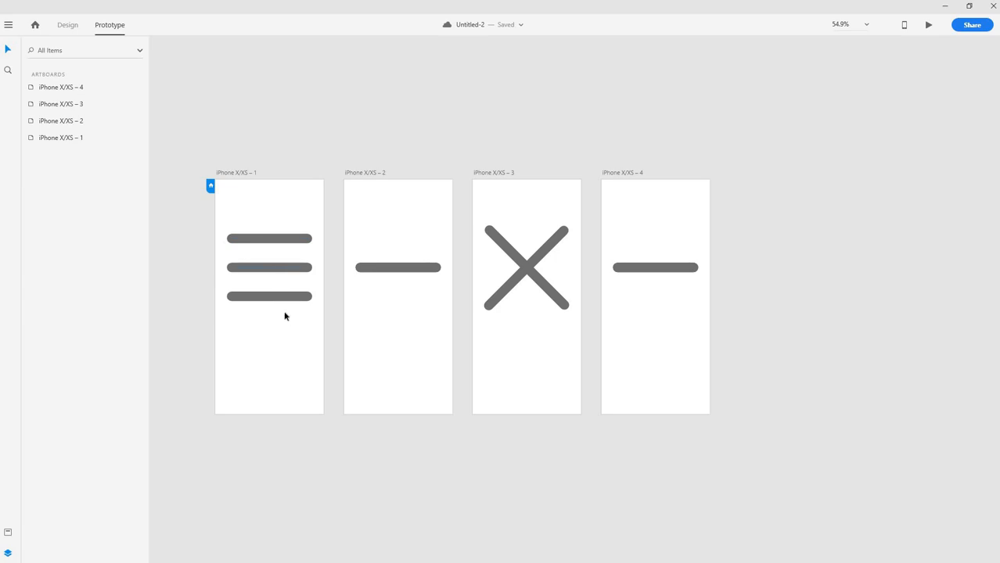
mouse_move(366, 322)
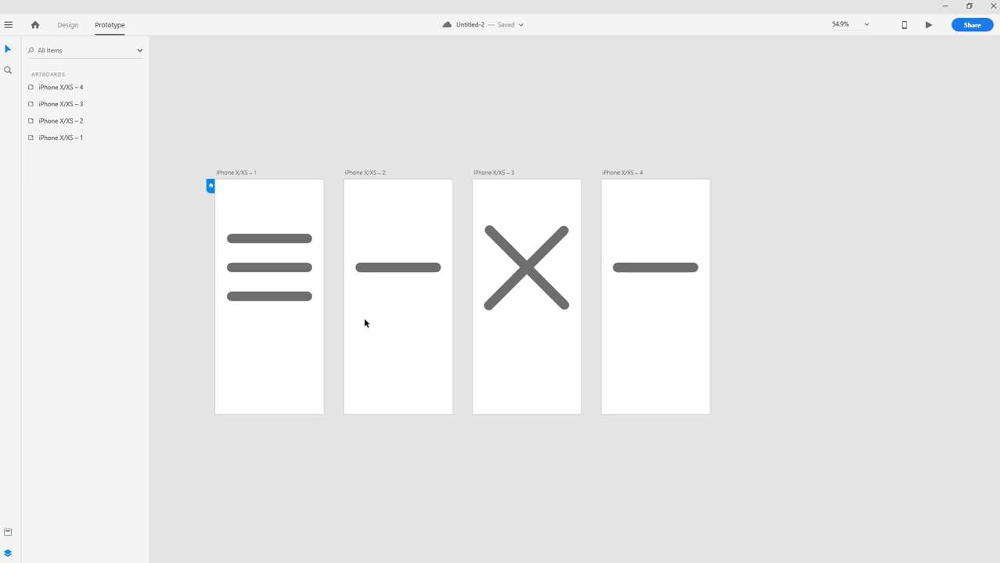
mouse_move(336, 319)
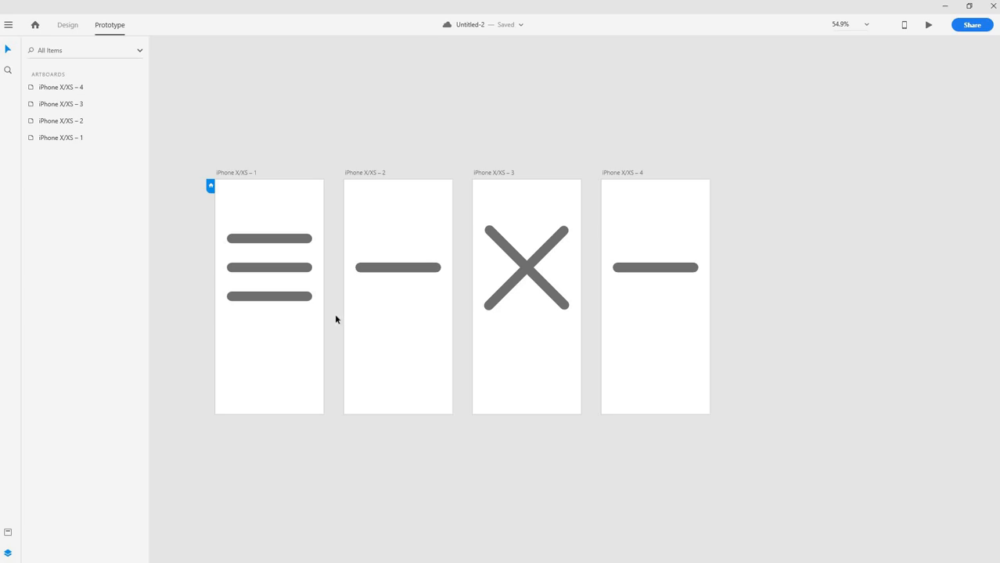
mouse_move(334, 319)
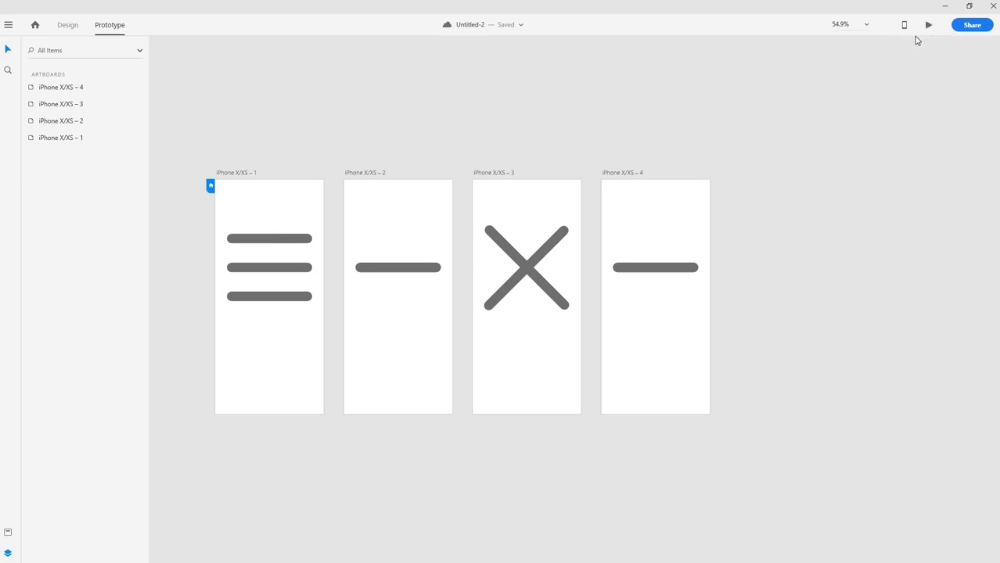
mouse_move(932, 36)
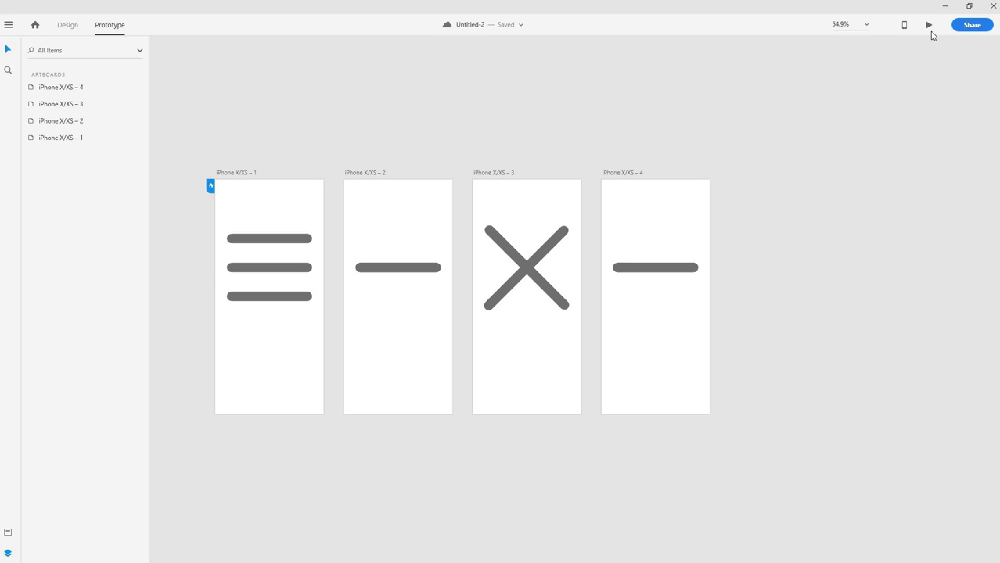
mouse_move(927, 26)
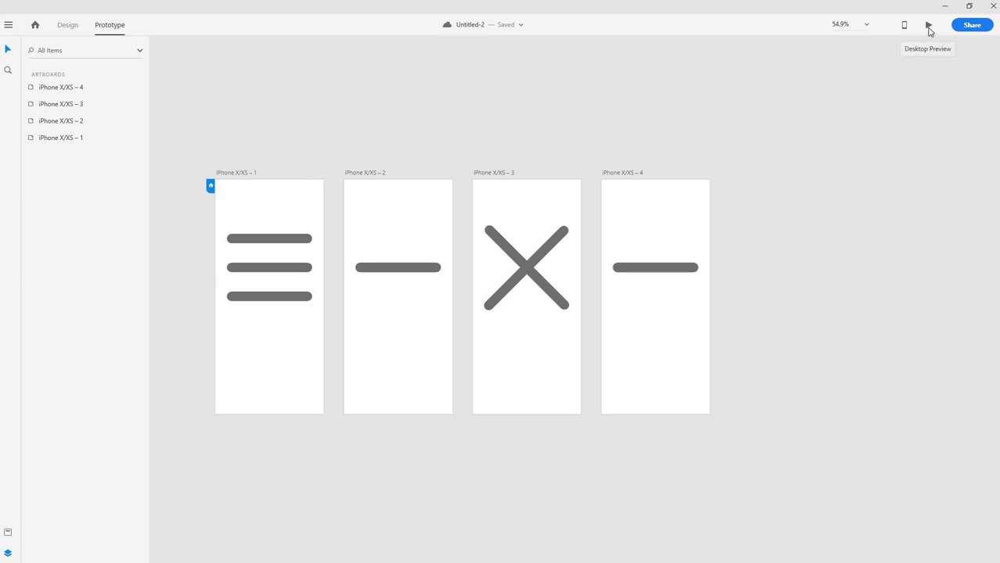